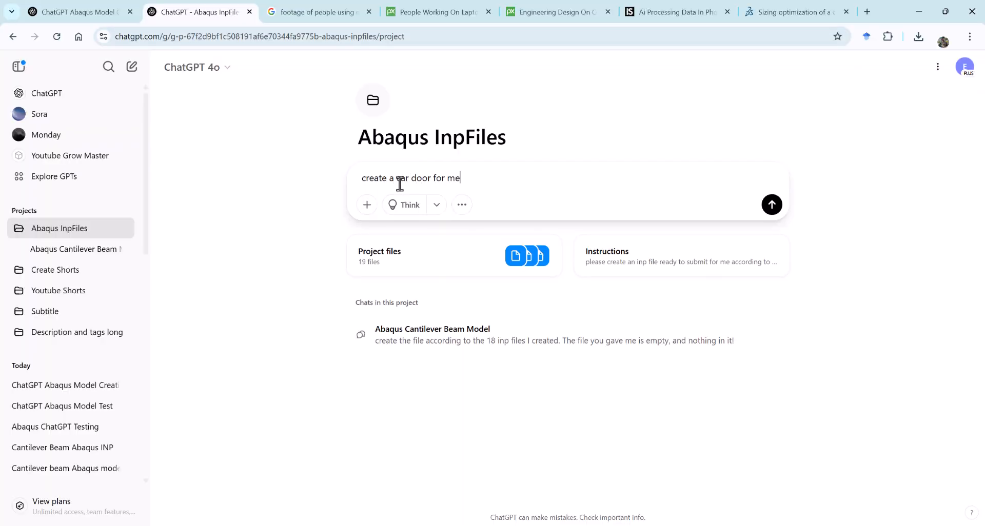
Send the 'create a car door for me' prompt and read through the returned car door model plan.
left_click(772, 204)
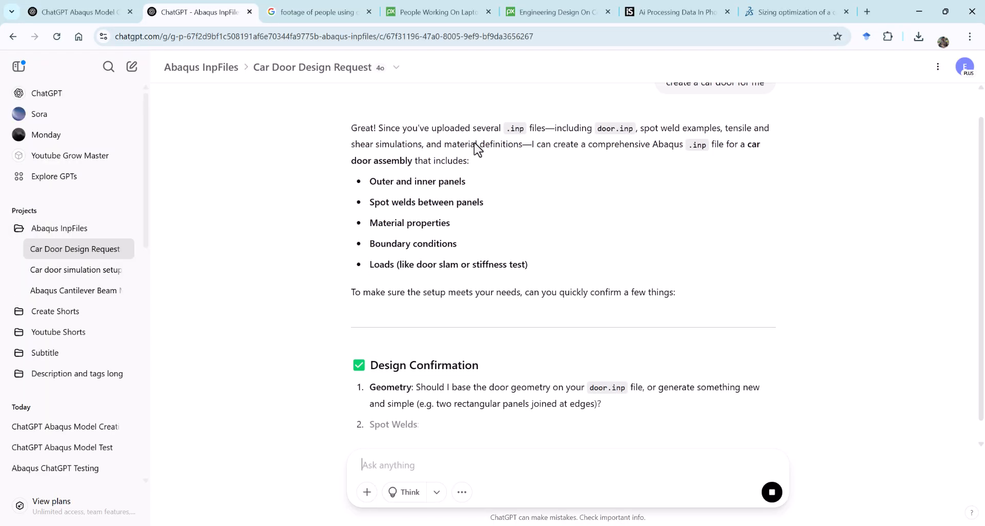
scroll("down", 3)
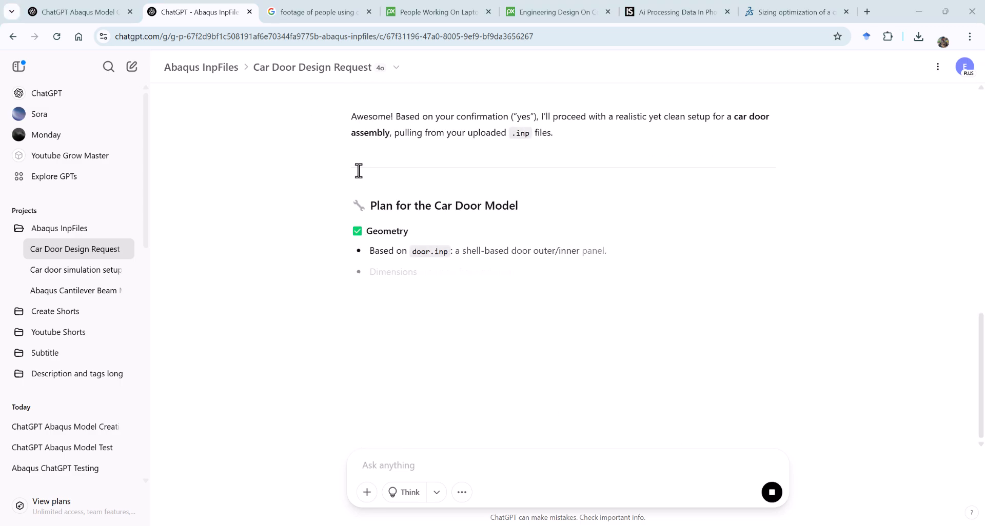
scroll("down", 3)
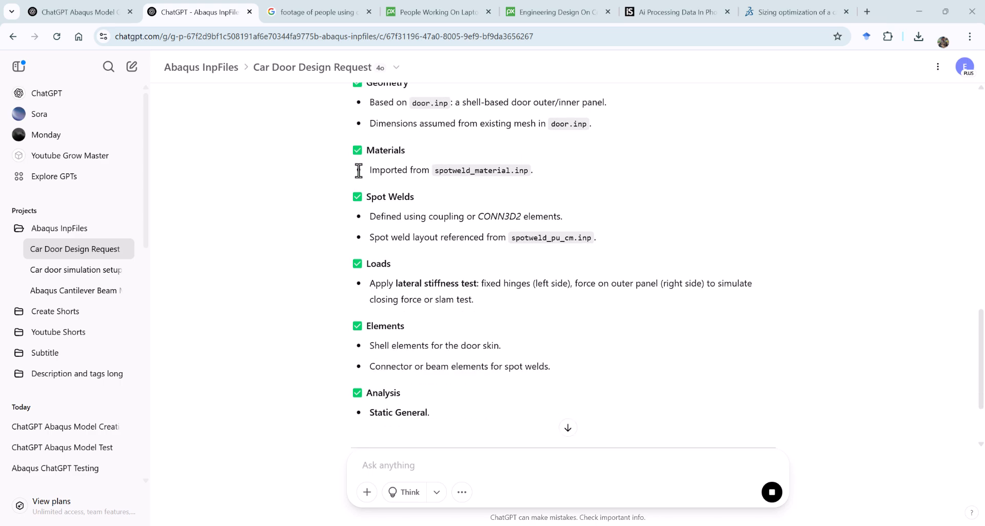
scroll("down", 3)
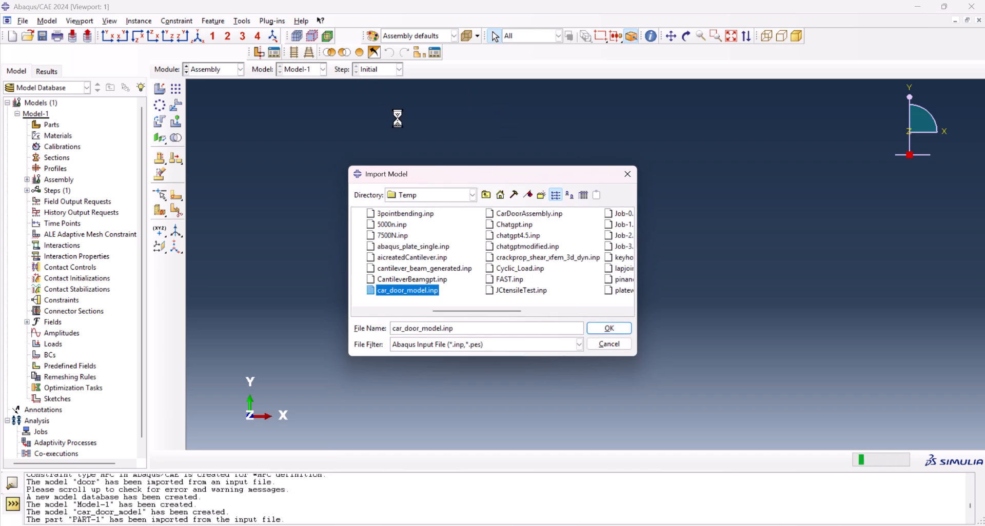
Import the cantilever_beam_generated model and submit Job-1 from the Job Manager.
left_click(606, 328)
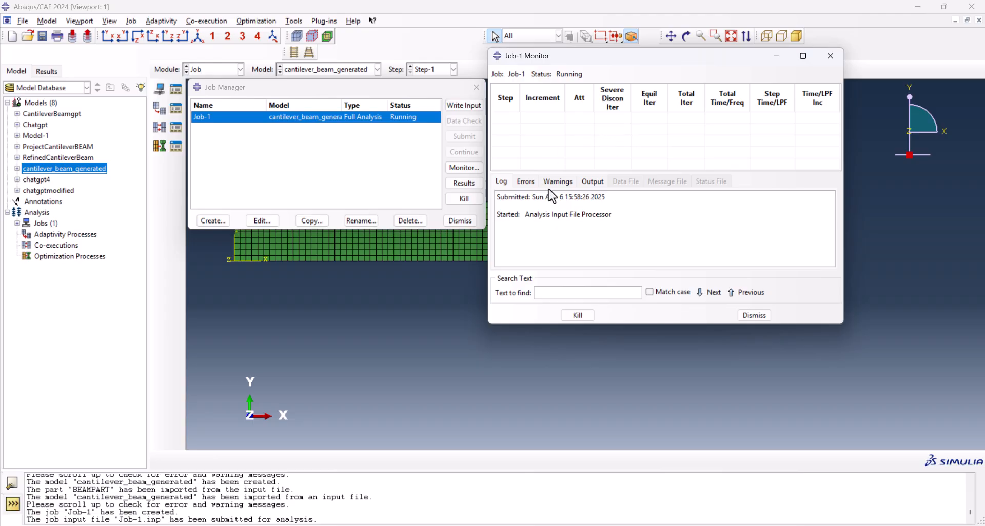
left_click(463, 182)
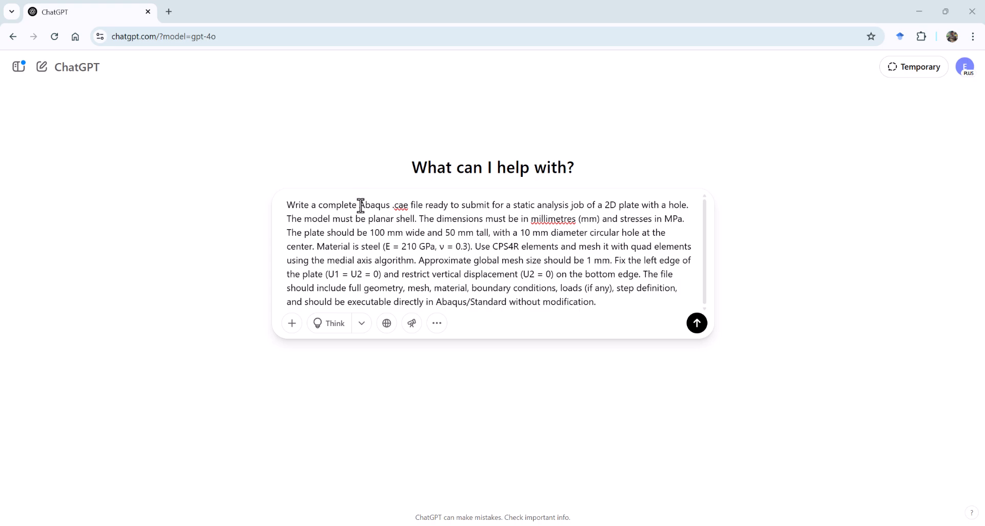
Adjust and send the plate-with-hole prompt to GPT-4o and read the returned Abaqus Python script.
double_click(373, 205)
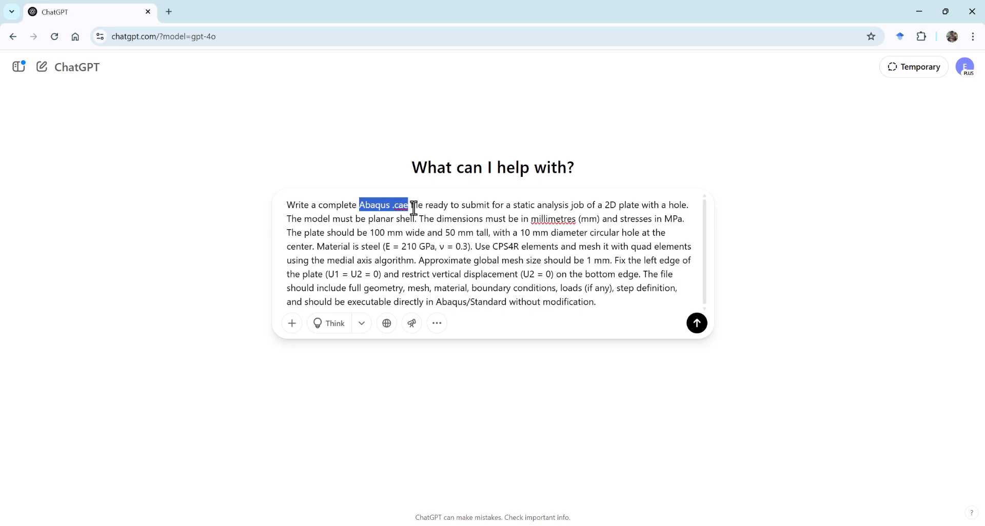
left_click(524, 233)
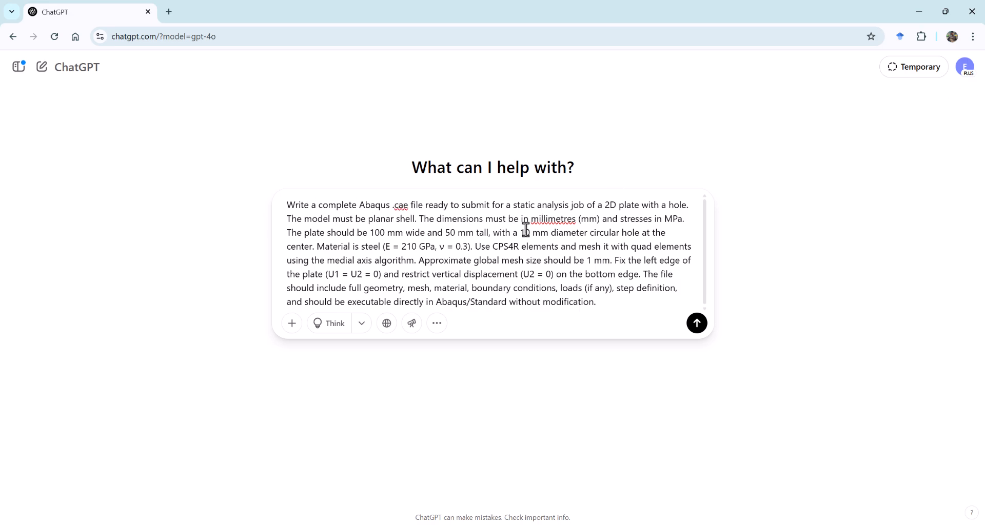
left_click(362, 323)
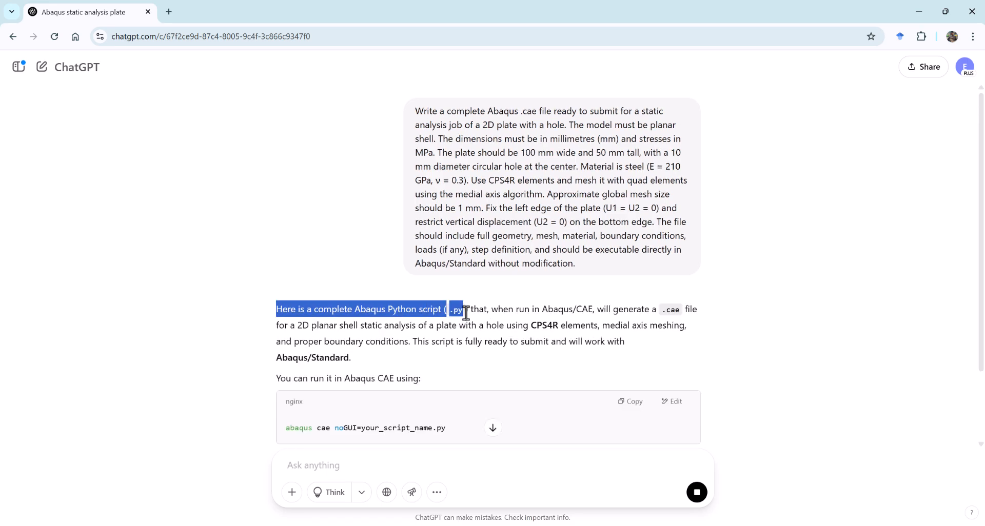
mouse_move(468, 313)
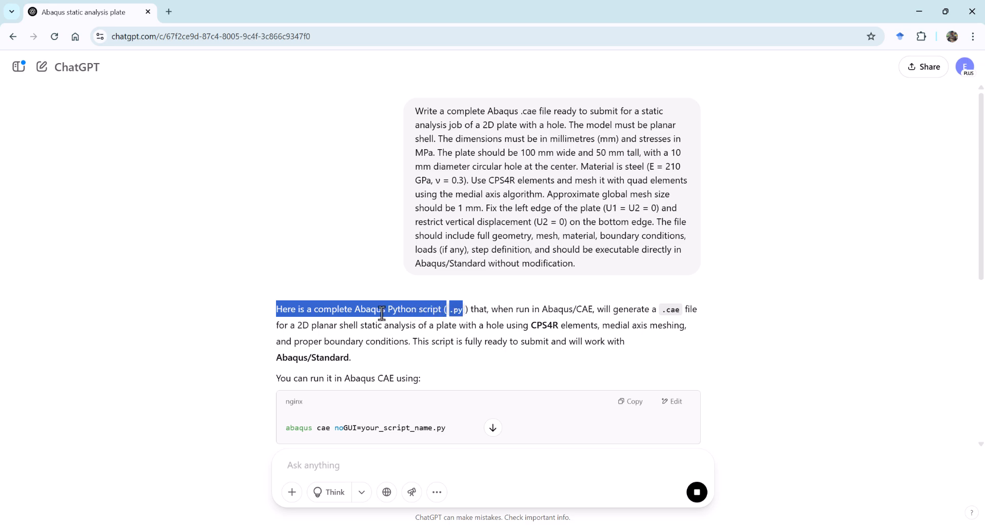
scroll("down", 3)
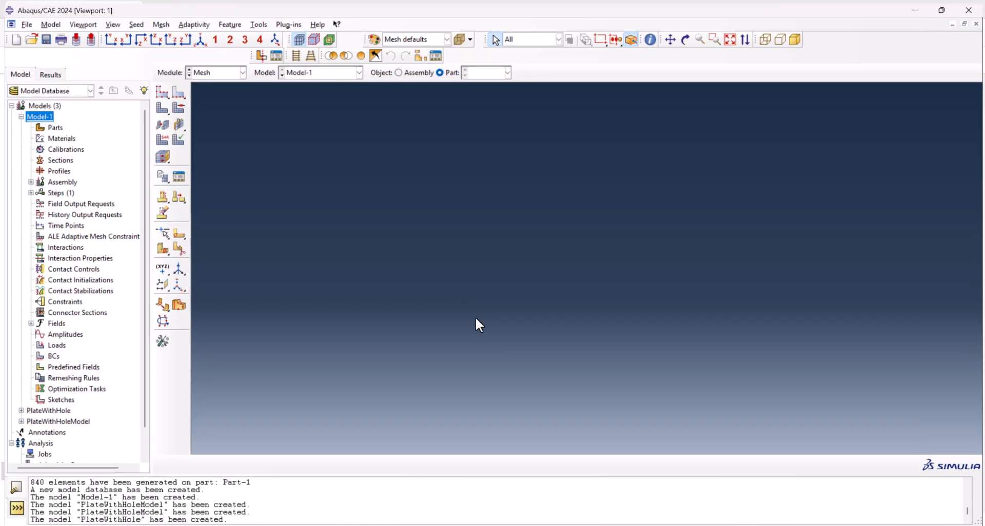
Run scriptAi.py from the Temp directory via File > Run Script.
left_click(26, 24)
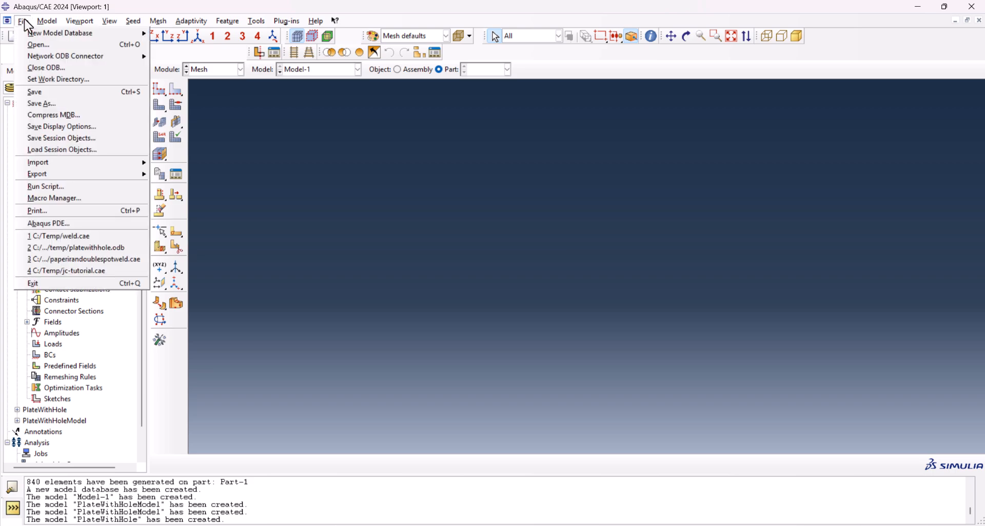
mouse_move(45, 186)
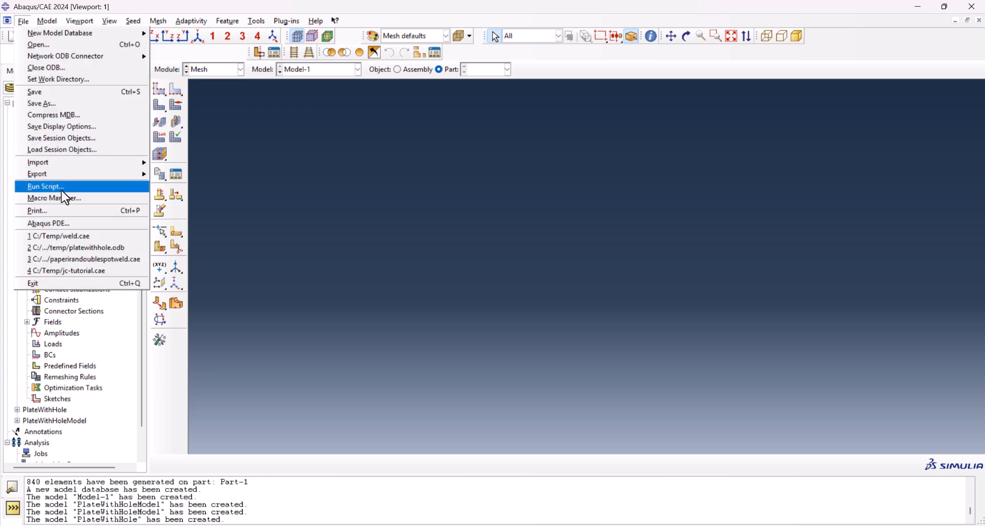
left_click(45, 186)
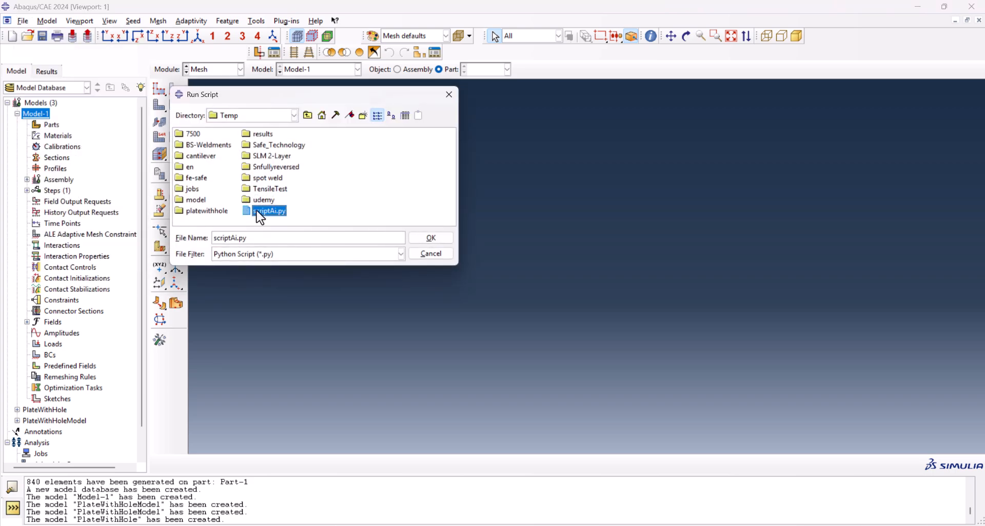
left_click(431, 237)
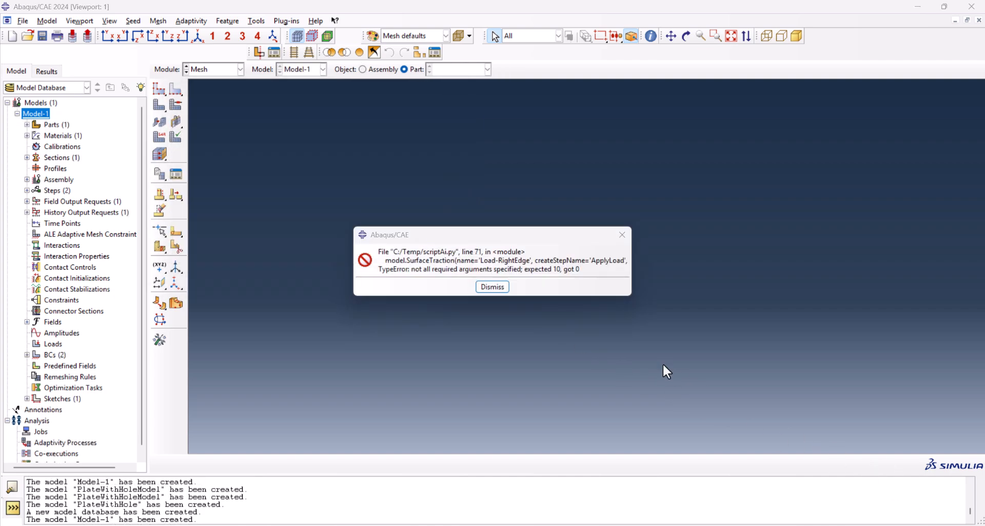
mouse_move(505, 278)
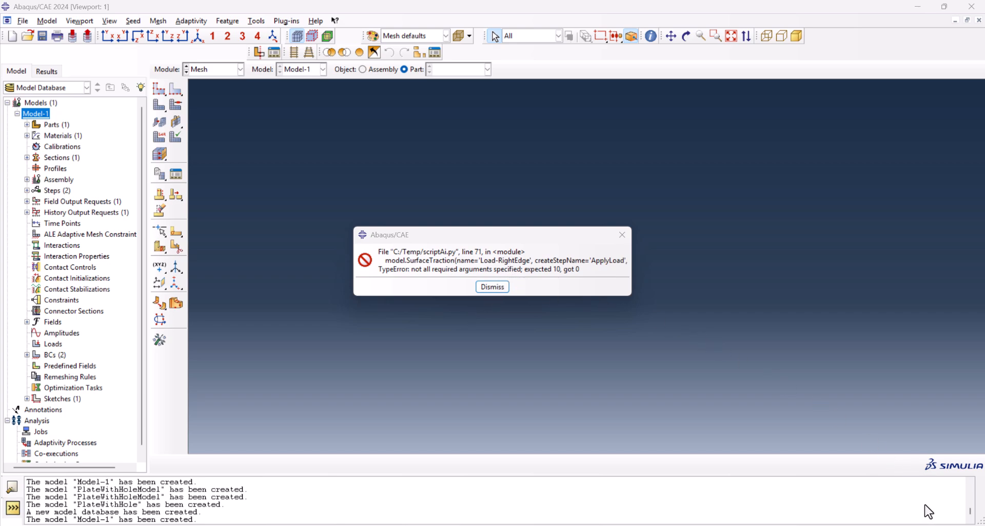
mouse_move(419, 271)
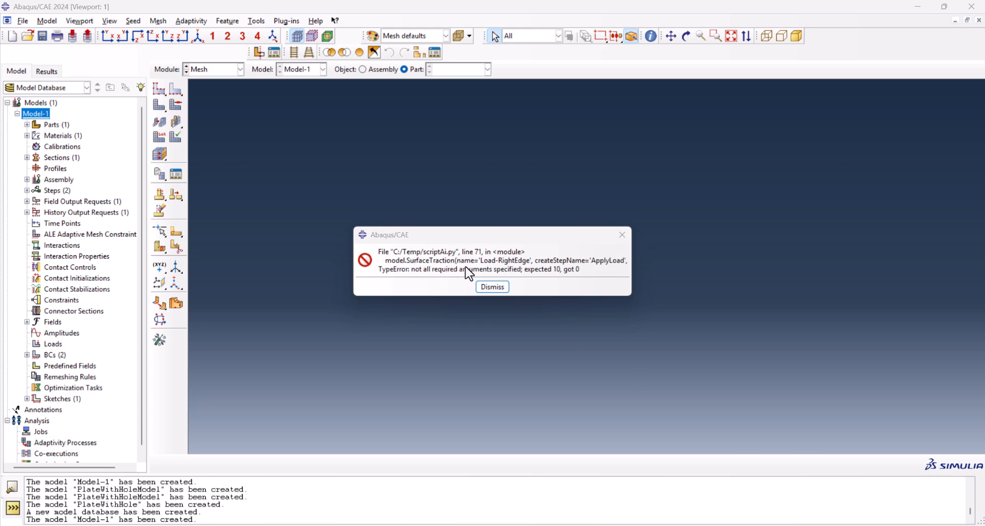
mouse_move(433, 269)
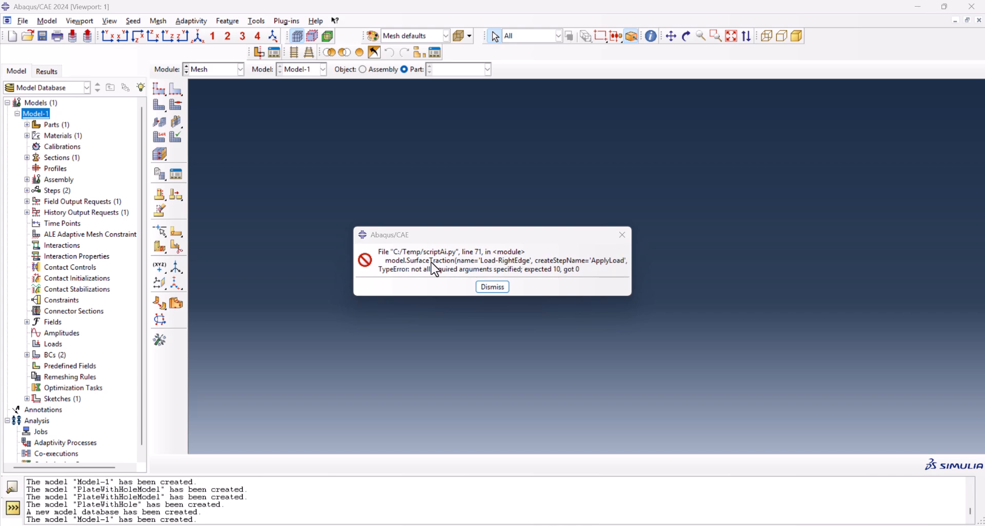
mouse_move(497, 268)
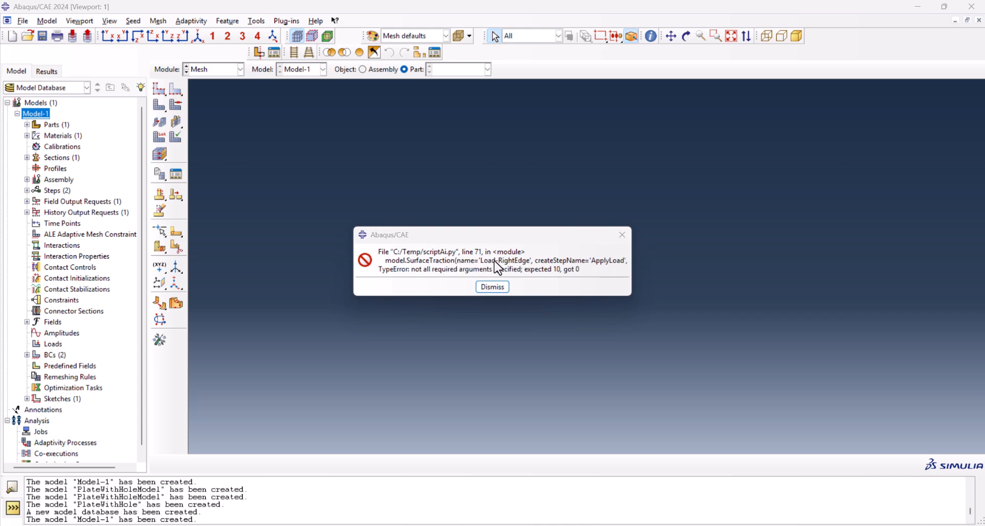
mouse_move(63, 164)
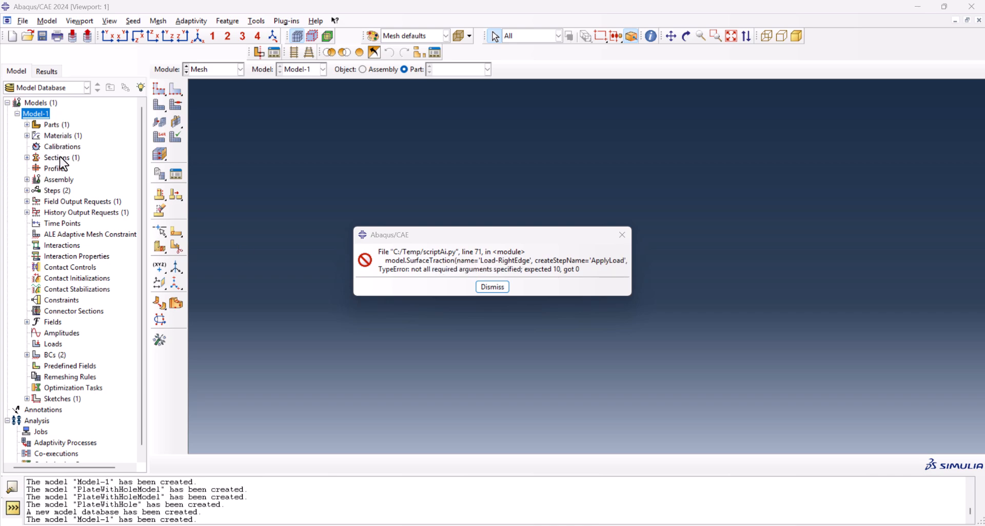
mouse_move(919, 491)
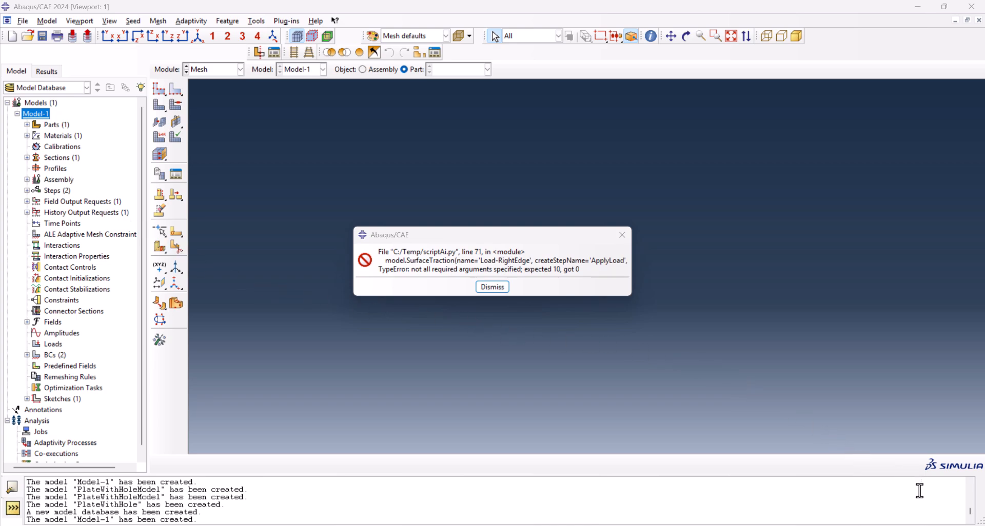
mouse_move(924, 511)
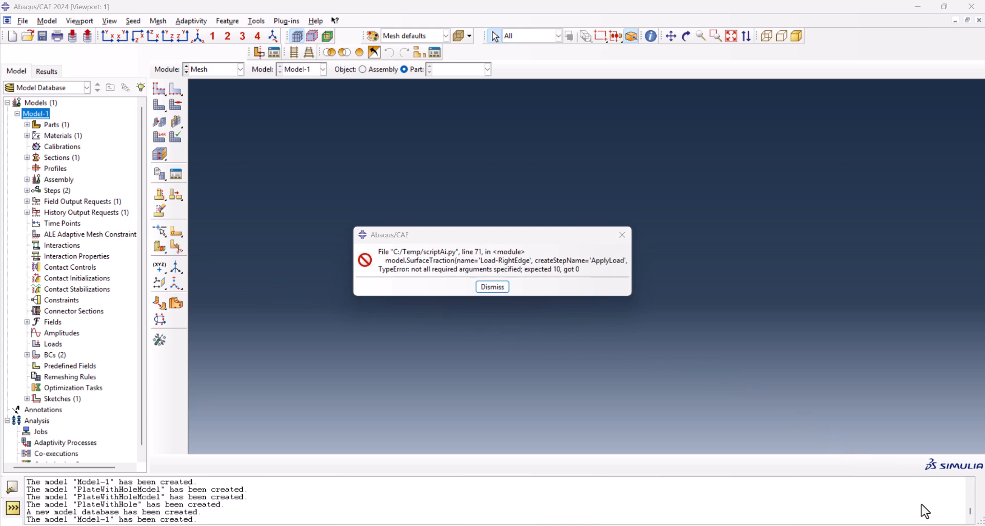
mouse_move(532, 276)
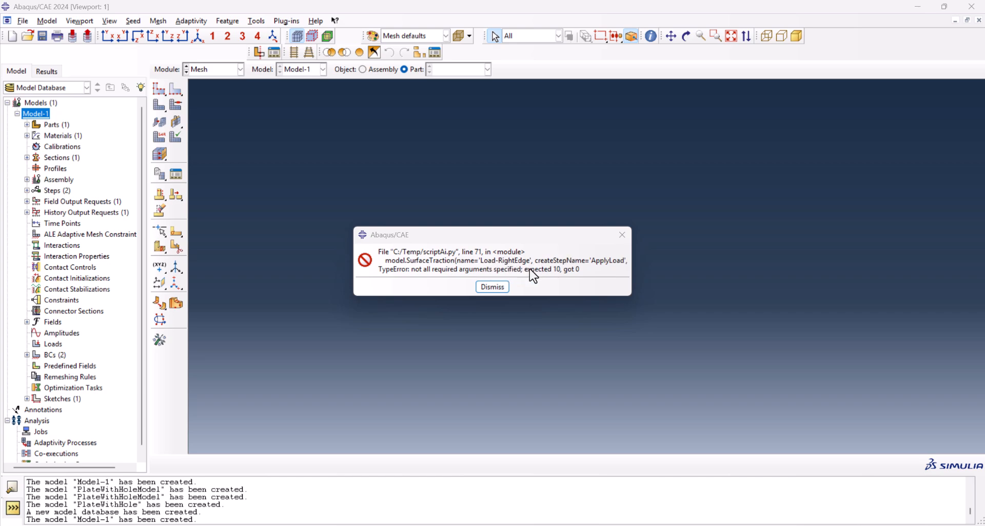
mouse_move(548, 275)
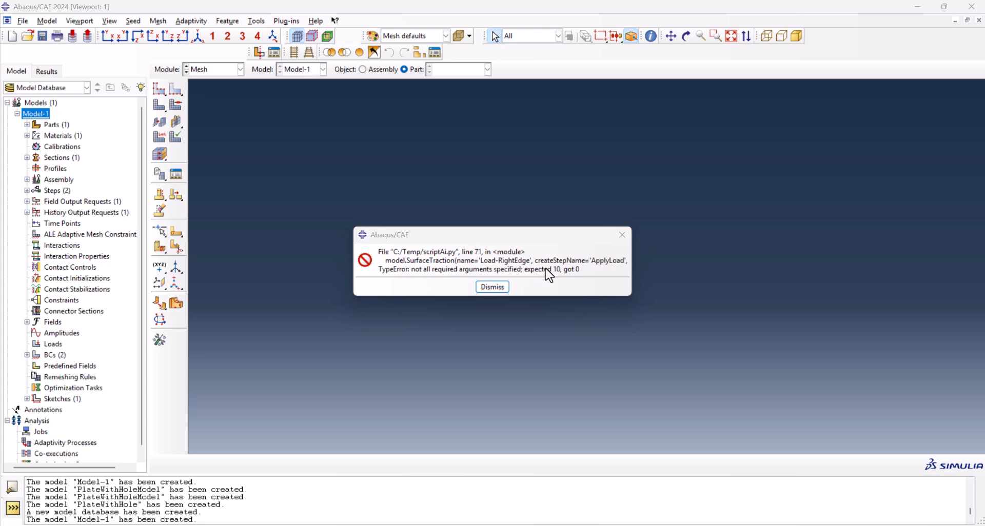
mouse_move(864, 459)
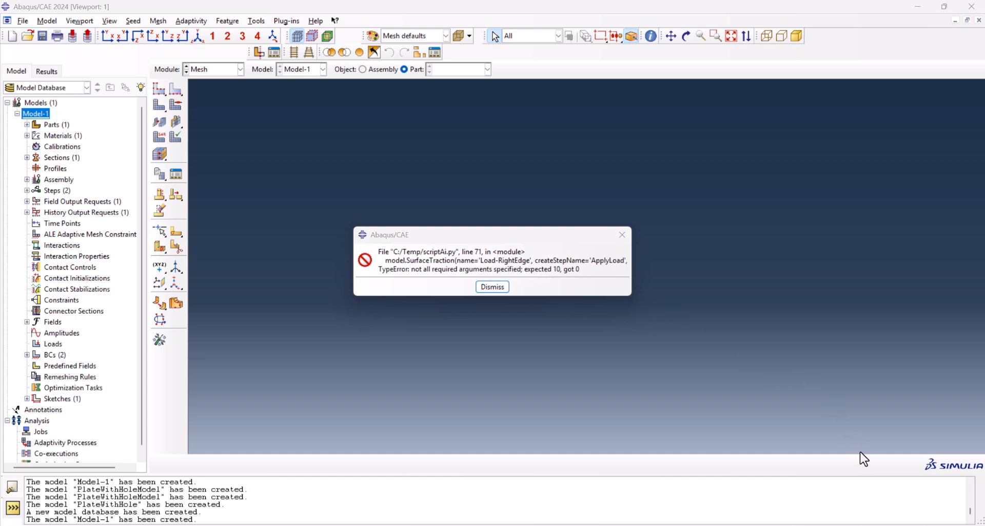
mouse_move(922, 516)
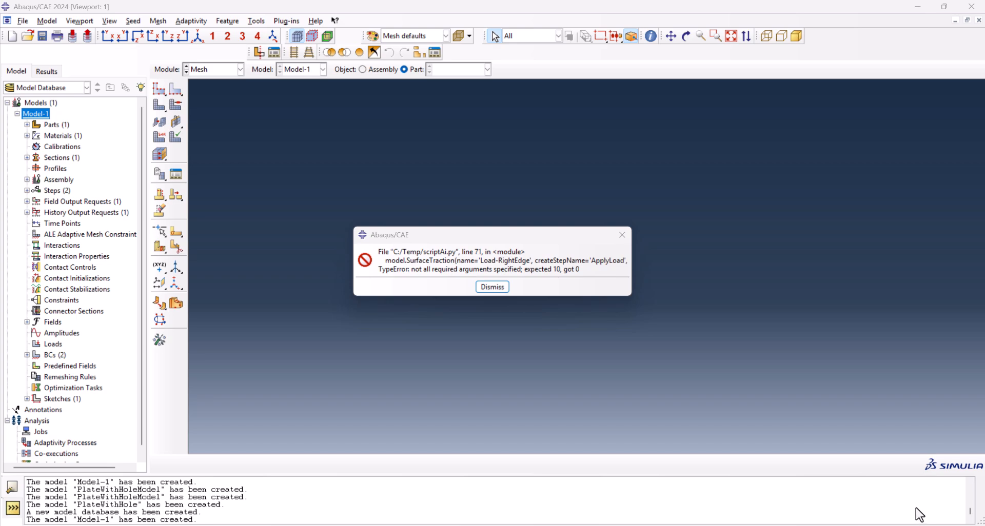
mouse_move(708, 436)
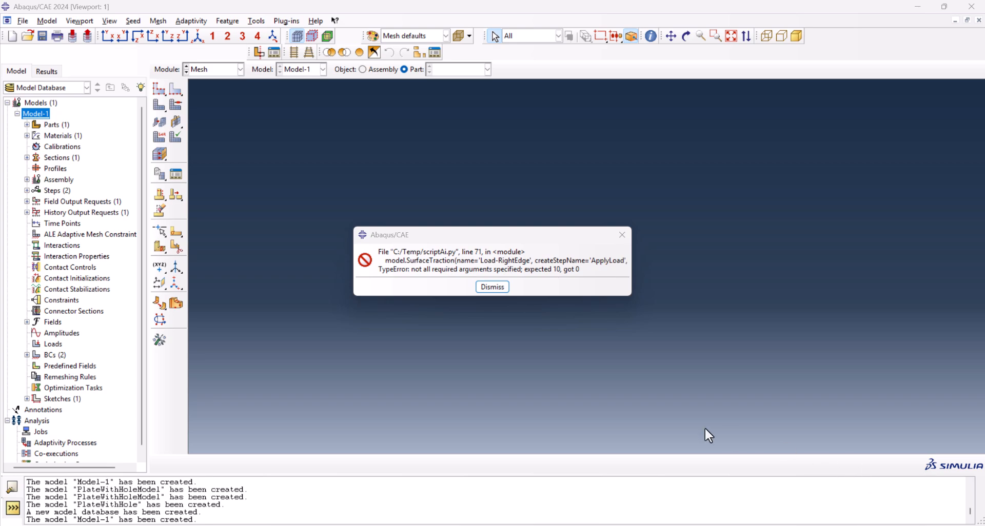
mouse_move(321, 329)
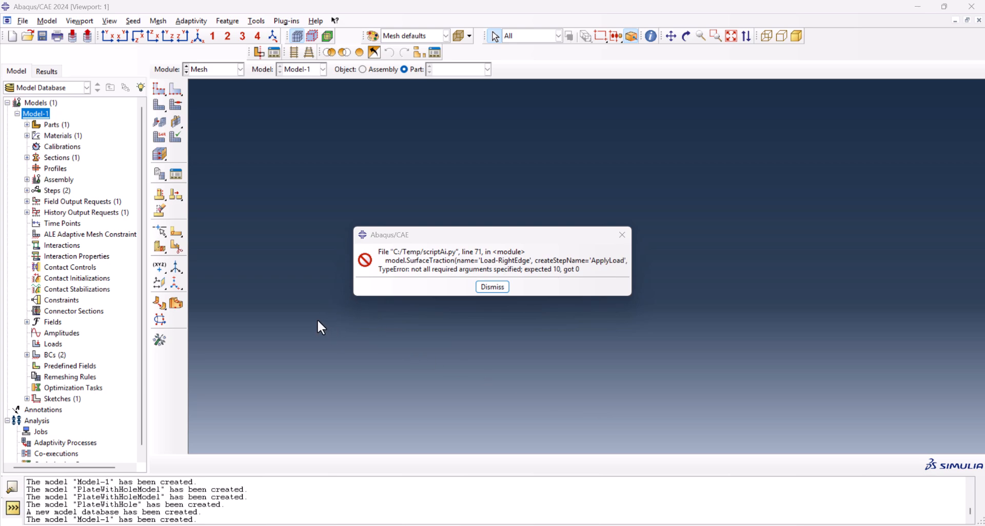
mouse_move(665, 273)
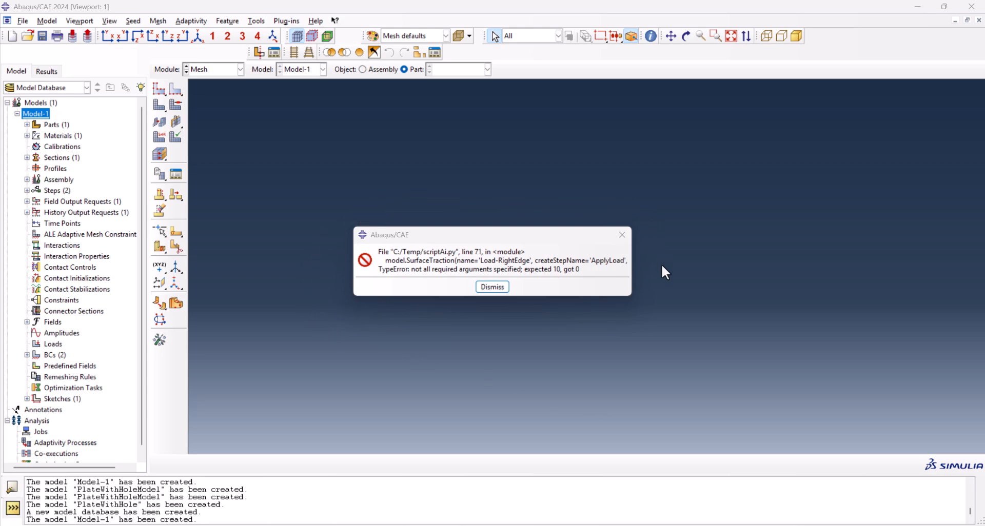
mouse_move(622, 377)
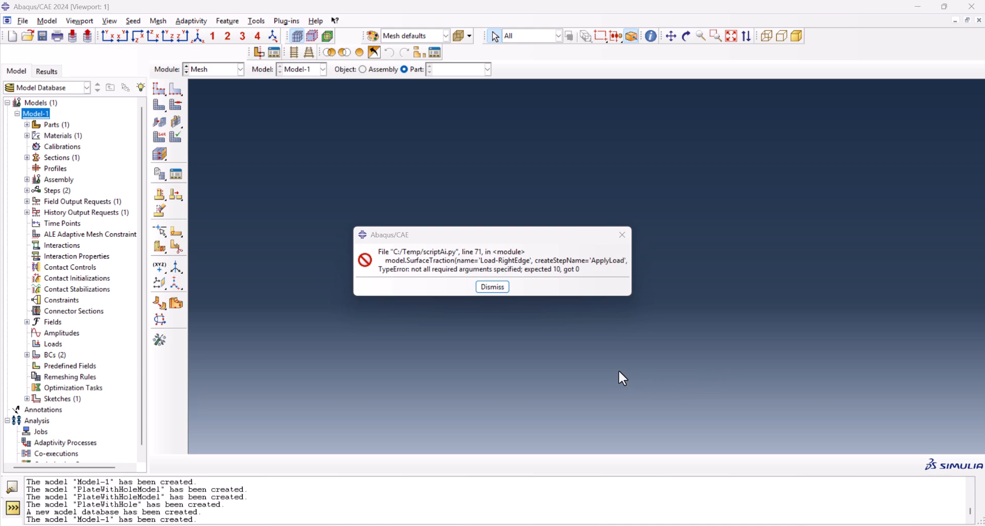
mouse_move(421, 269)
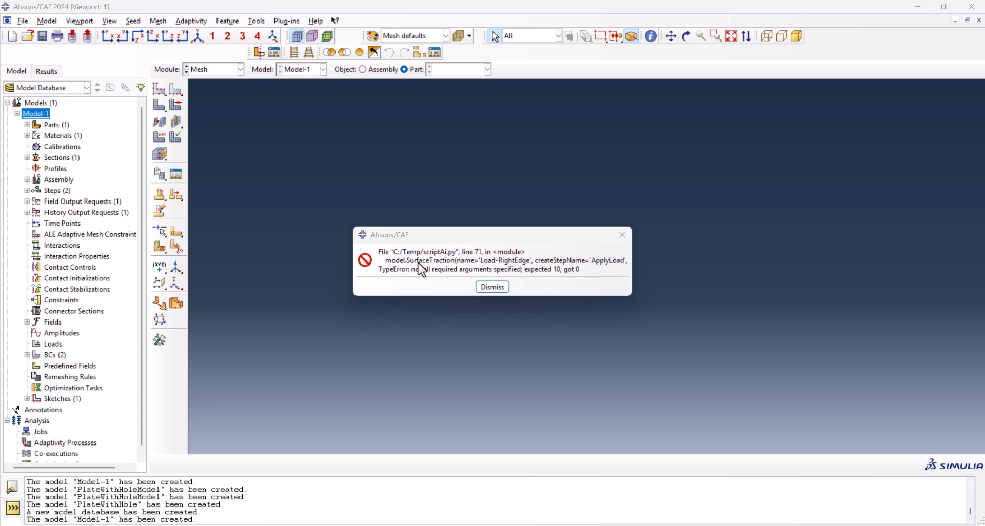
mouse_move(415, 267)
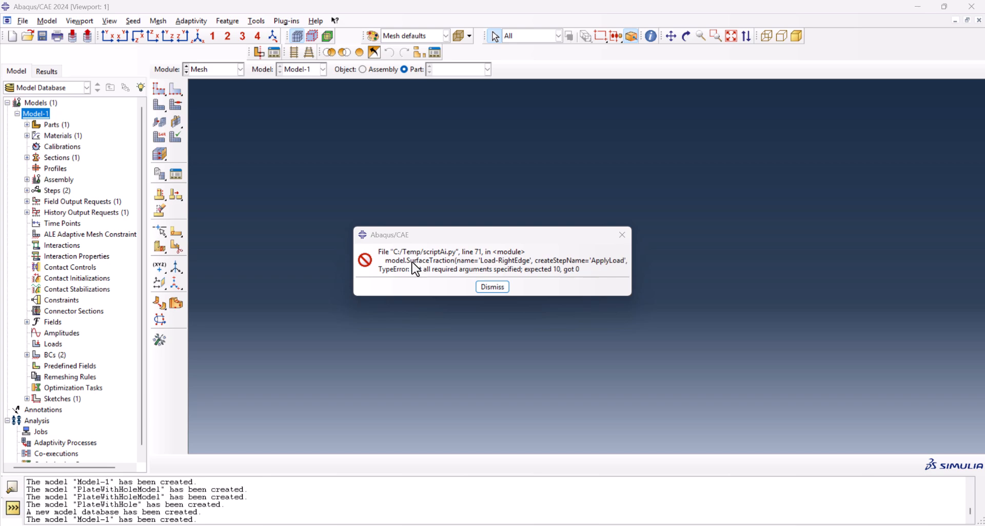
mouse_move(412, 290)
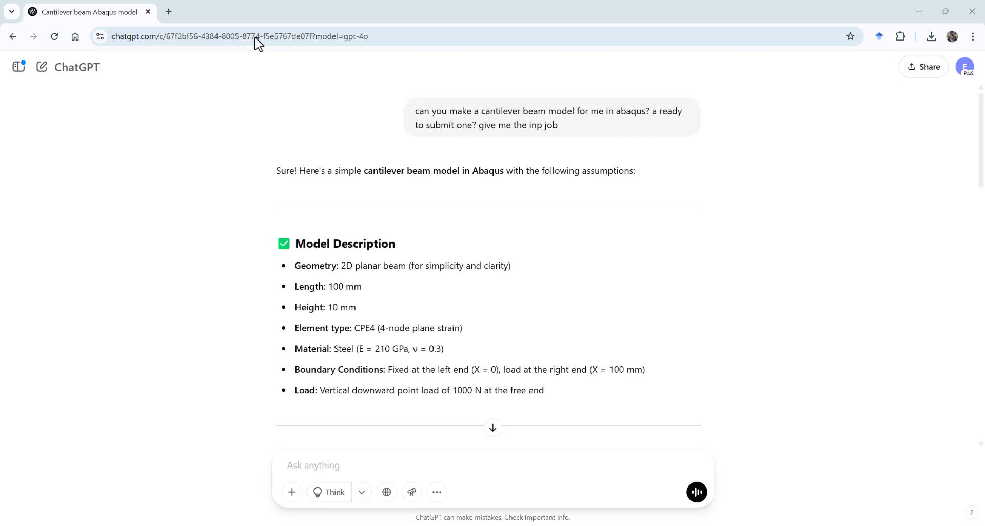
mouse_move(415, 117)
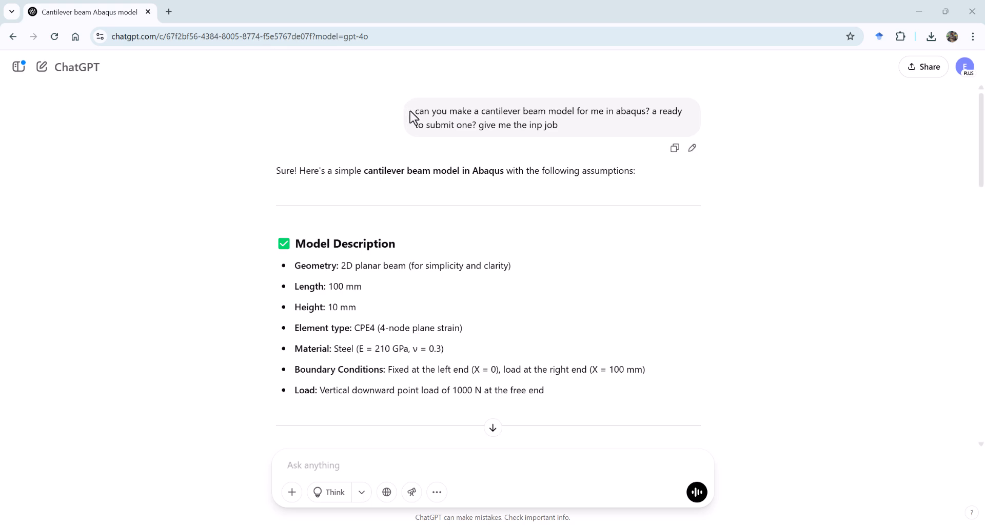
mouse_move(363, 108)
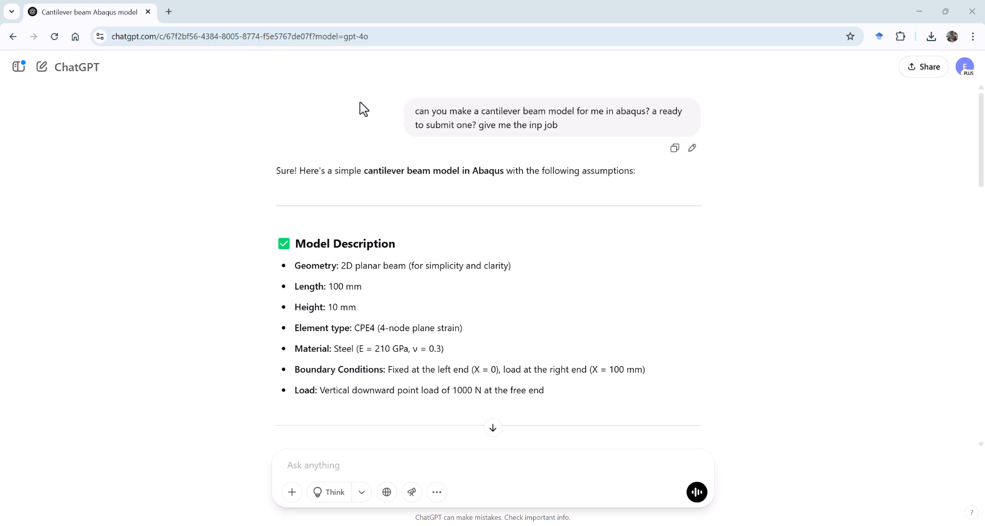
mouse_move(298, 79)
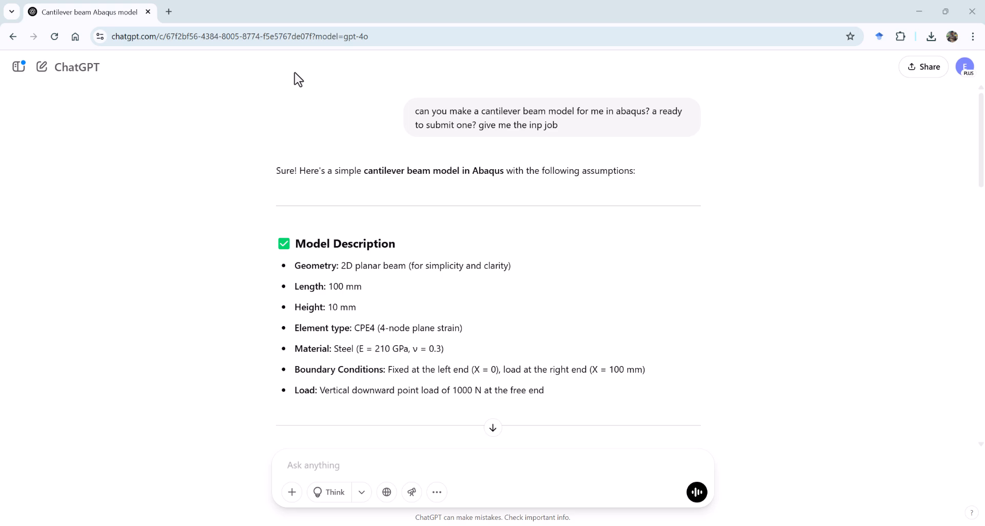
mouse_move(252, 44)
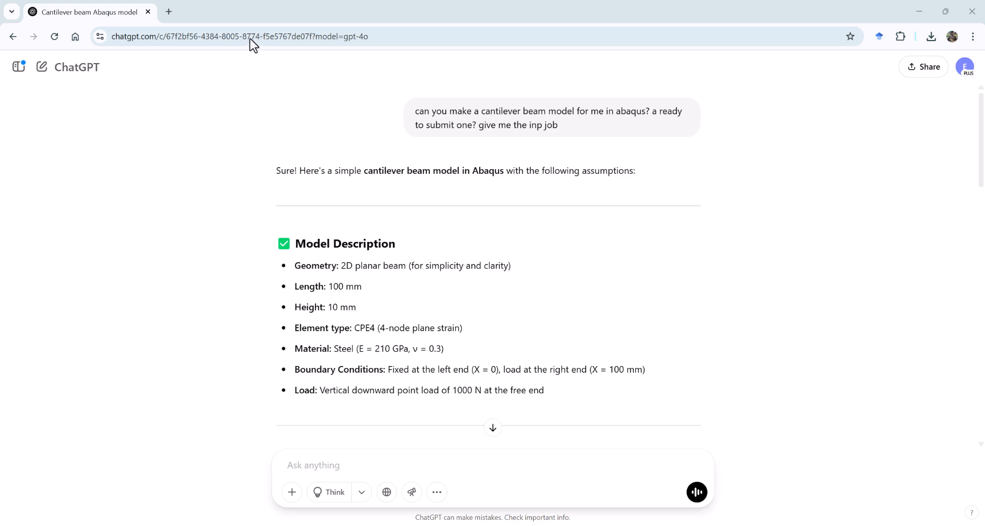
mouse_move(338, 79)
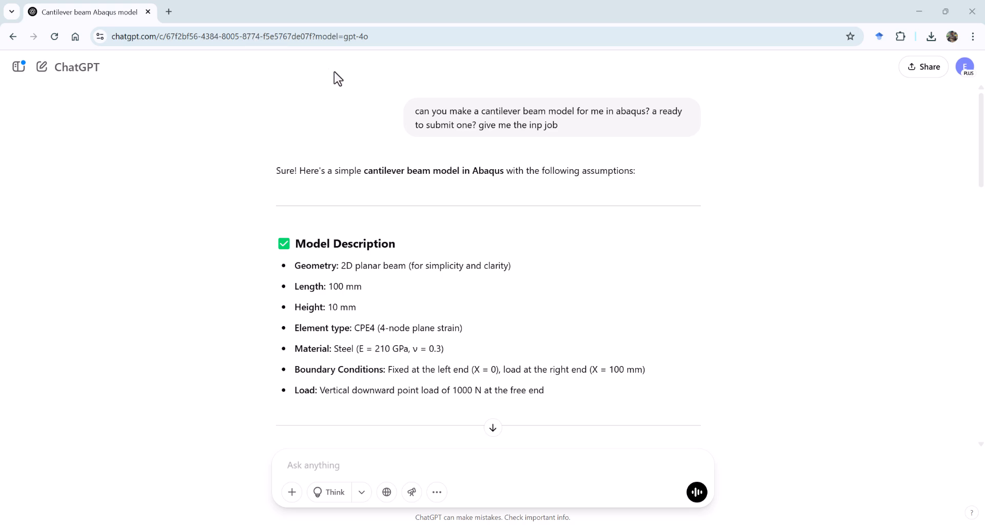
mouse_move(417, 117)
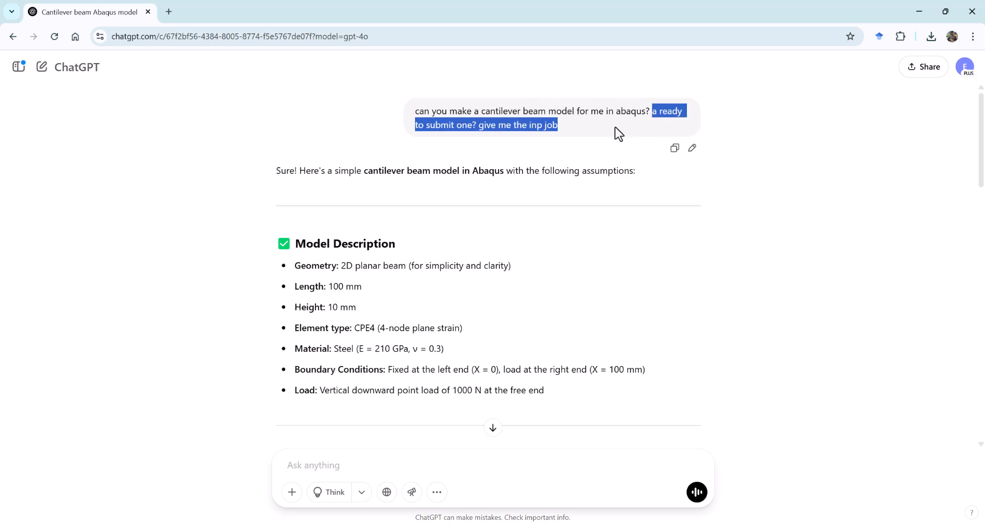
Copy the ready-to-submit cantilever beam .inp code block from the ChatGPT reply.
left_click(533, 159)
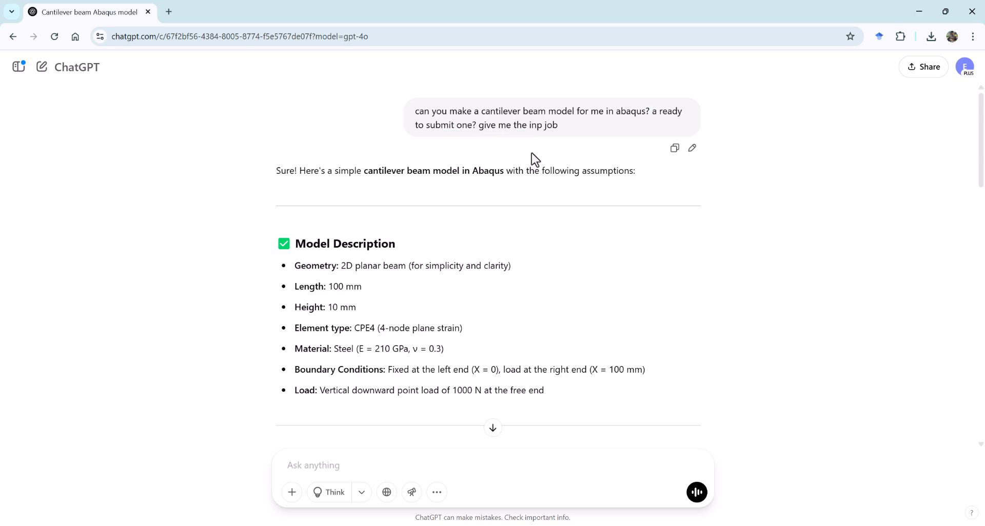
scroll("down", 3)
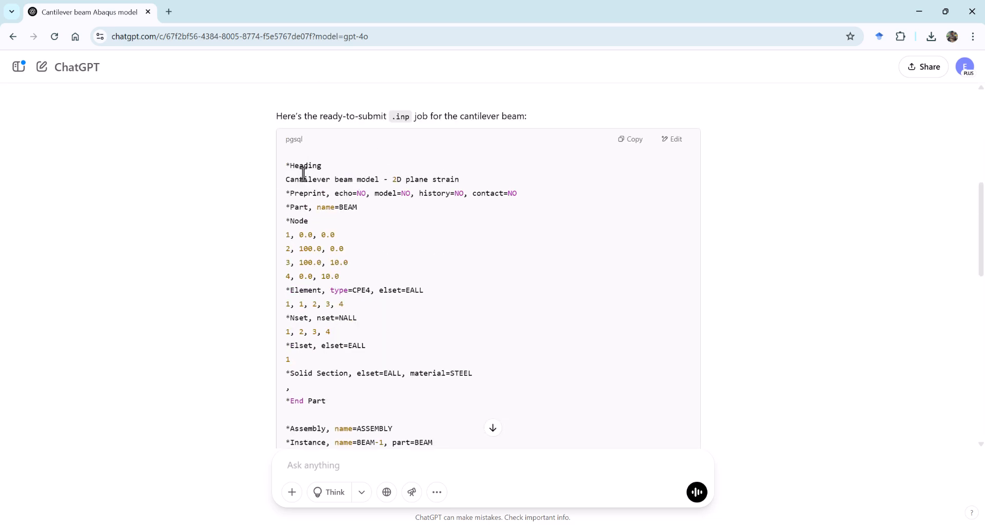
left_click(630, 138)
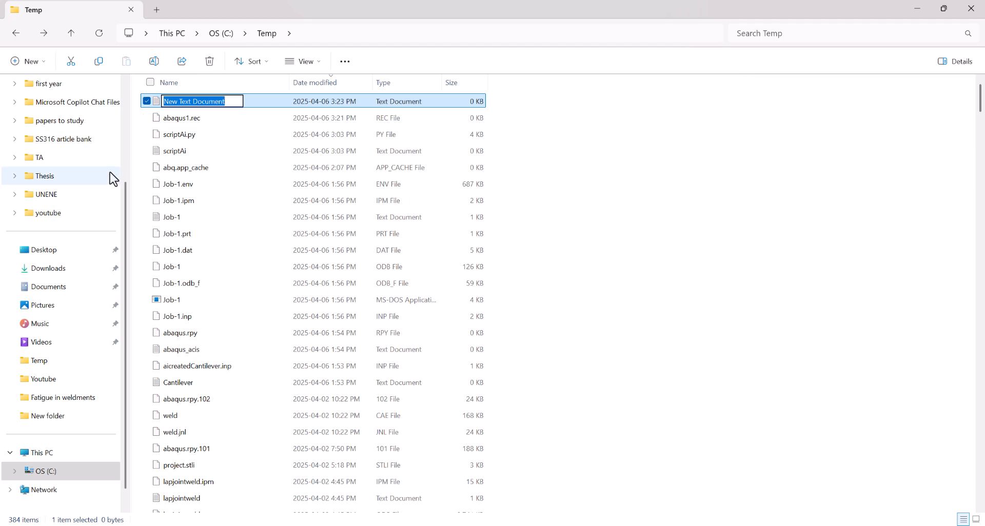
Name the new Temp text document Chatgpt and open it.
type("Chat")
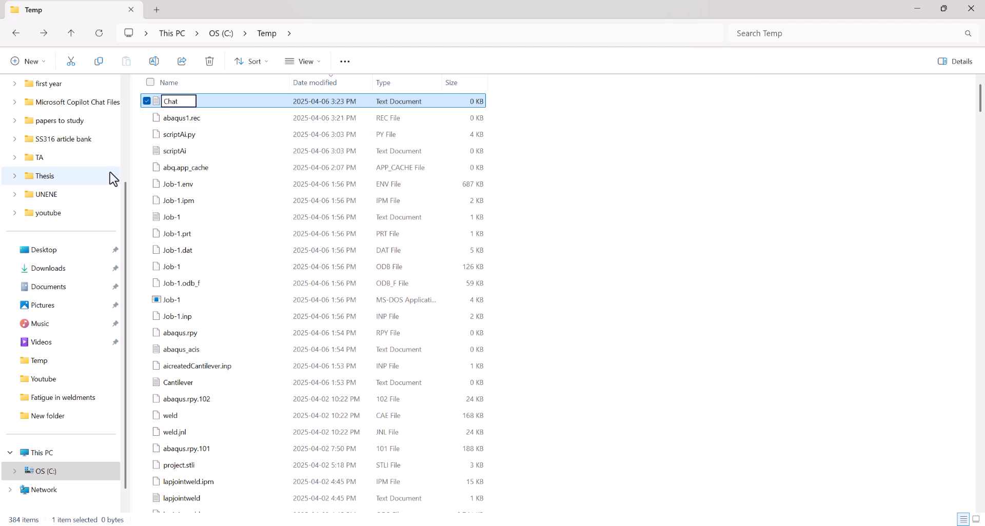
double_click(176, 101)
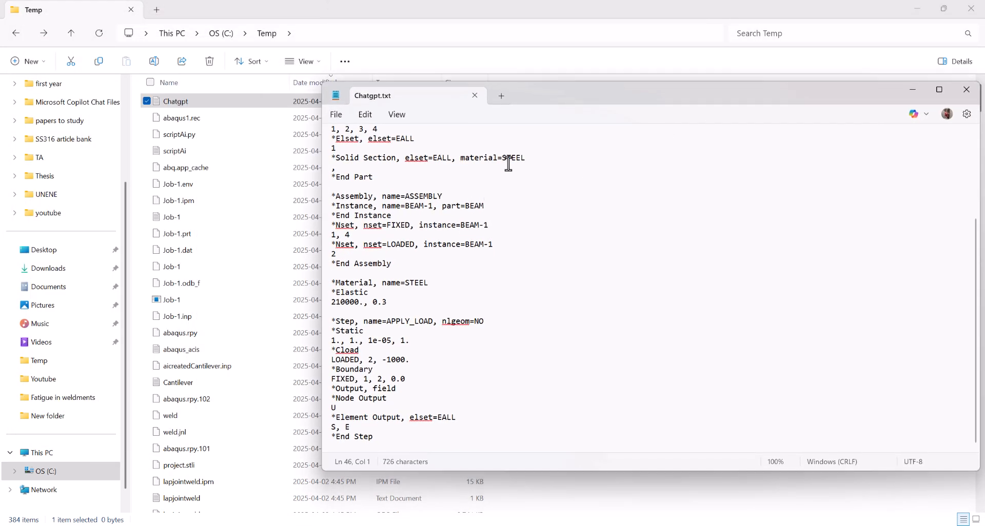
Save the pasted job as Chatgpt.inp with All files type in Temp, then close the file.
left_click(337, 114)
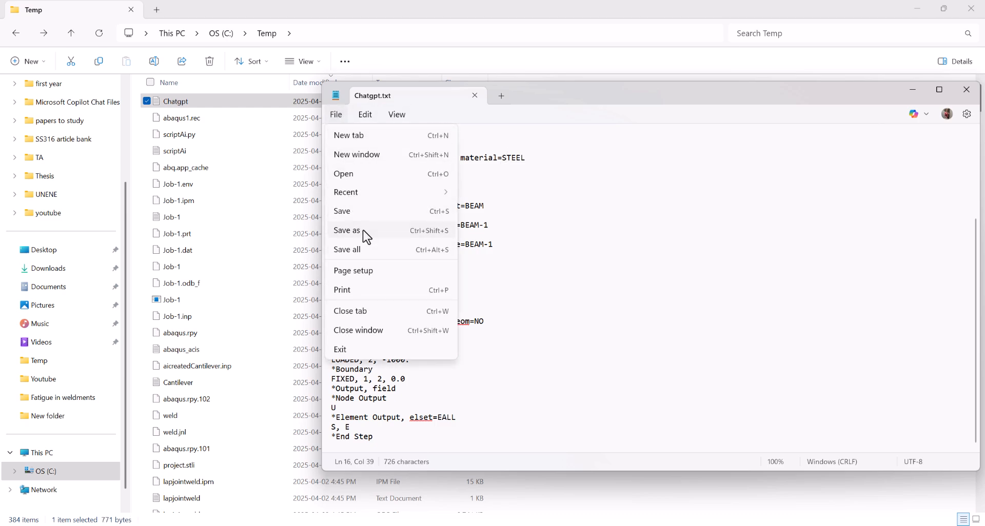
left_click(347, 230)
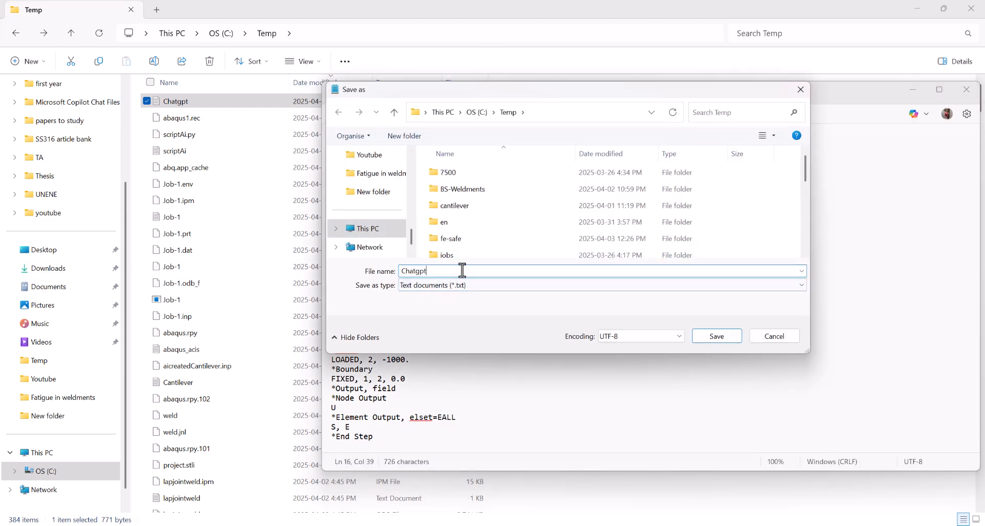
type(".inp")
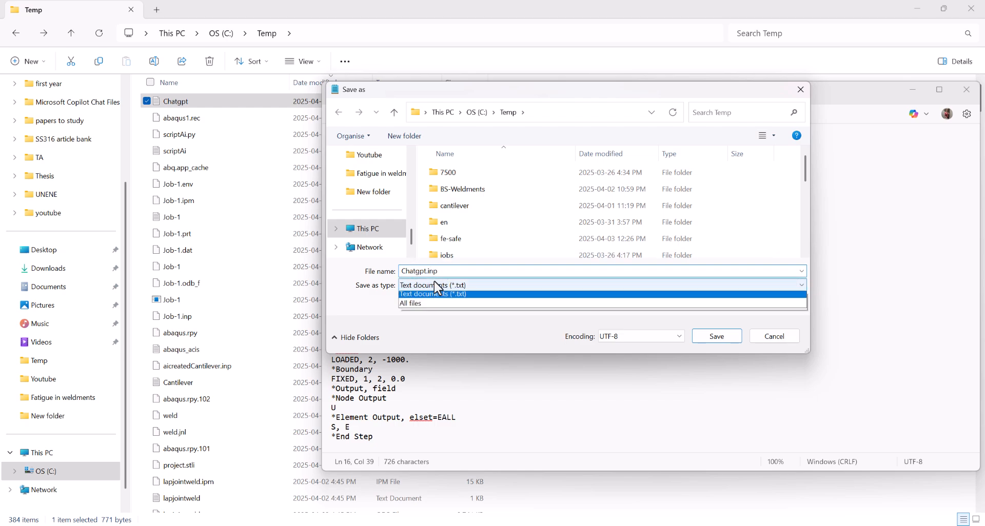
left_click(411, 304)
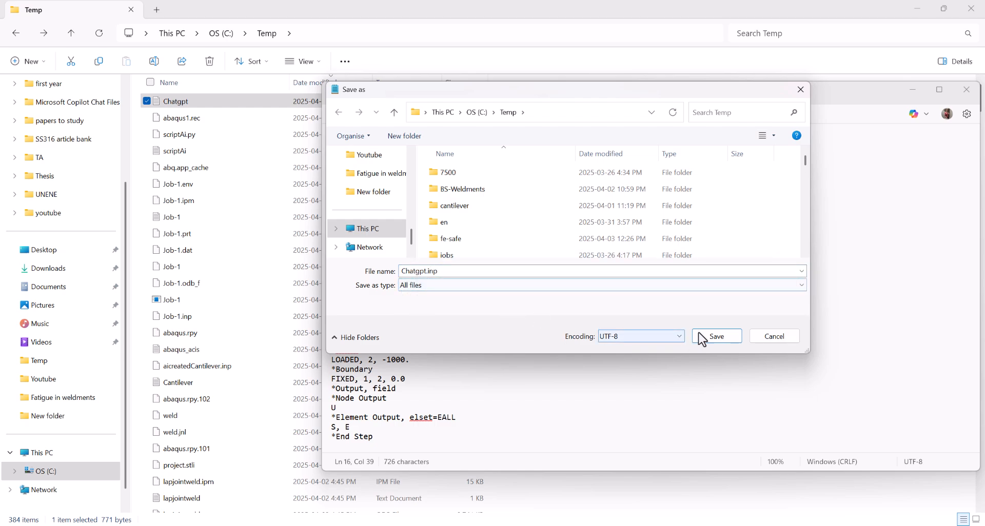
left_click(715, 337)
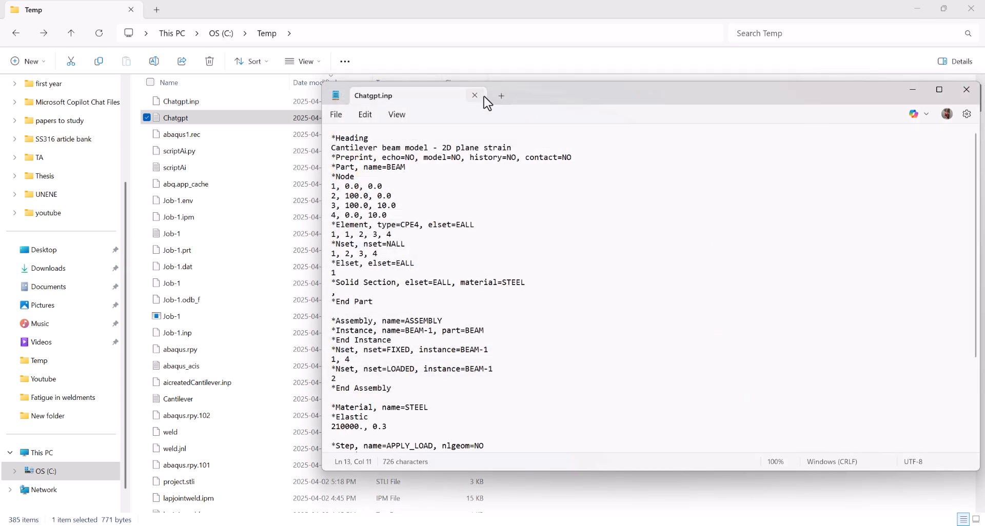
left_click(474, 96)
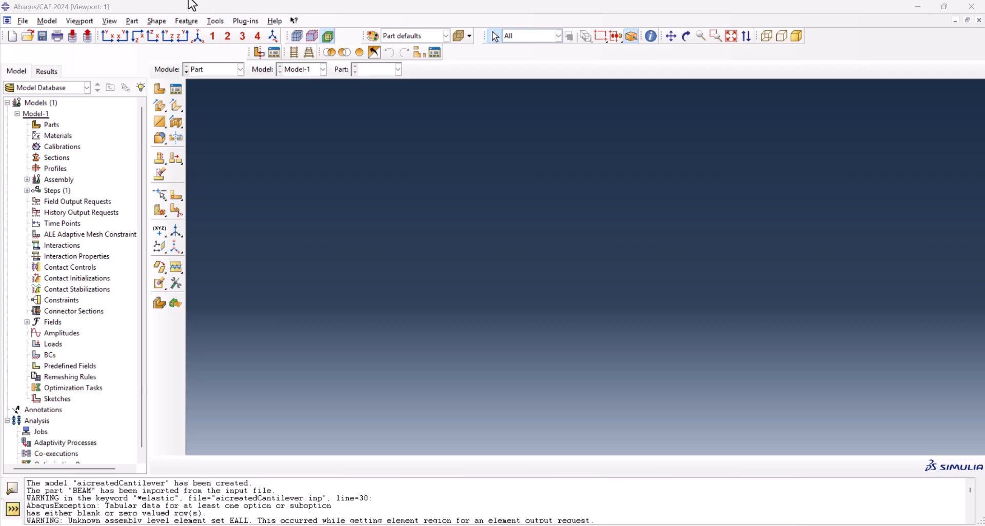
Import Chatgpt.inp as a new model using the Abaqus Input File filter.
left_click(23, 21)
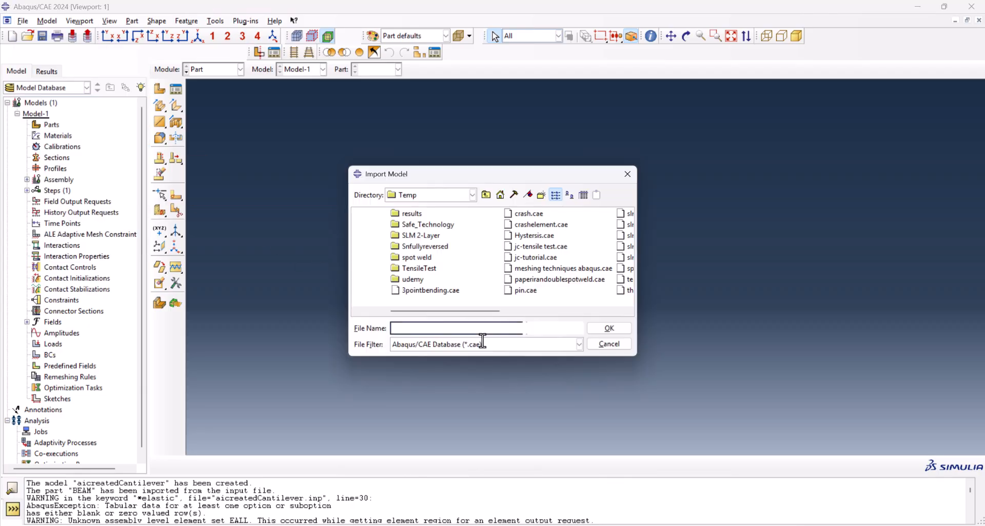
left_click(544, 268)
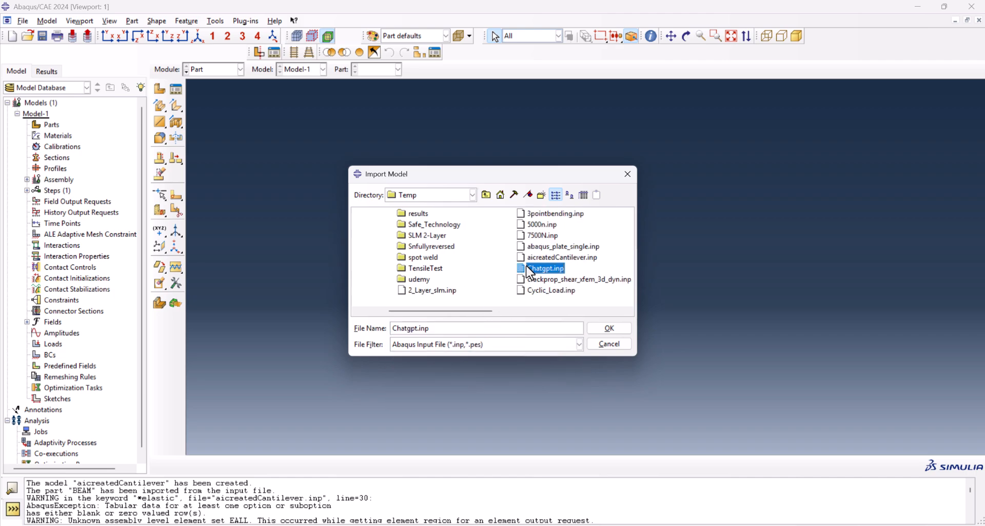
mouse_move(634, 344)
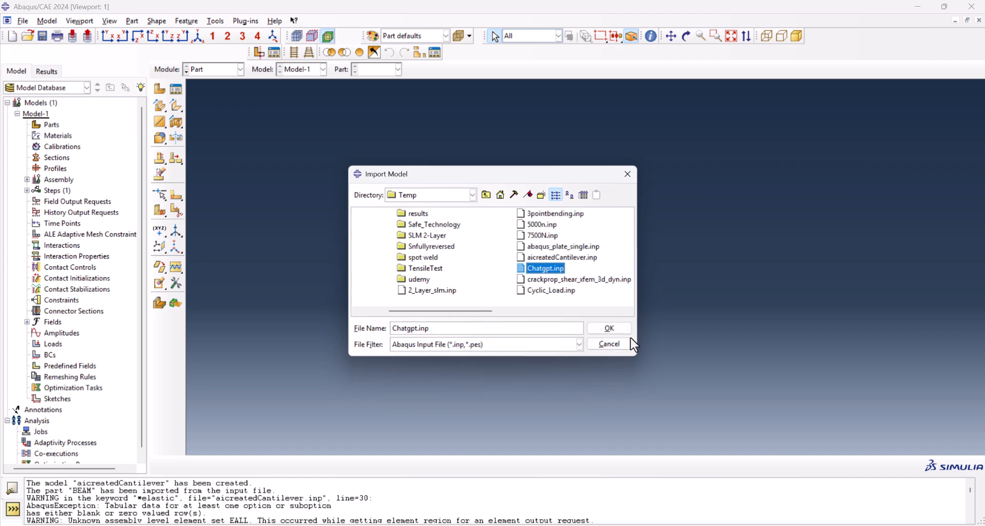
left_click(608, 328)
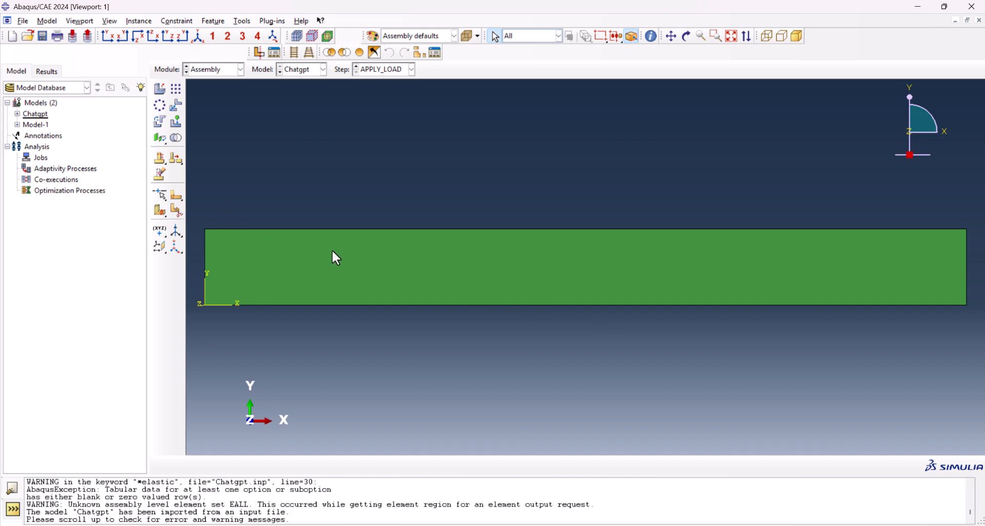
mouse_move(197, 78)
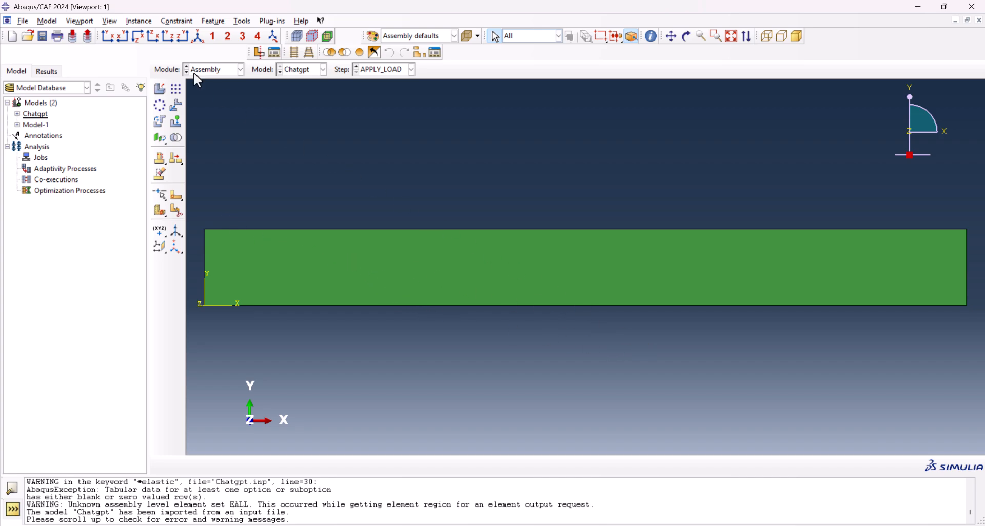
Inspect the STEEL material in Material Manager, confirm no behaviours are defined, then switch to Assembly.
left_click(239, 68)
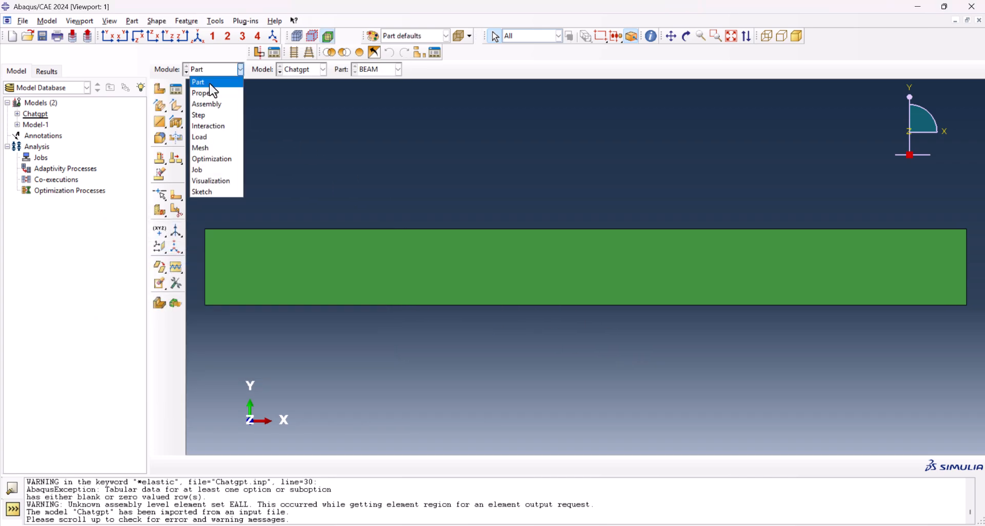
mouse_move(225, 94)
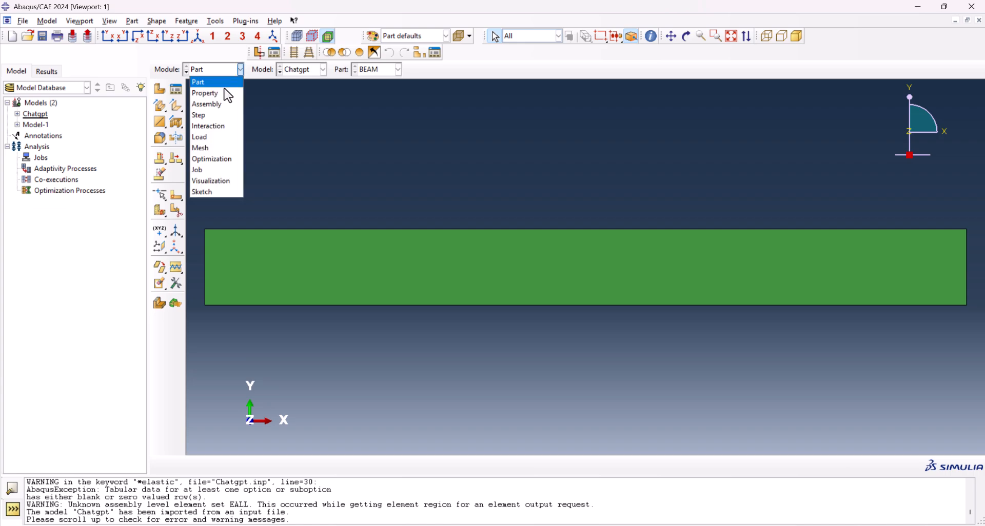
left_click(204, 93)
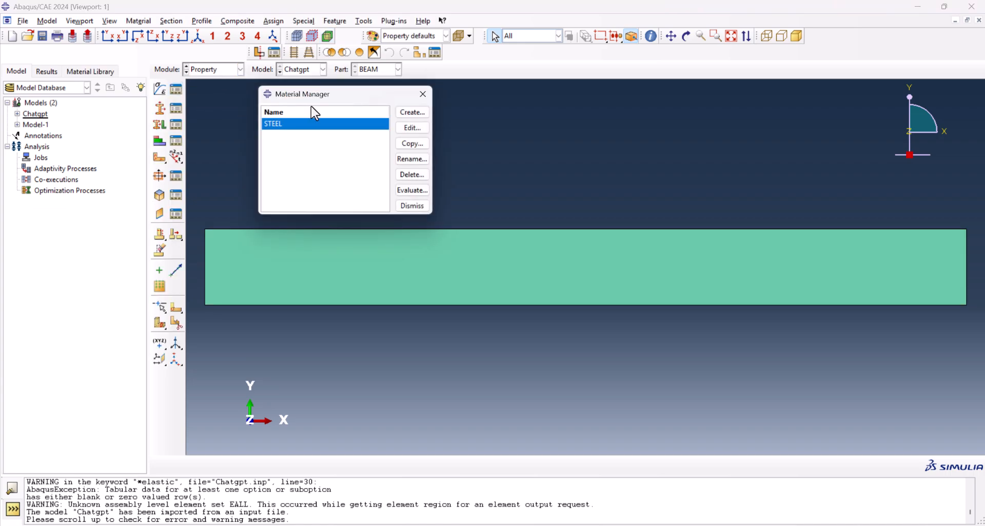
left_click(412, 127)
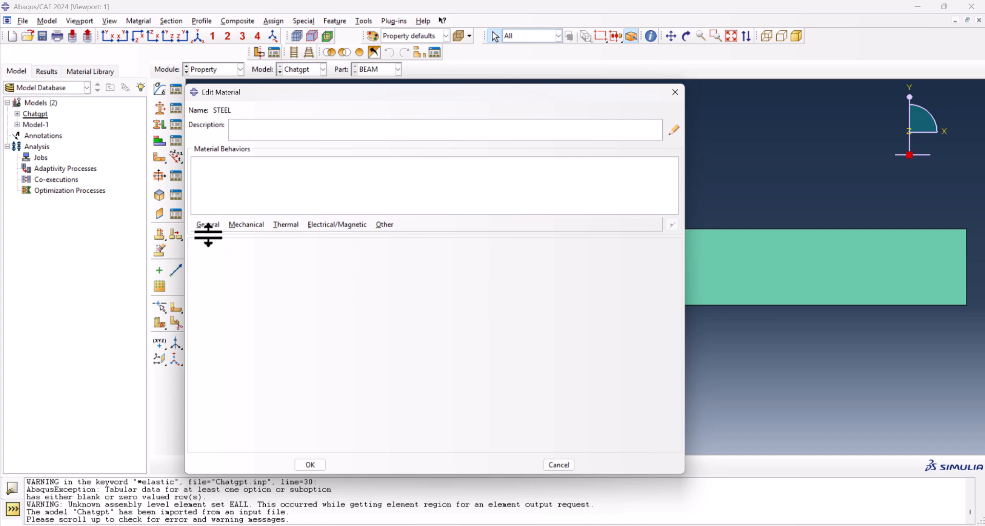
left_click(208, 225)
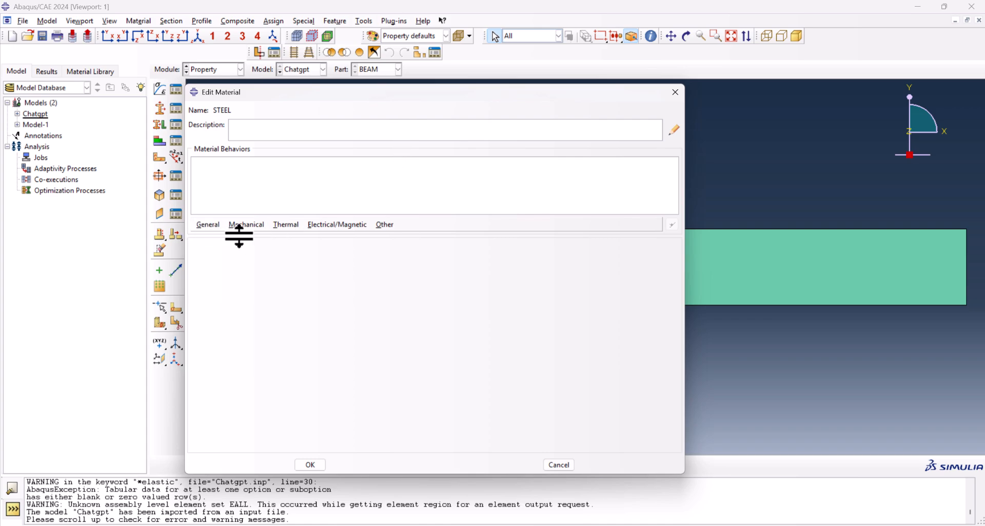
left_click(557, 465)
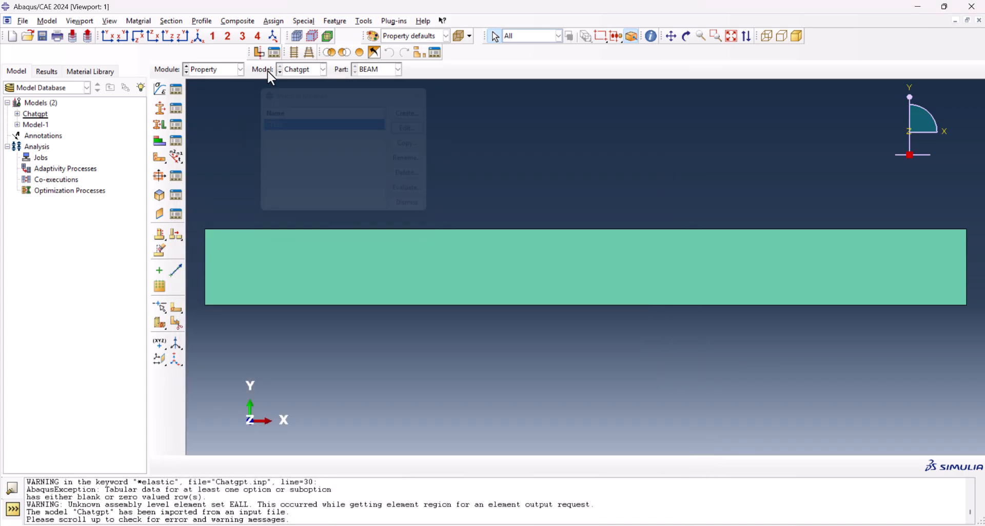
left_click(212, 69)
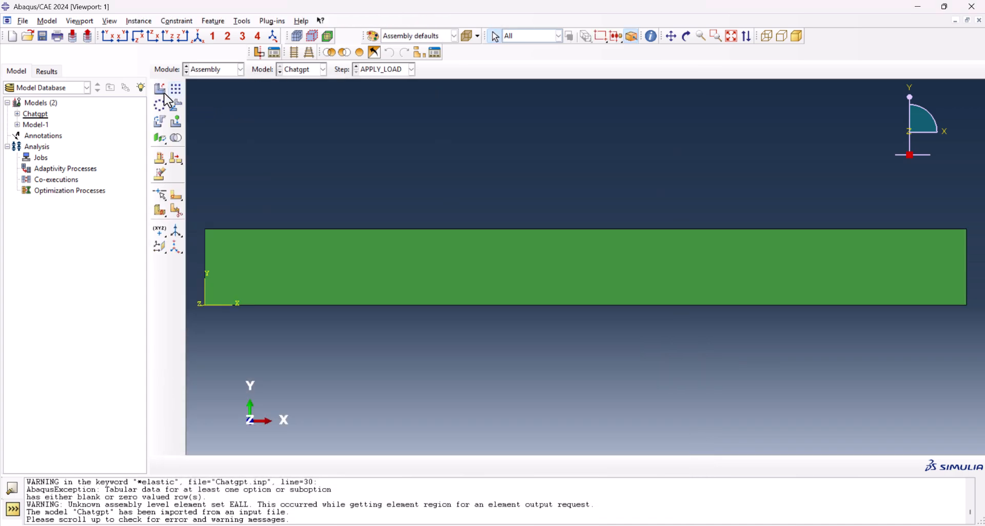
mouse_move(203, 124)
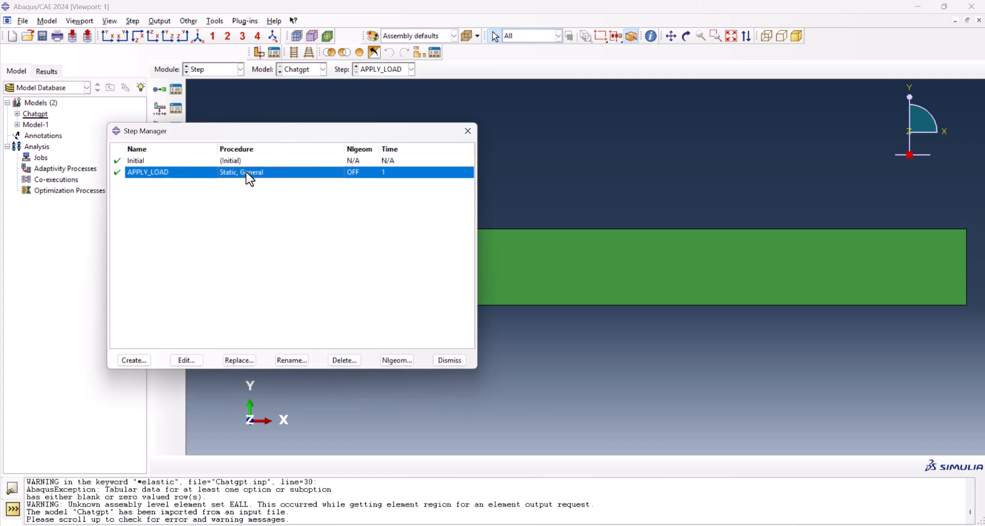
Review the APPLY_LOAD static step's basic and incrementation settings and close the Step Manager.
left_click(186, 361)
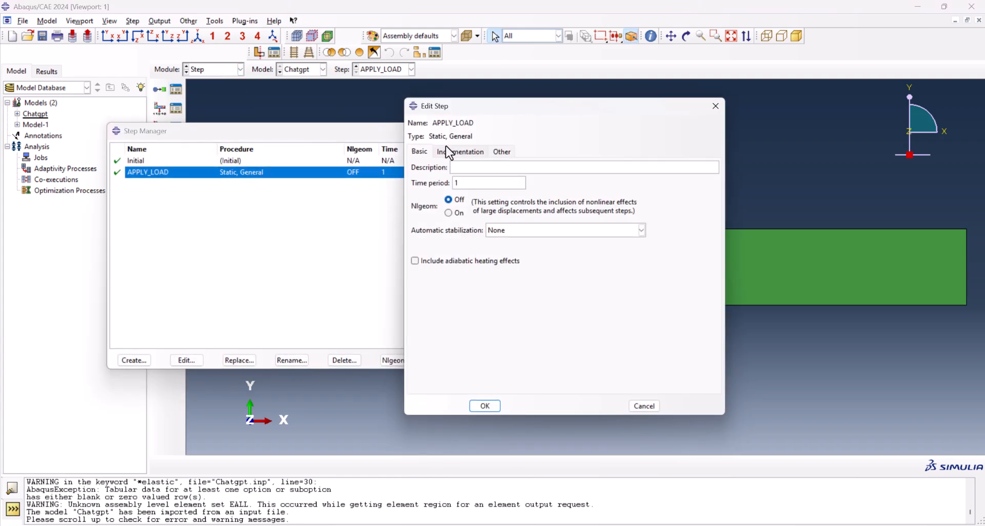
left_click(460, 152)
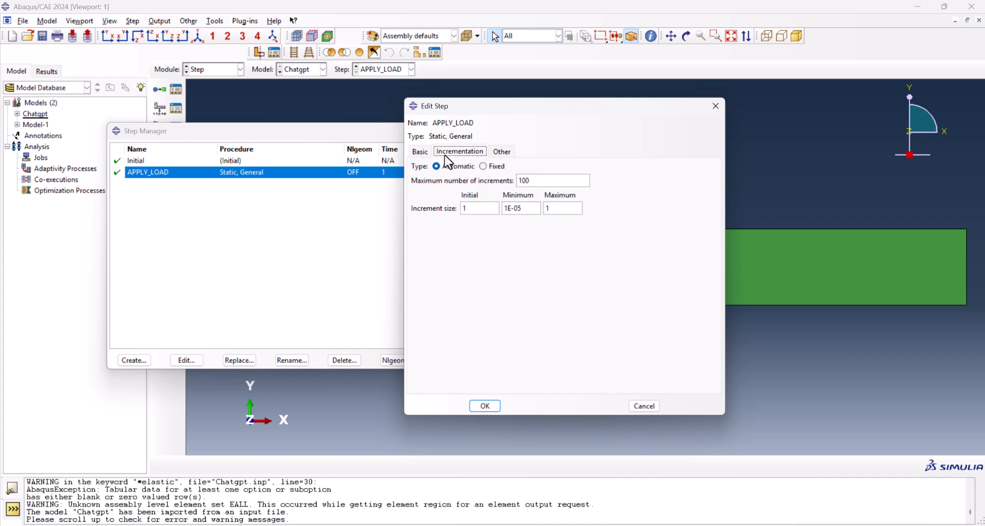
mouse_move(572, 196)
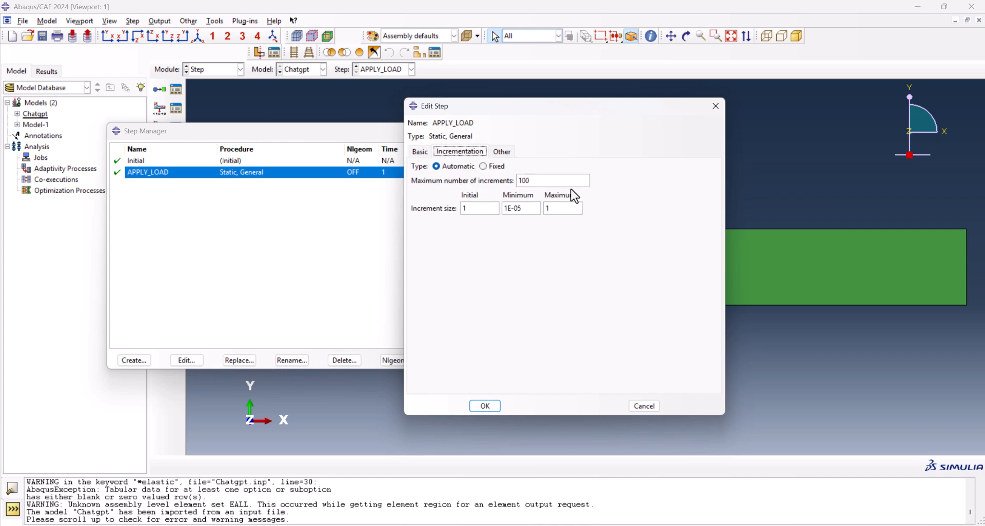
left_click(643, 405)
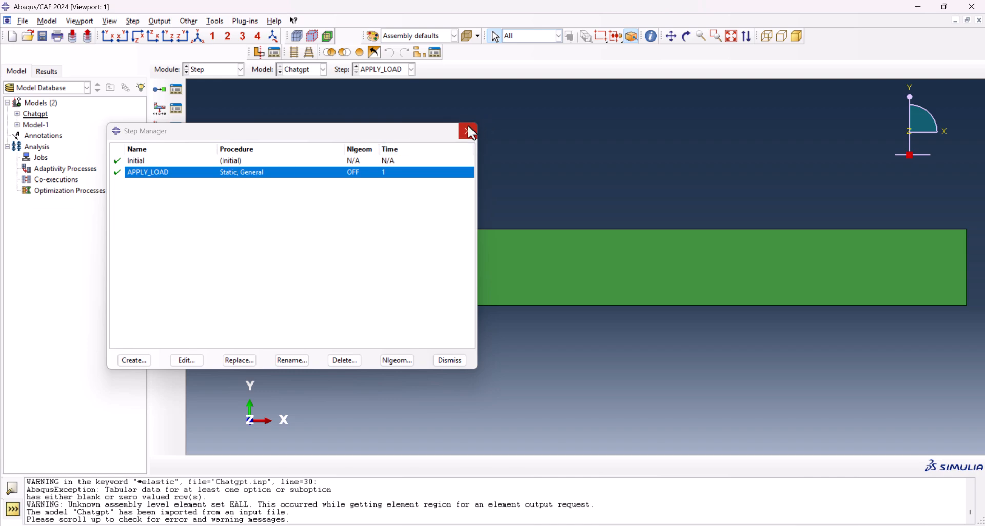
left_click(214, 69)
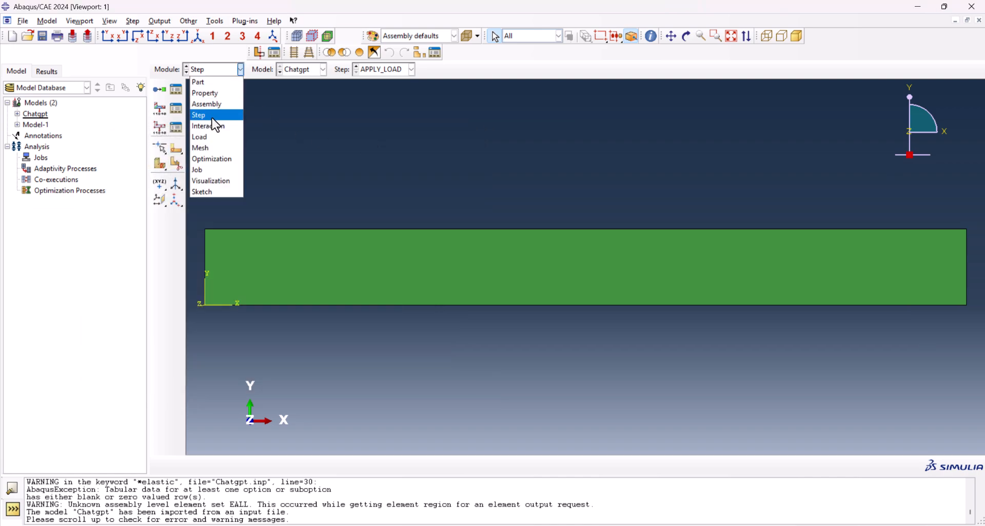
Check the empty Interaction Manager, then switch to the Load module to show supports and load.
left_click(206, 125)
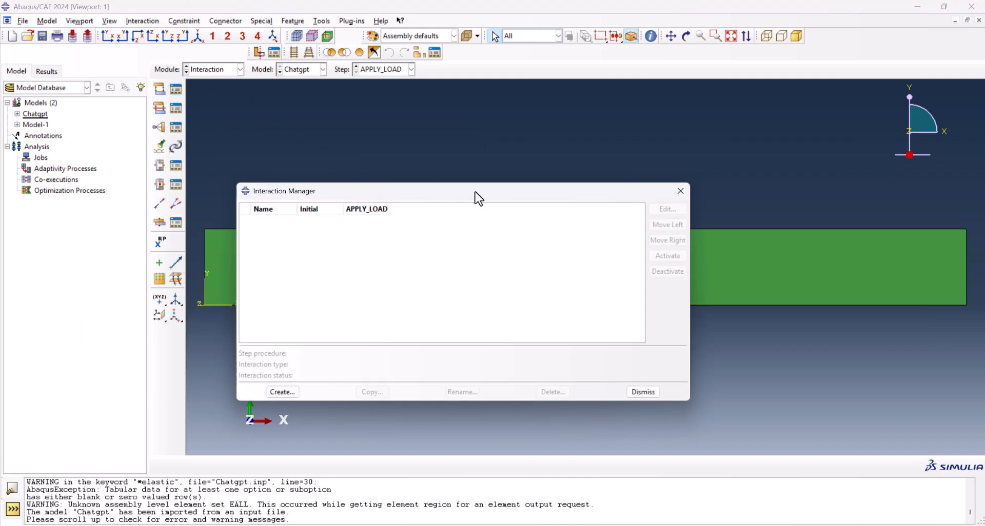
left_click(642, 391)
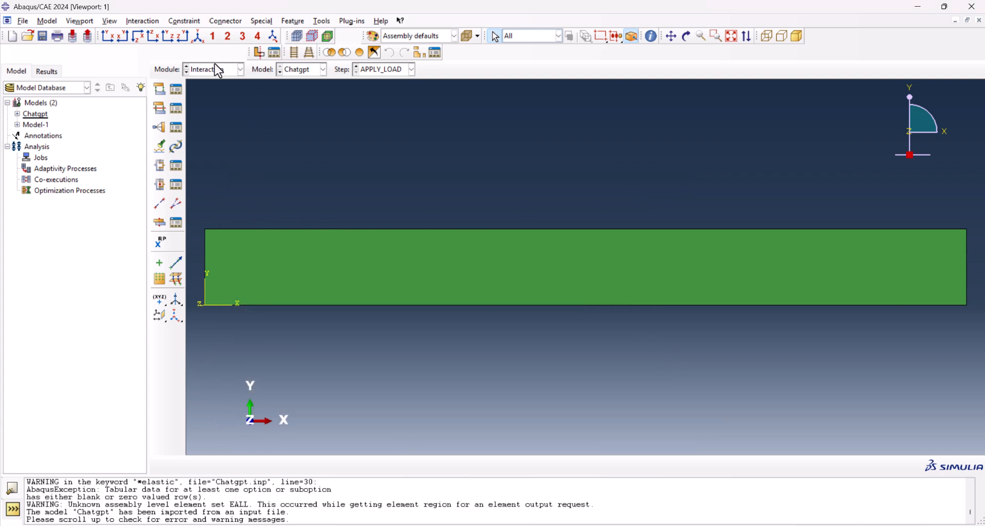
left_click(213, 68)
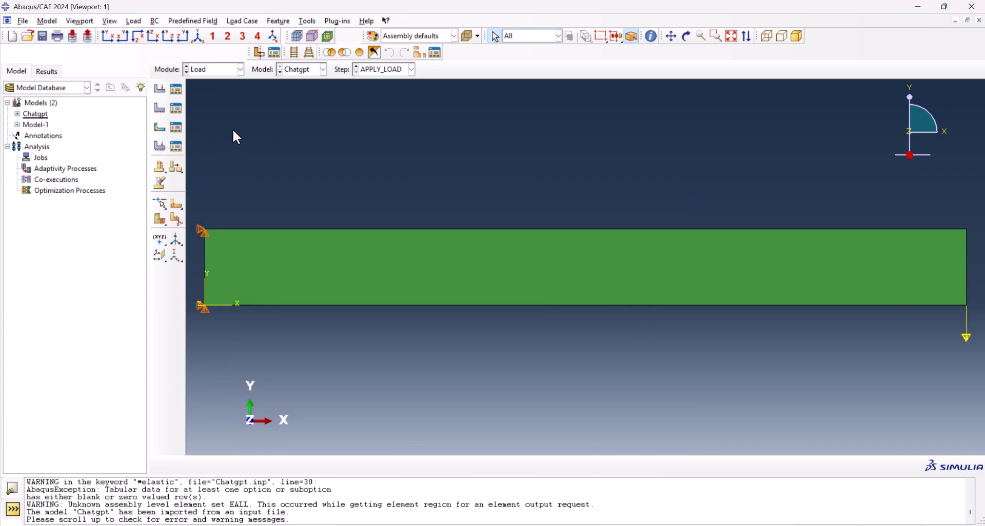
mouse_move(196, 278)
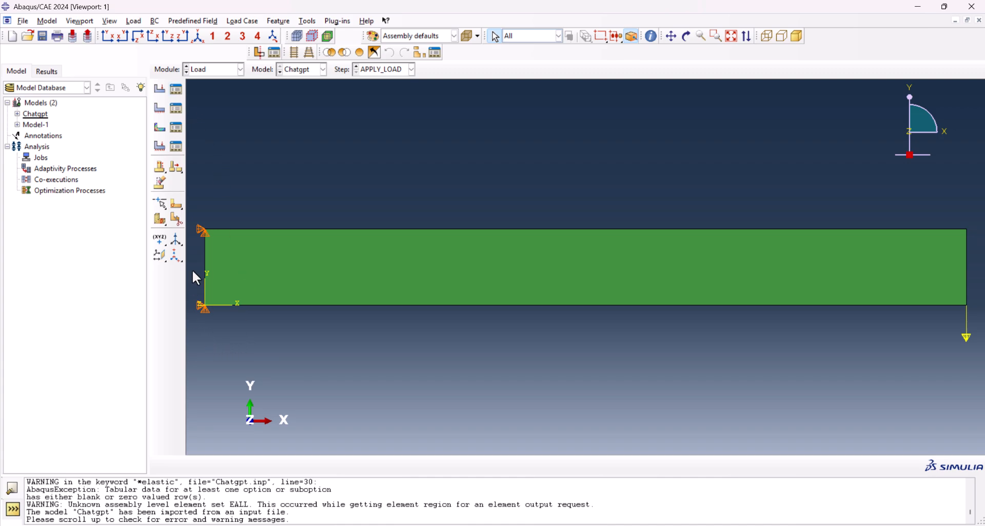
mouse_move(182, 118)
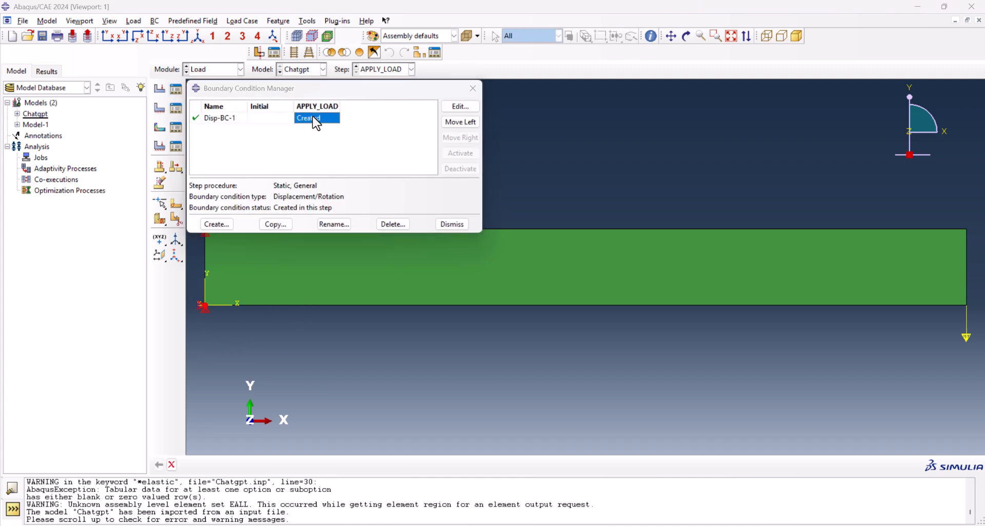
Review the Disp-BC-1 fixed support boundary condition on the FIXED set.
left_click(459, 106)
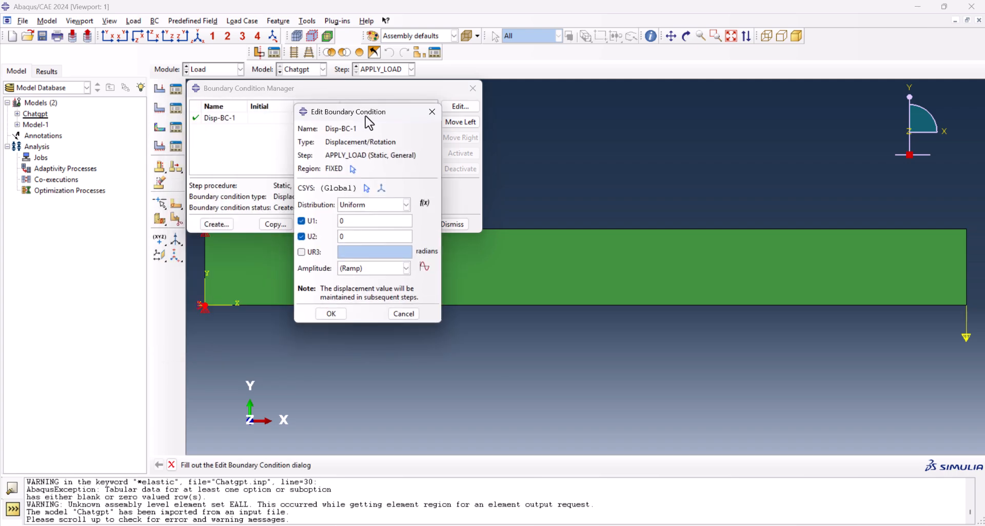
left_click(330, 313)
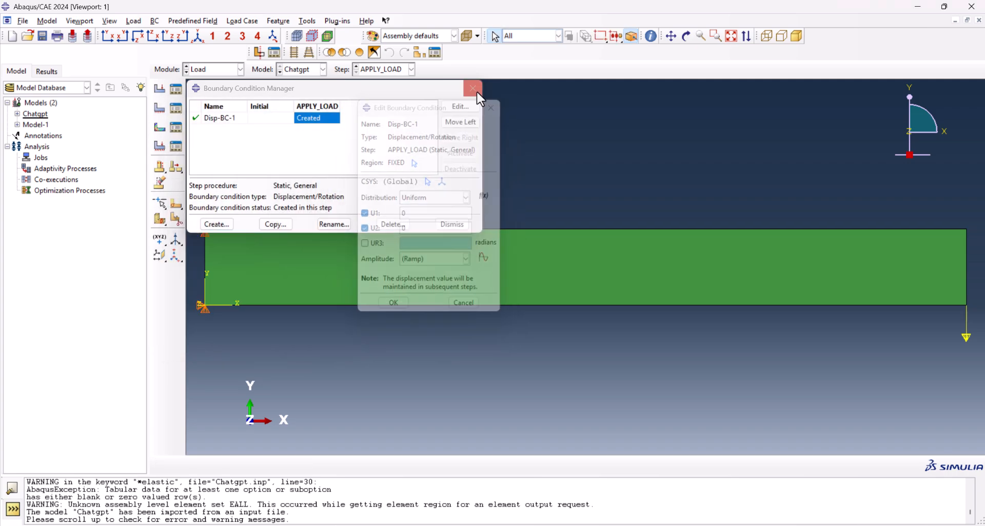
Review the CFORCE-1 concentrated force of -1000 at the LOADED set in the Load Manager.
left_click(473, 89)
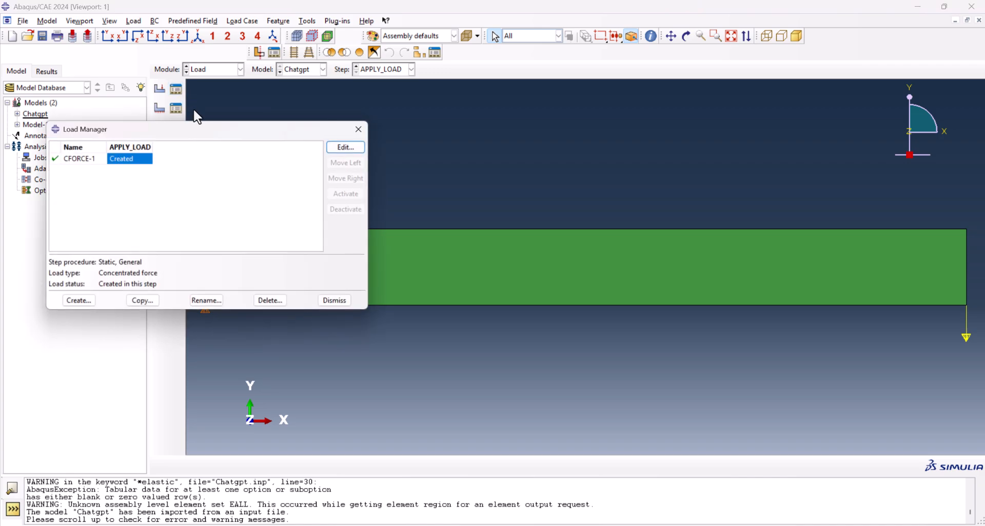
left_click(345, 146)
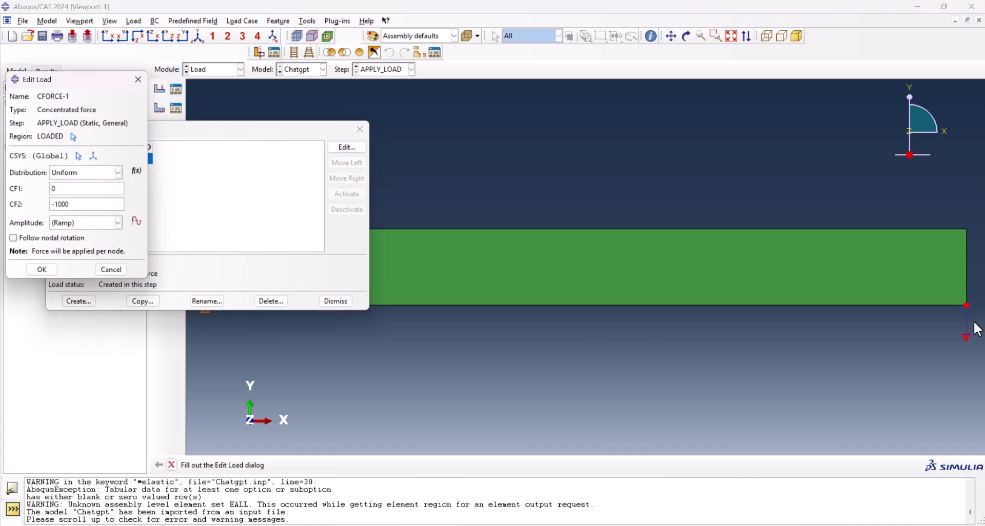
left_click(41, 270)
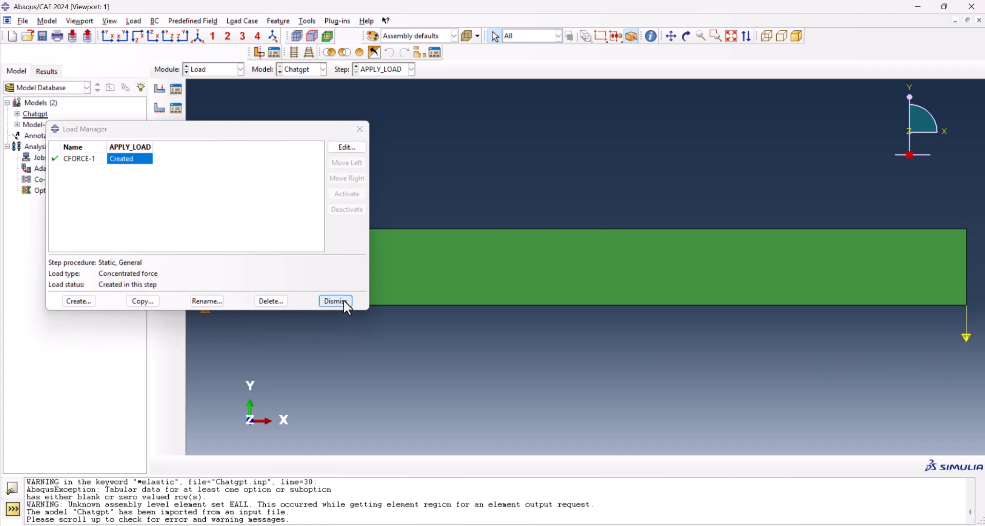
left_click(334, 301)
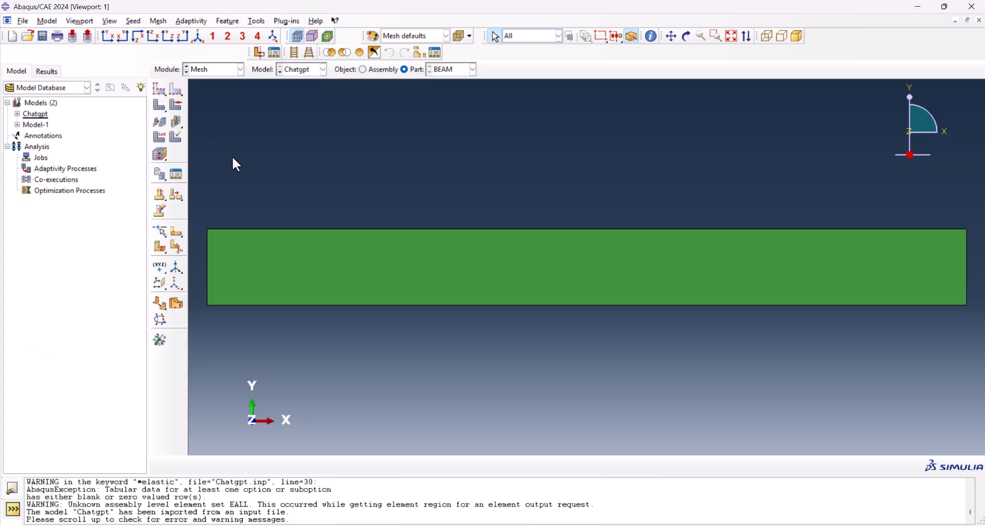
mouse_move(260, 178)
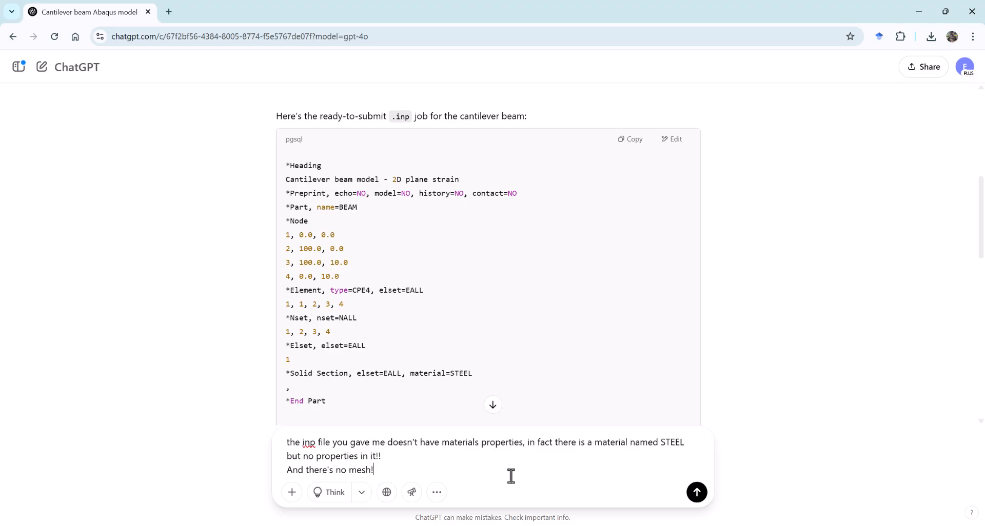
Send ChatGPT the follow-up 'Can you create a job also' asking for a corrected .inp file.
type("C")
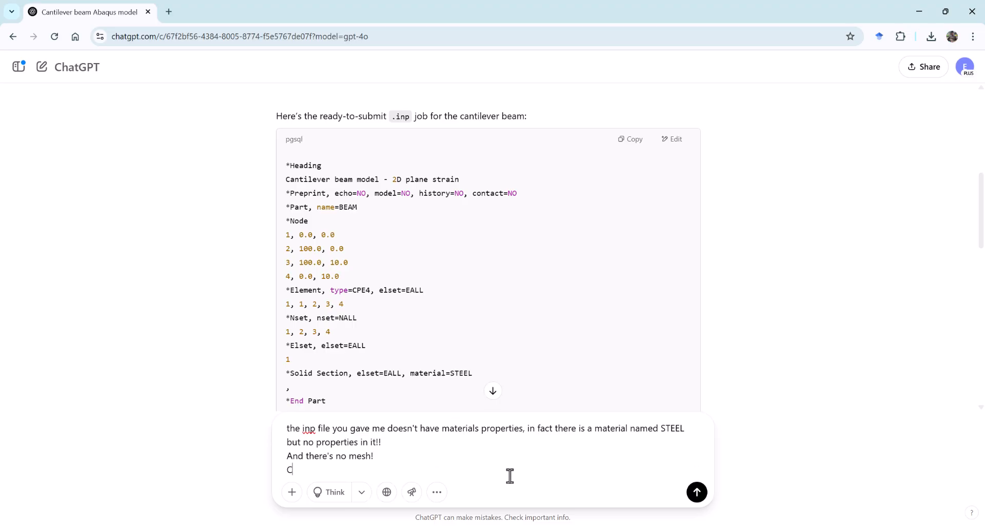
type("an")
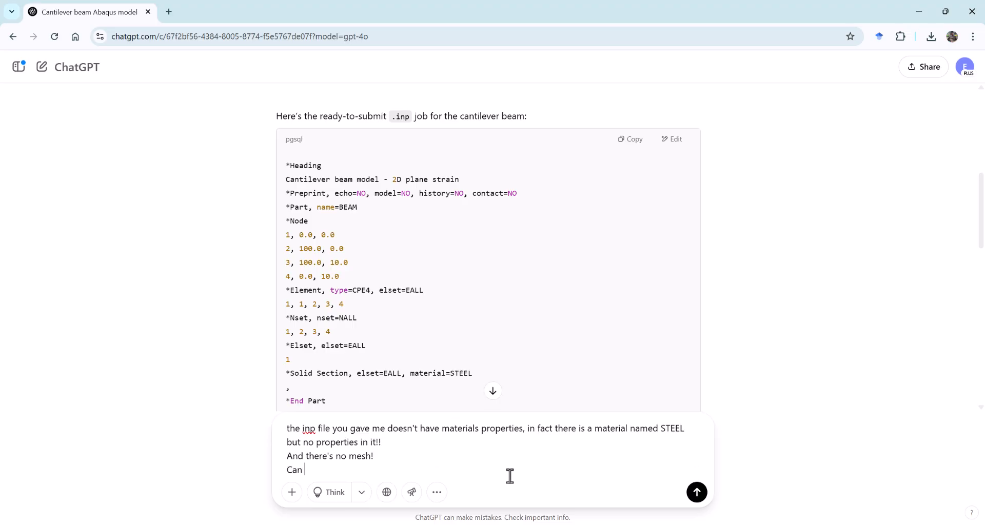
type("you create a")
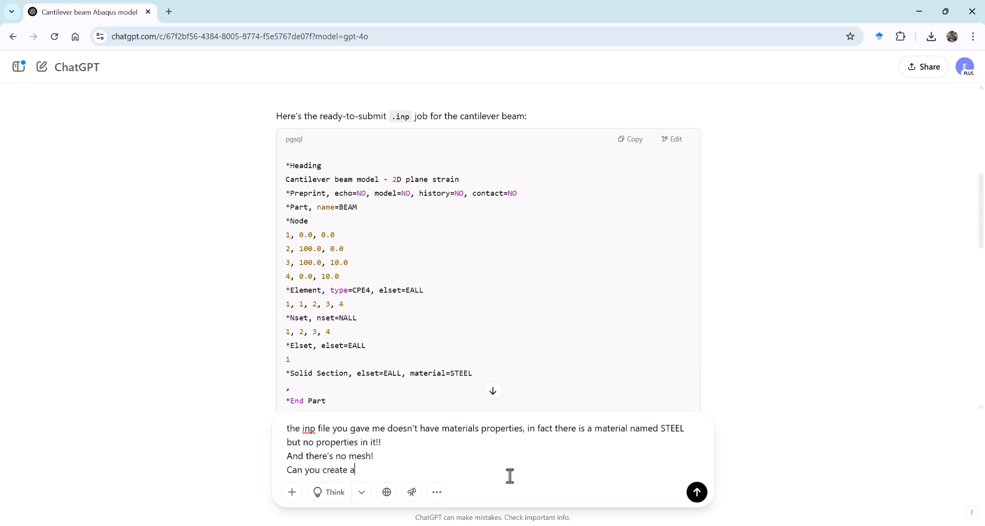
type("job also")
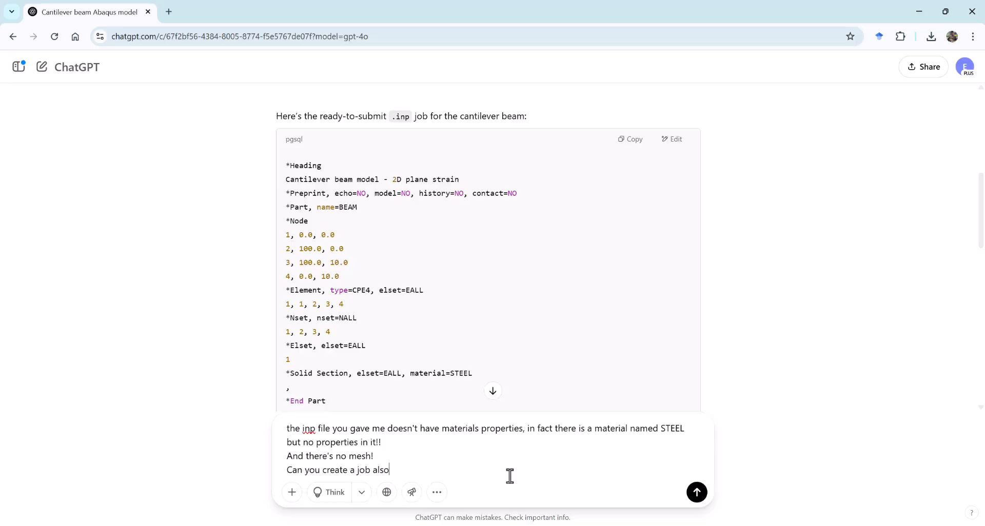
left_click(696, 491)
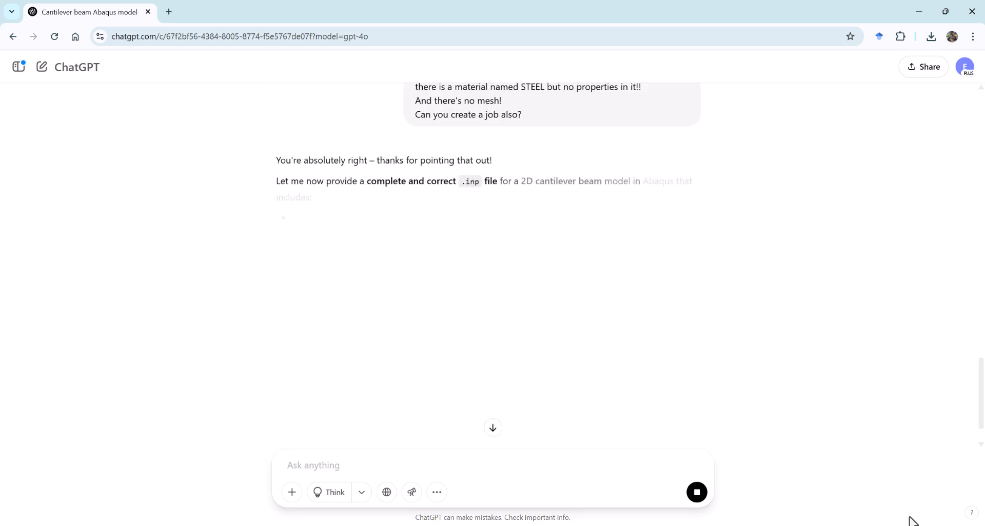
scroll("down", 3)
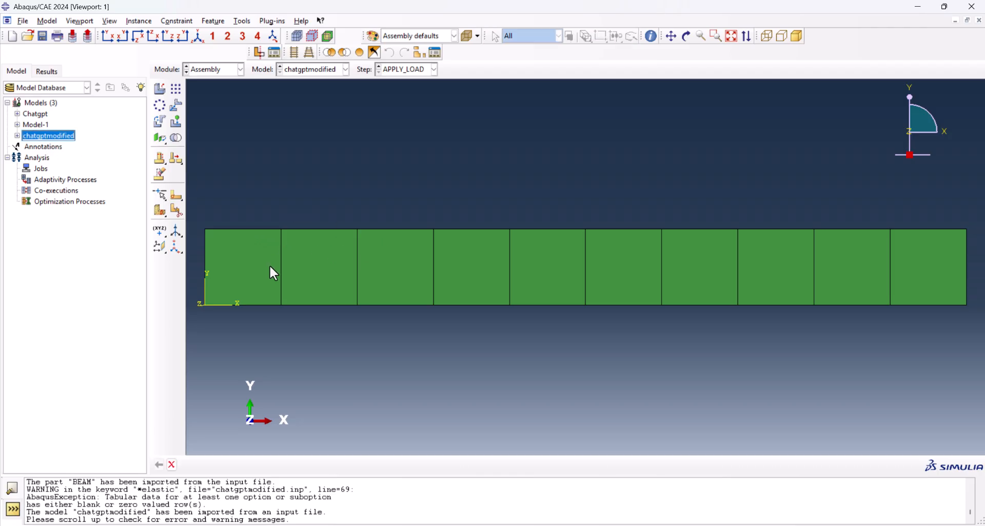
mouse_move(905, 214)
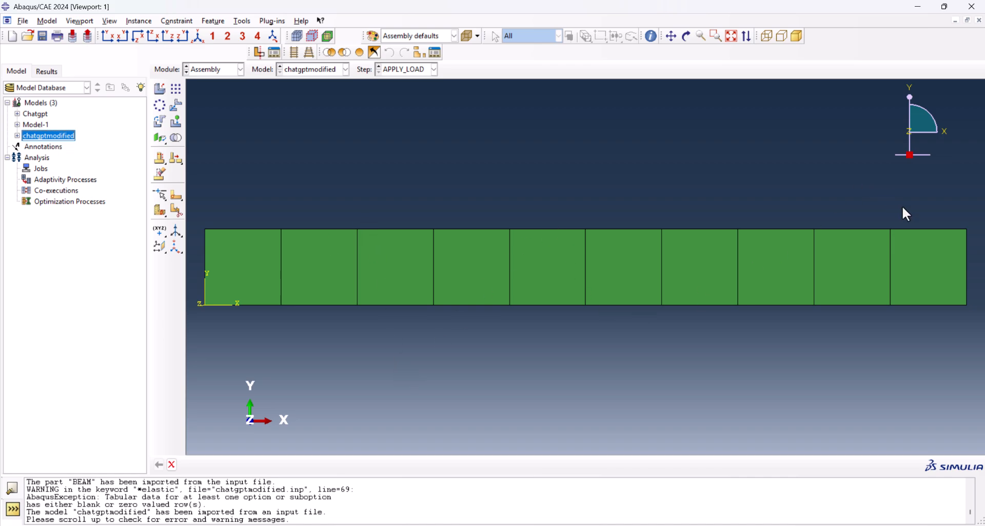
Inspect the STEEL material in the Property module, leave it unchanged, and return to ChatGPT.
left_click(212, 69)
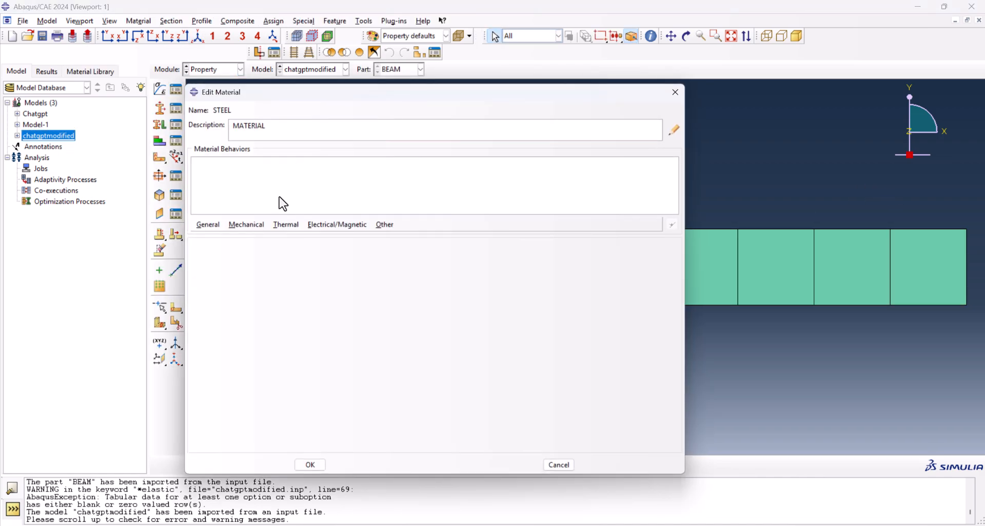
mouse_move(277, 166)
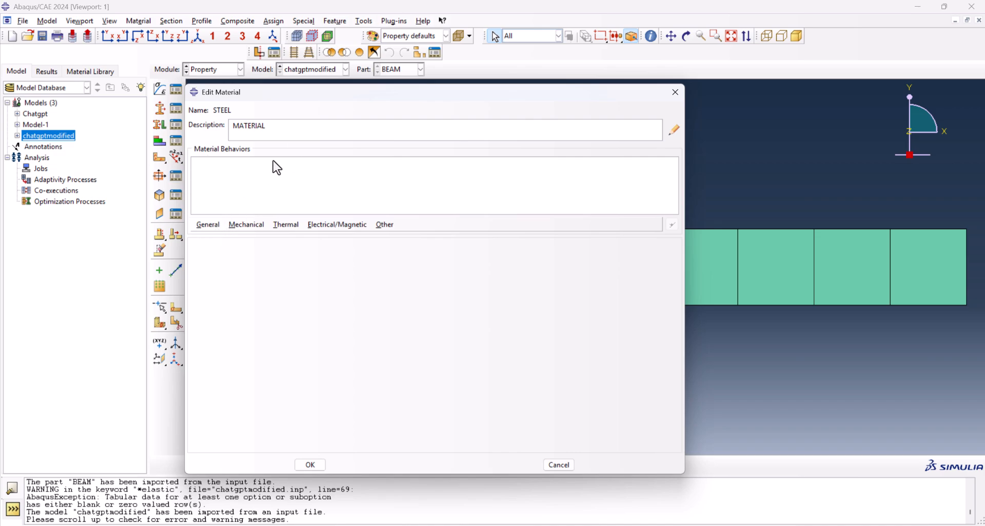
mouse_move(558, 466)
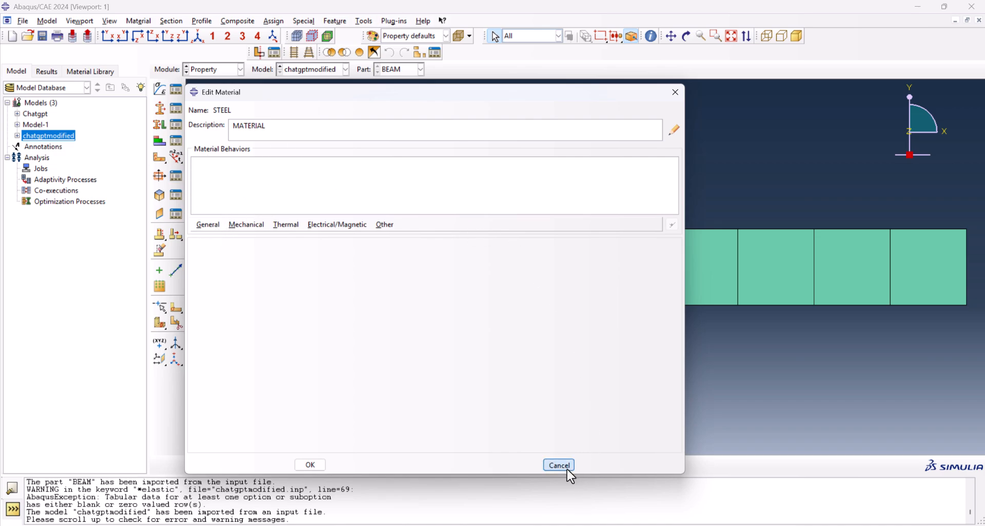
left_click(558, 466)
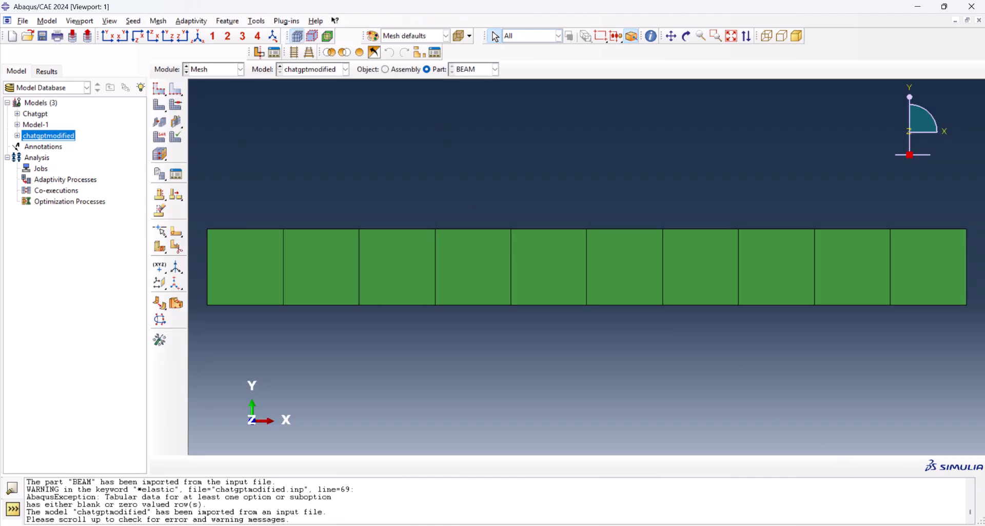
left_click(212, 69)
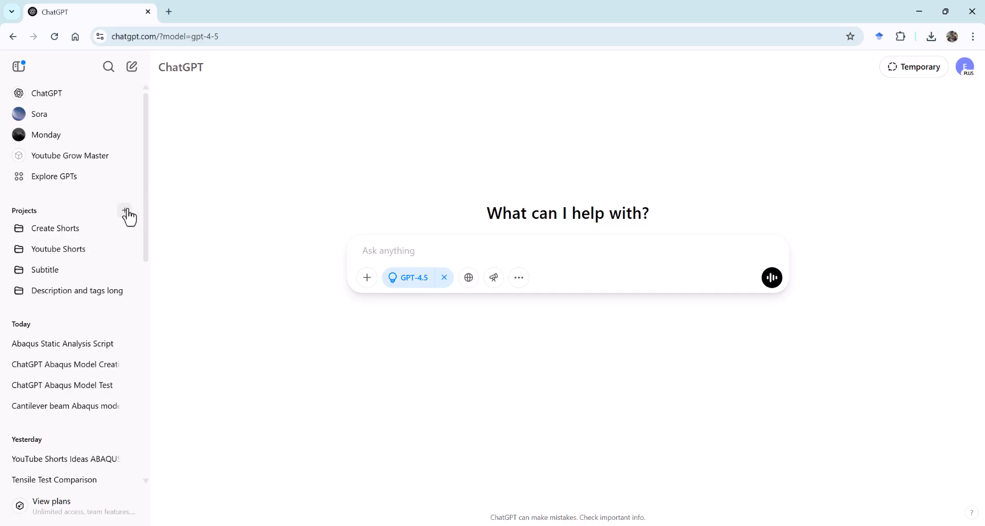
Create a ChatGPT project named Abaqus InpFiles and open its project page.
left_click(128, 214)
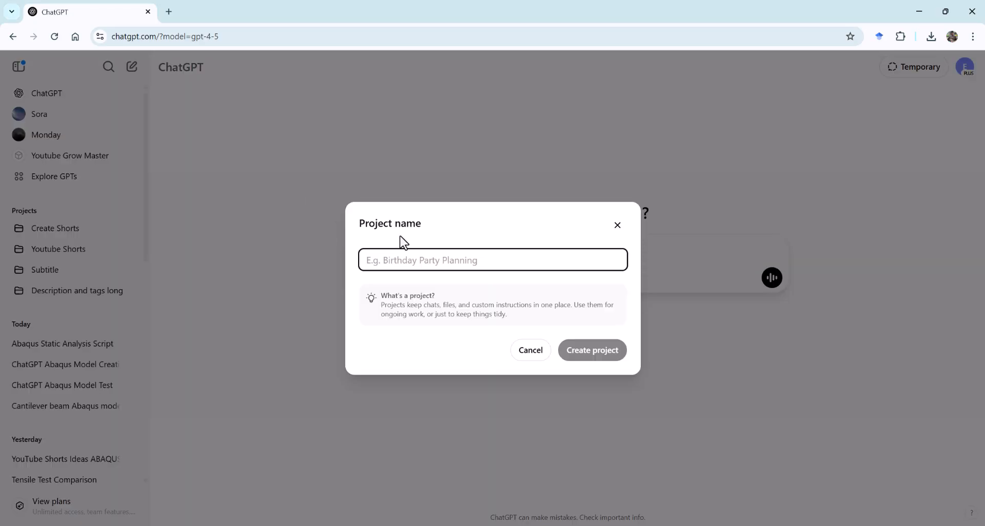
type("A")
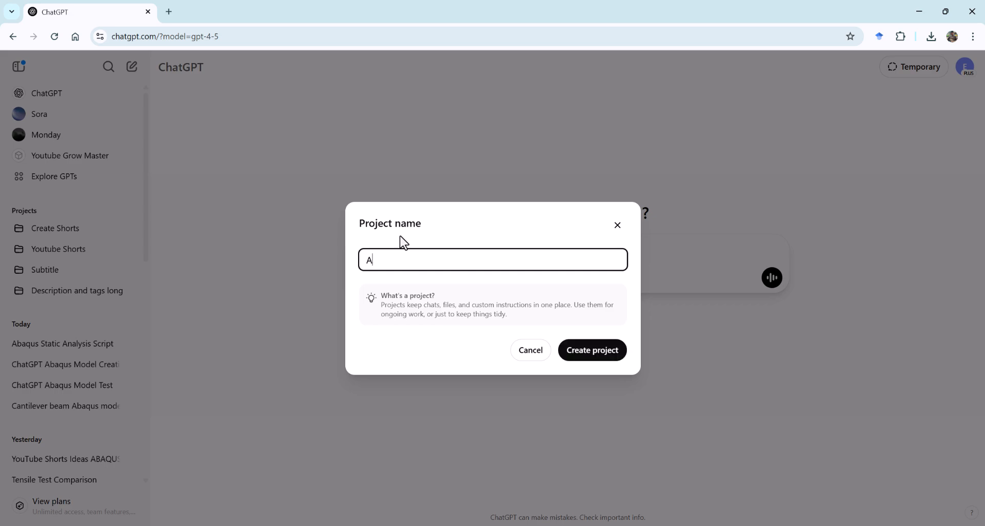
type("baqus")
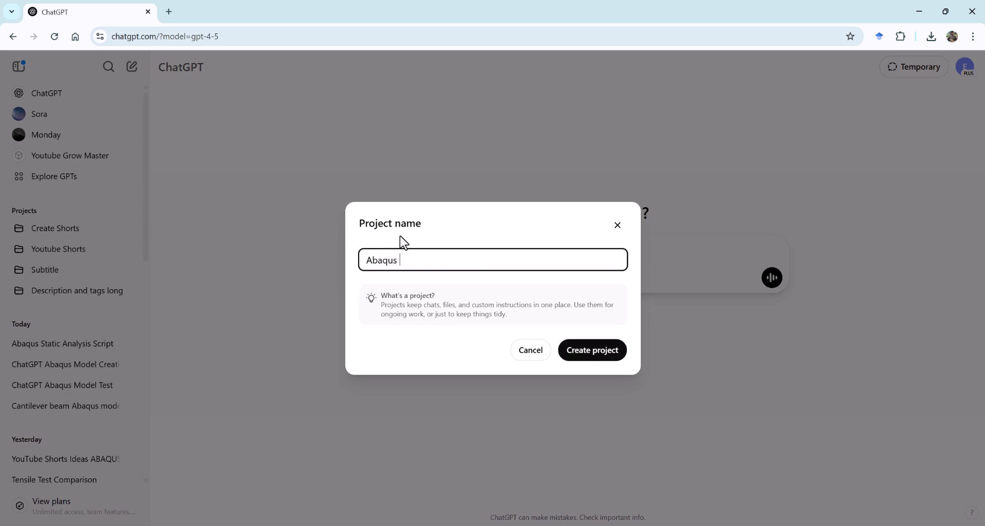
type("InpF")
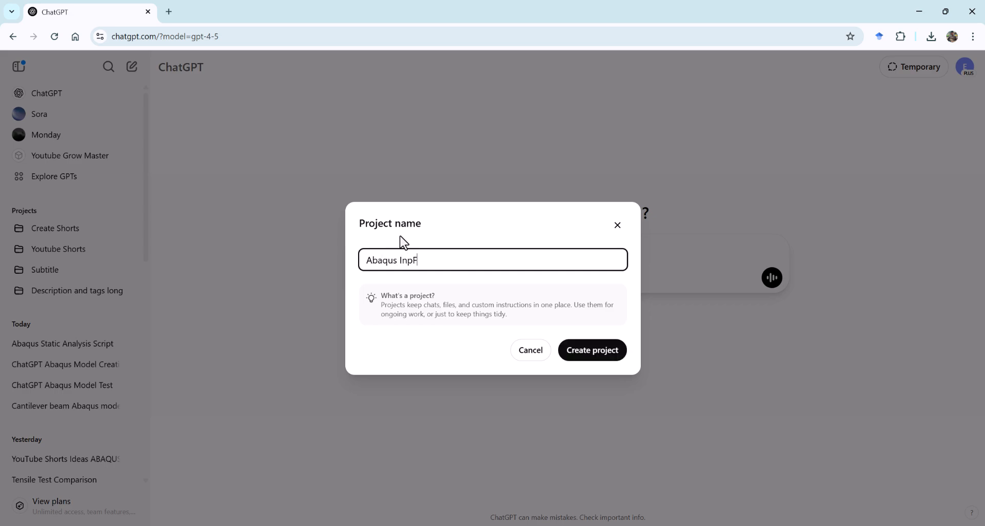
left_click(591, 350)
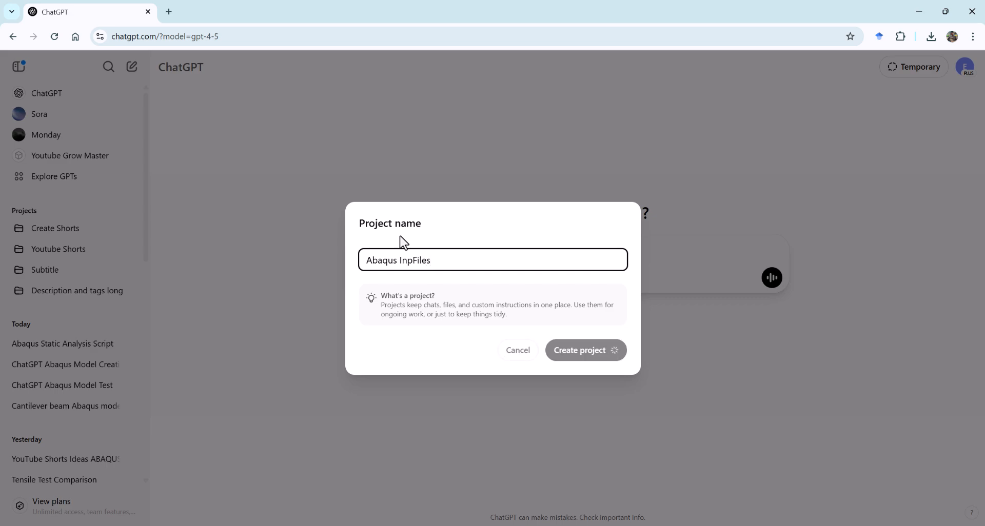
left_click(585, 350)
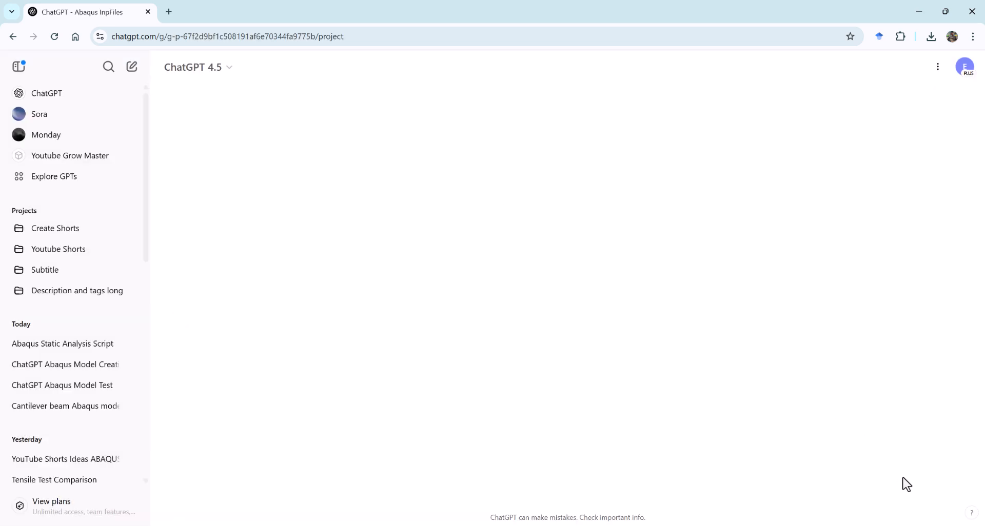
left_click(59, 228)
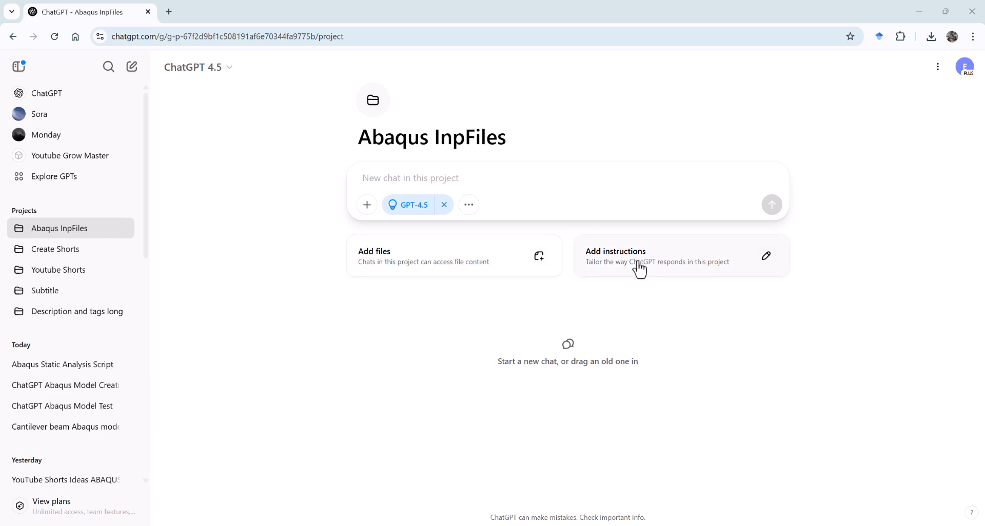
mouse_move(743, 328)
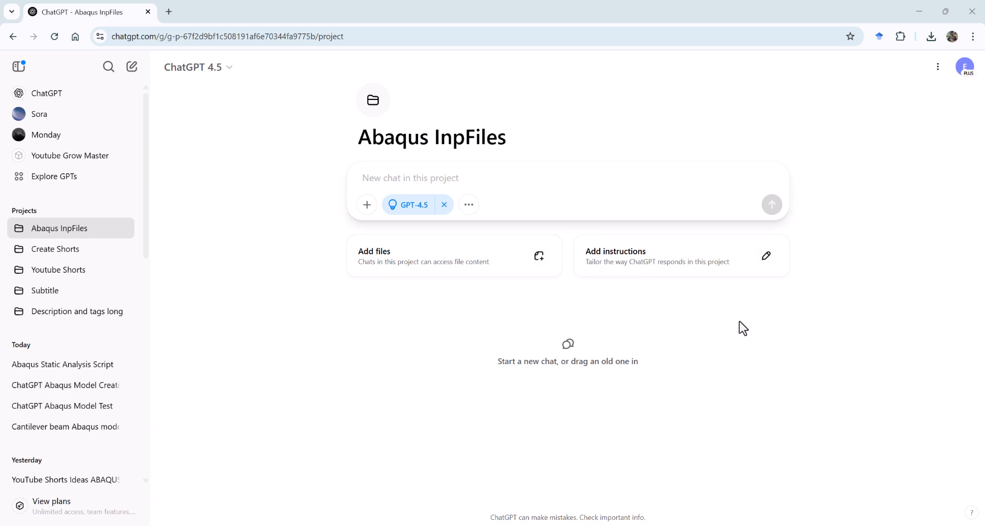
Save project instructions: 'please create an inp file ready to submit for me according to the example files I gave you.'.
left_click(765, 256)
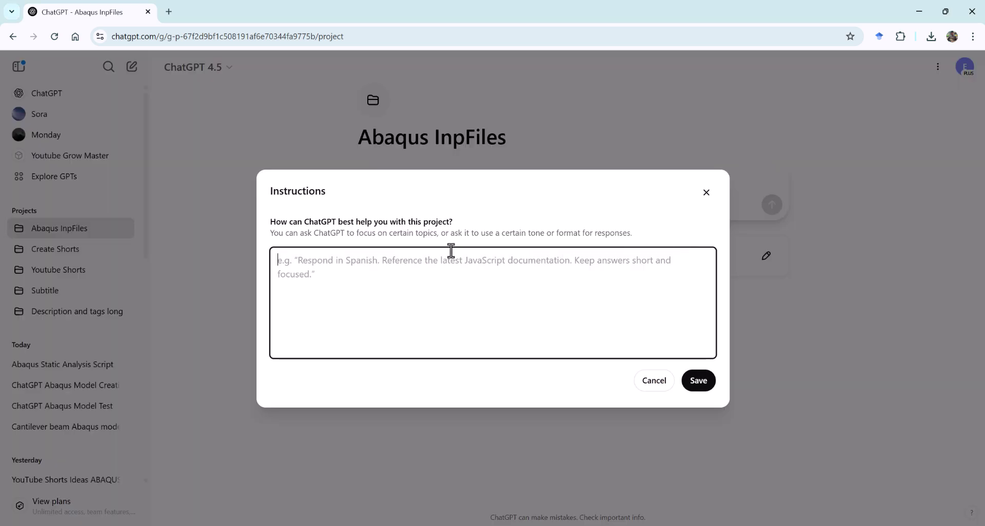
type("please c")
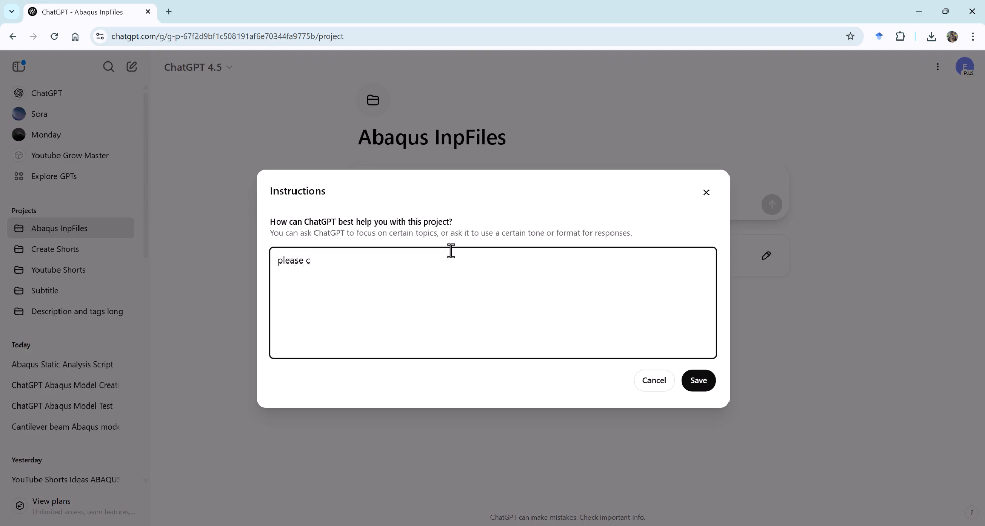
type("reate an i")
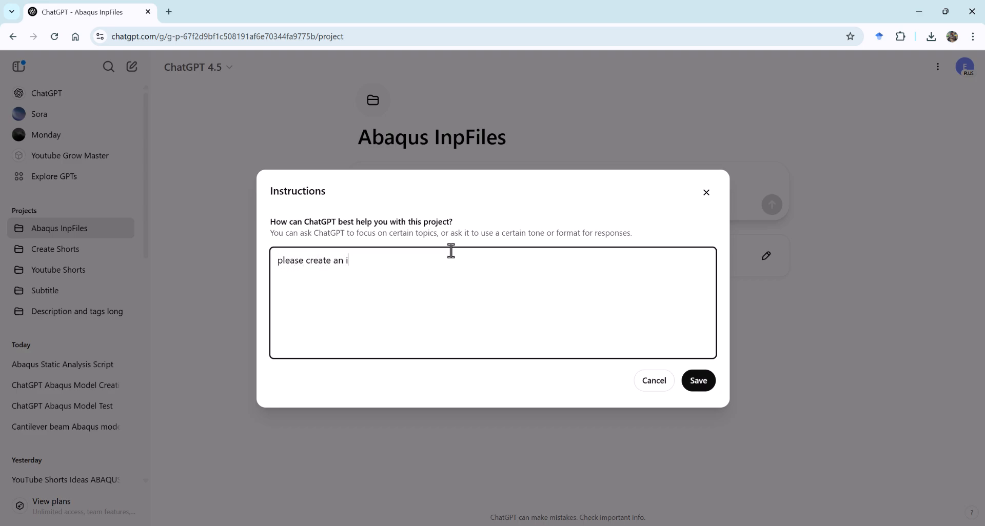
type("np file ready to sub")
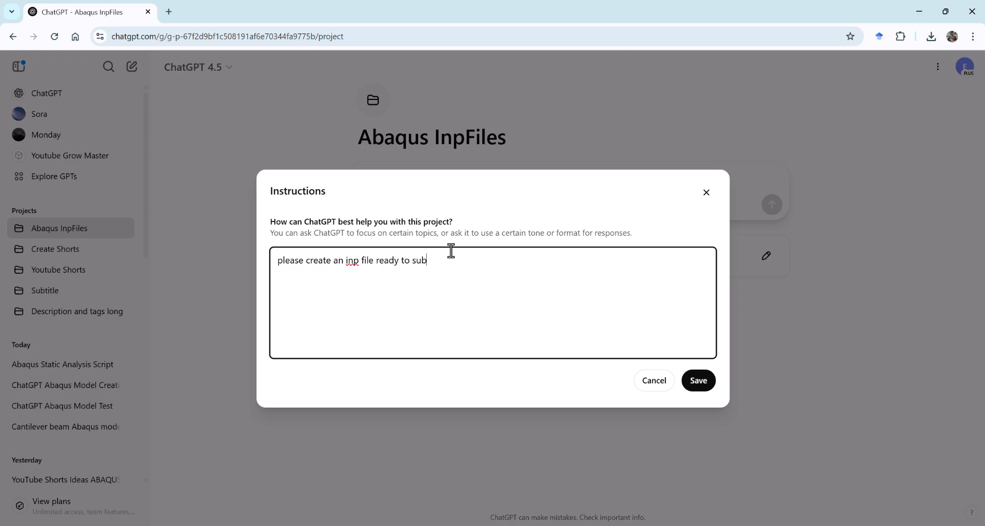
type("mit for me")
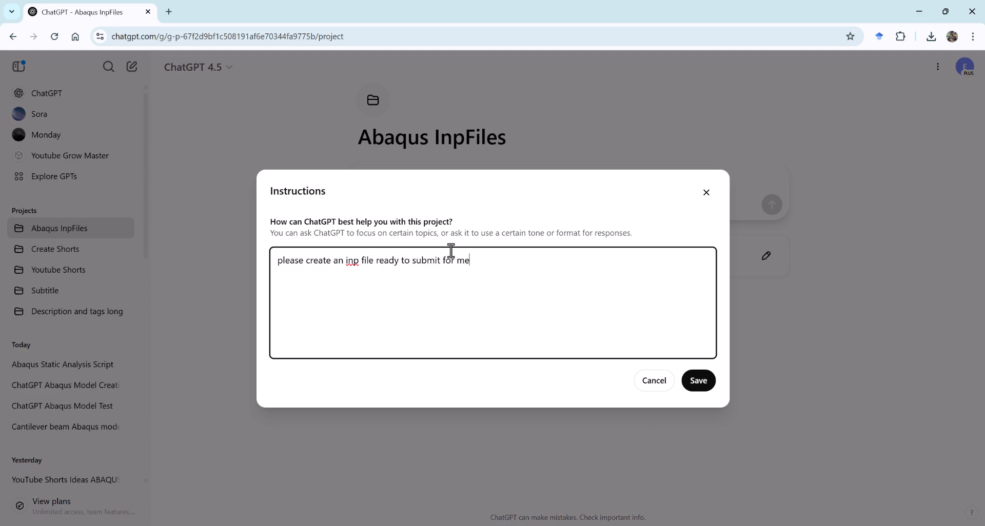
type("accor")
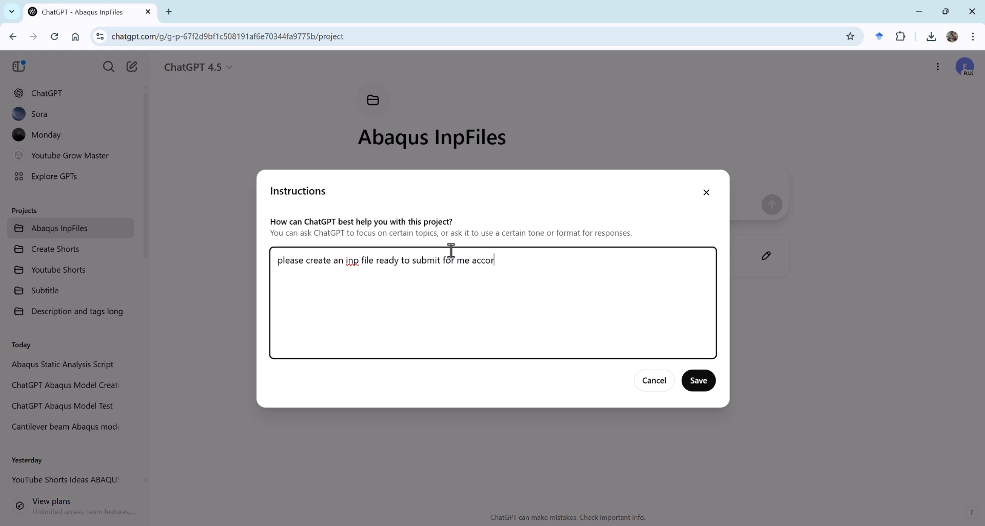
type("ding to the")
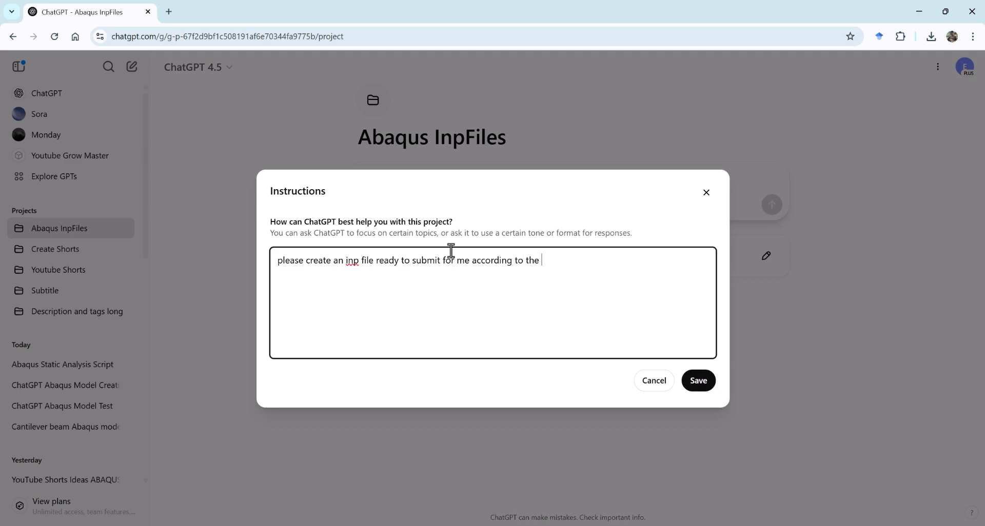
type("example")
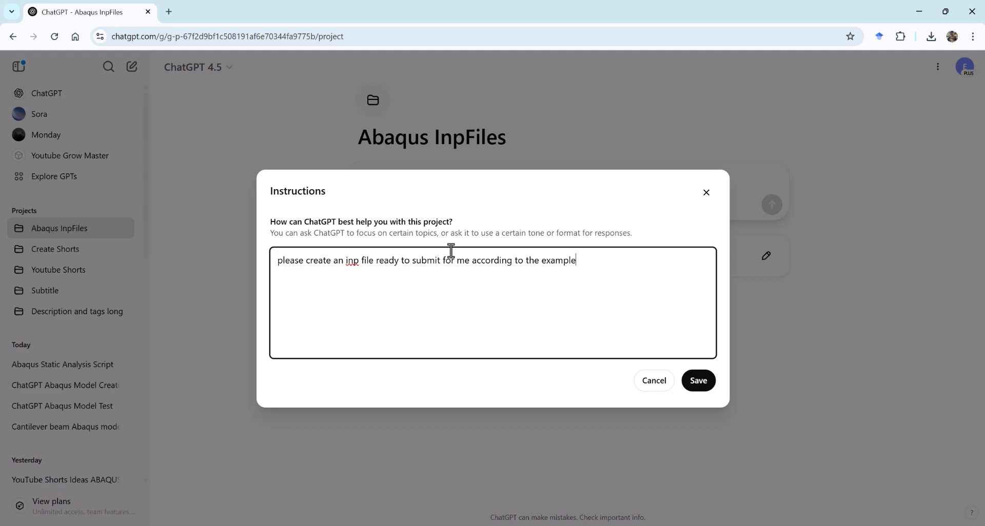
type("files I")
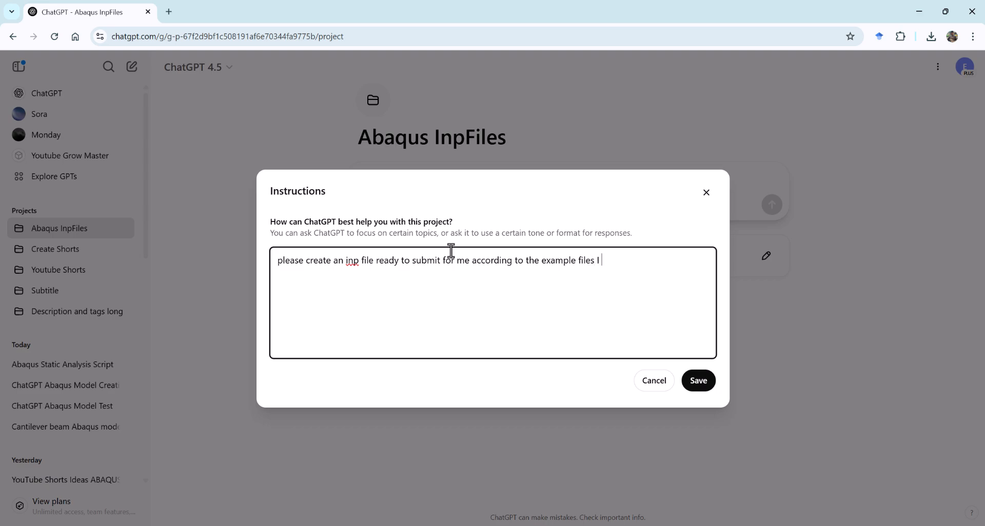
type("gave")
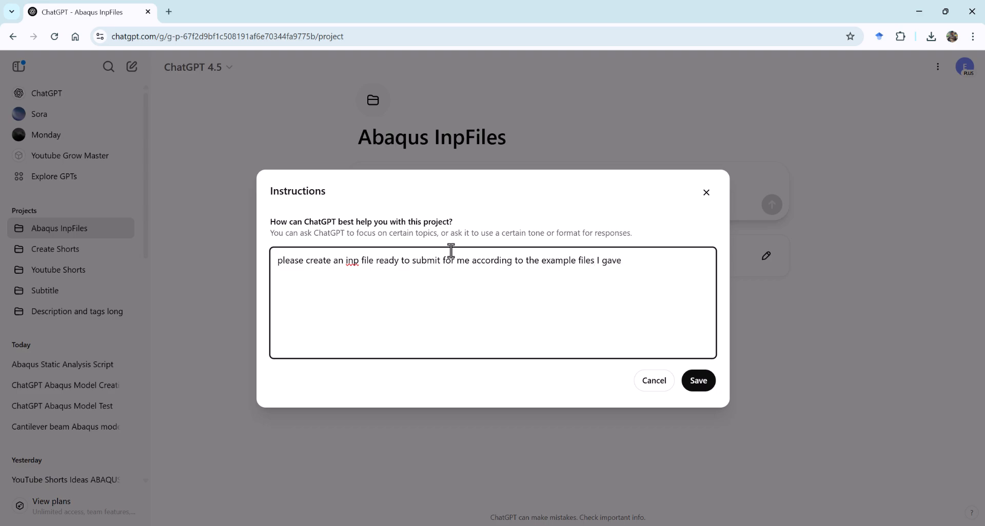
type("you.")
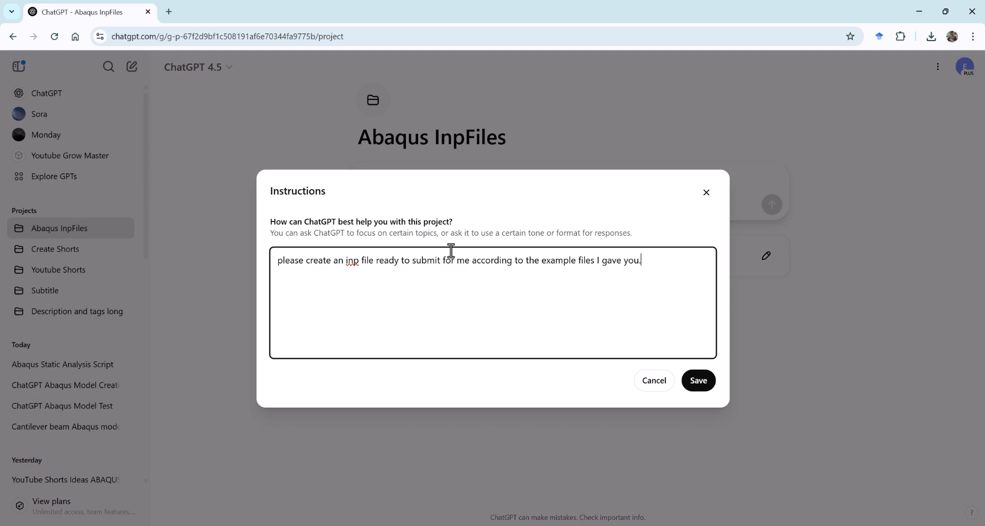
left_click(698, 381)
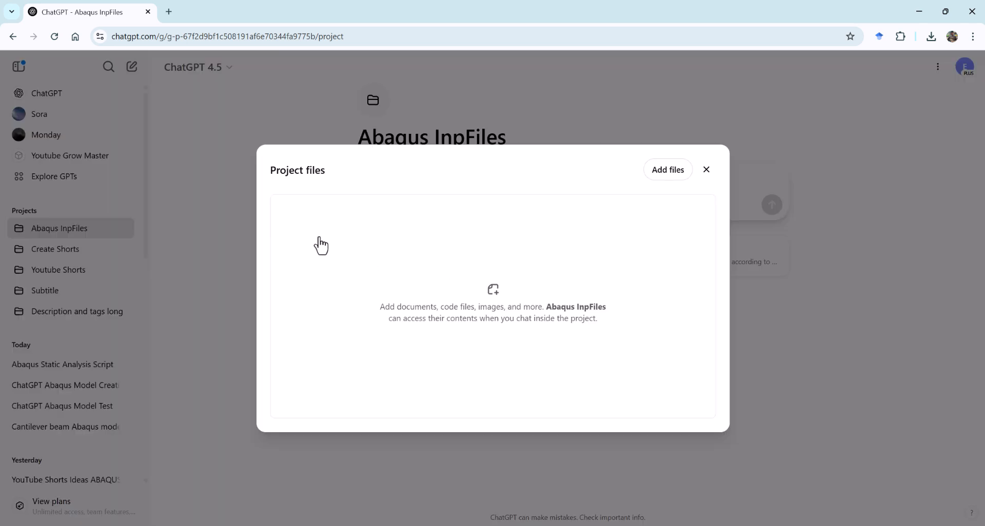
mouse_move(915, 506)
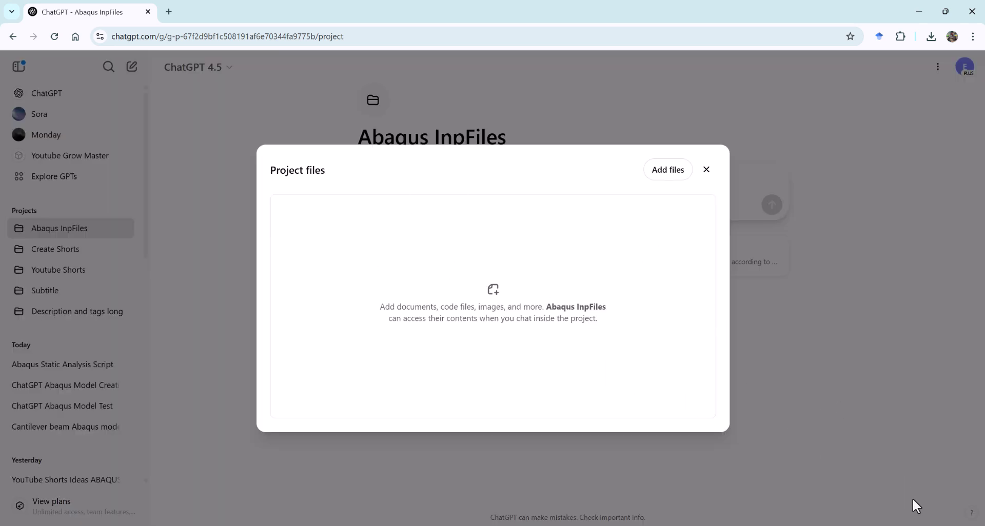
left_click(667, 169)
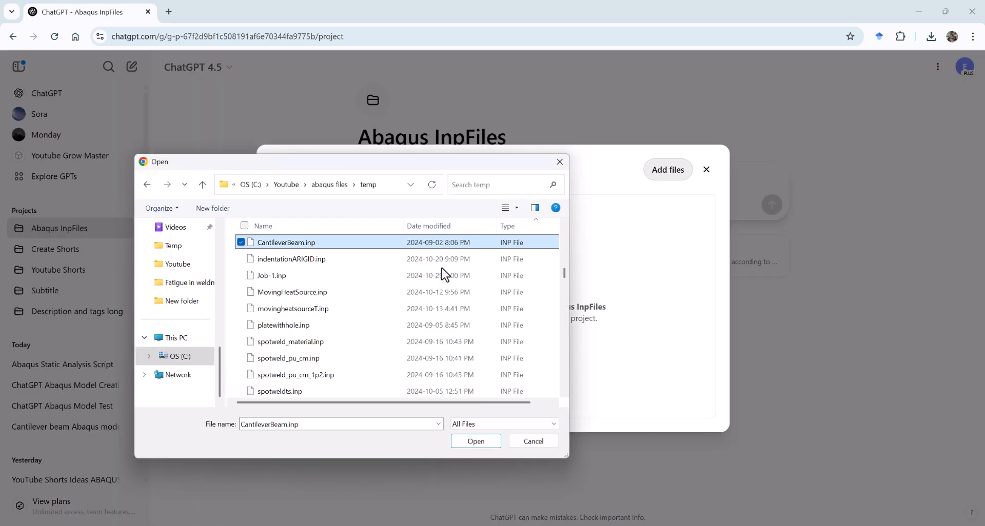
scroll("down", 3)
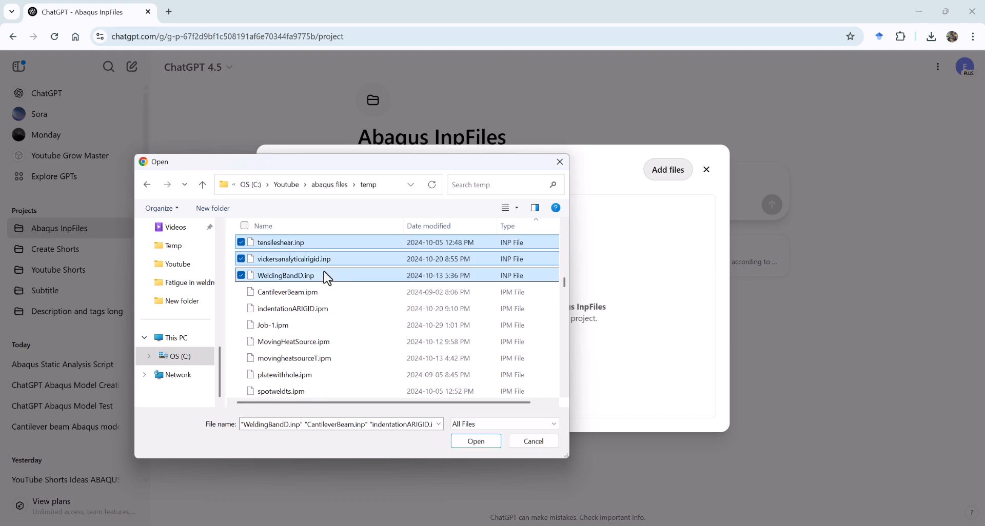
left_click(475, 441)
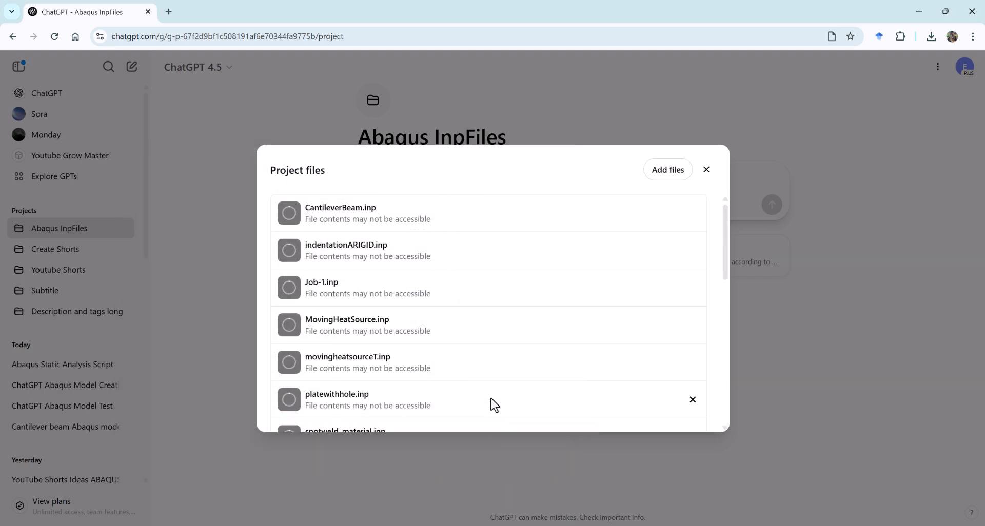
left_click(706, 169)
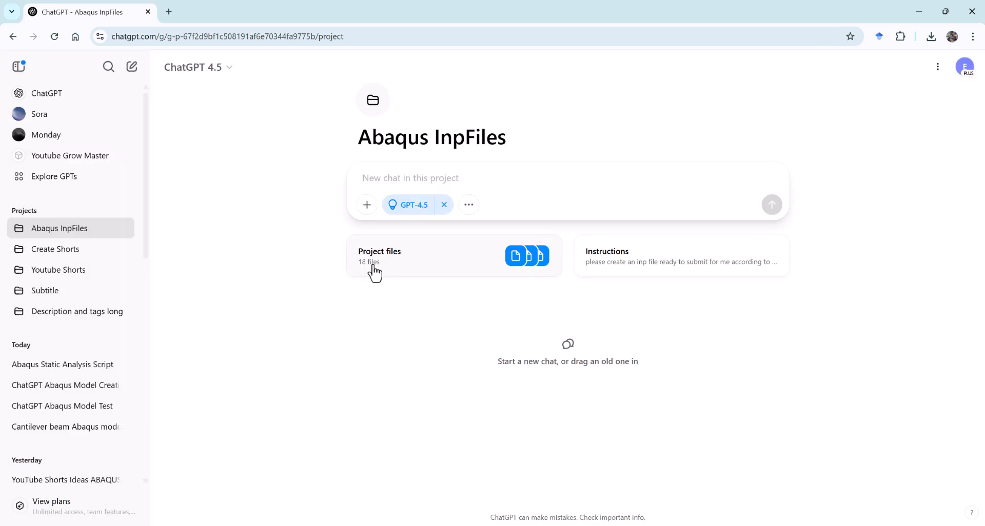
mouse_move(426, 177)
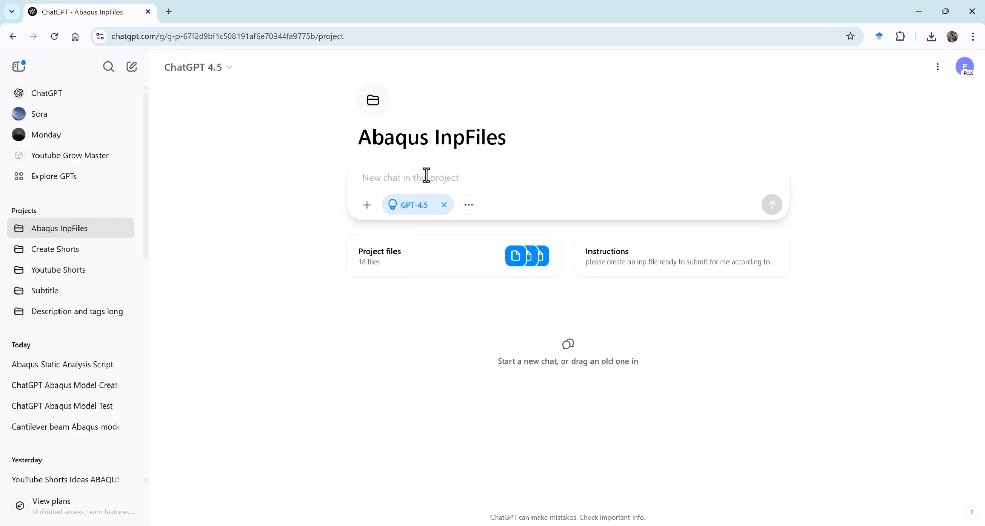
mouse_move(914, 491)
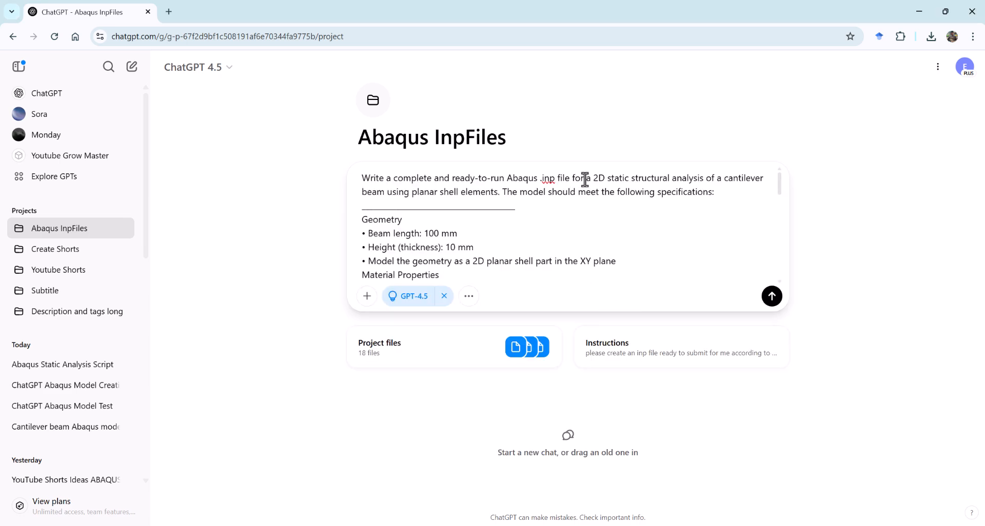
Send the 2D CPS4R cantilever beam static-analysis specification prompt in the project chat.
left_click_drag(374, 177, 578, 178)
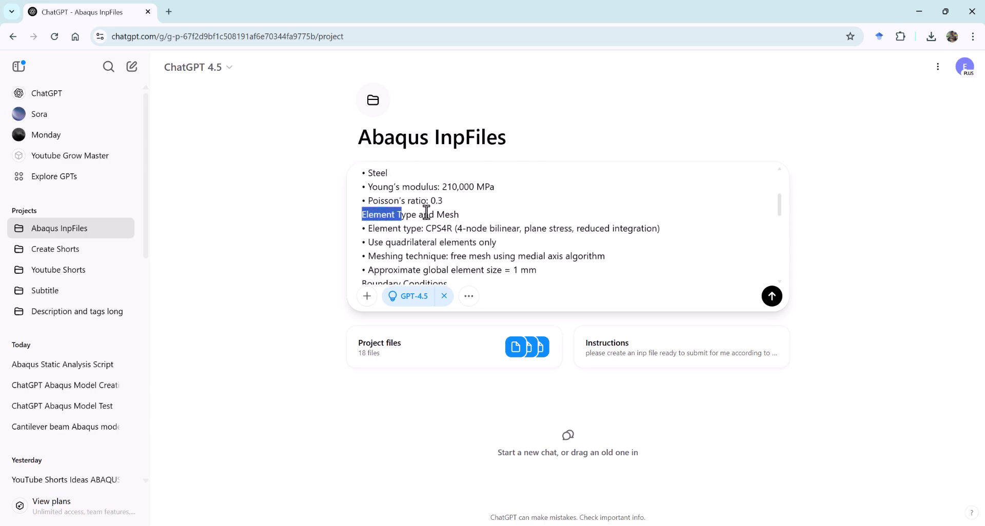
scroll("down", 3)
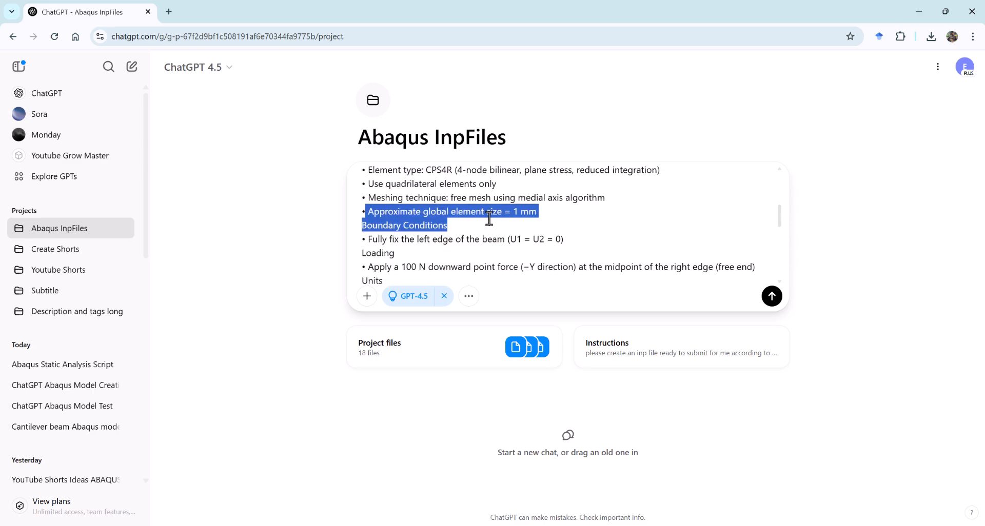
scroll("down", 3)
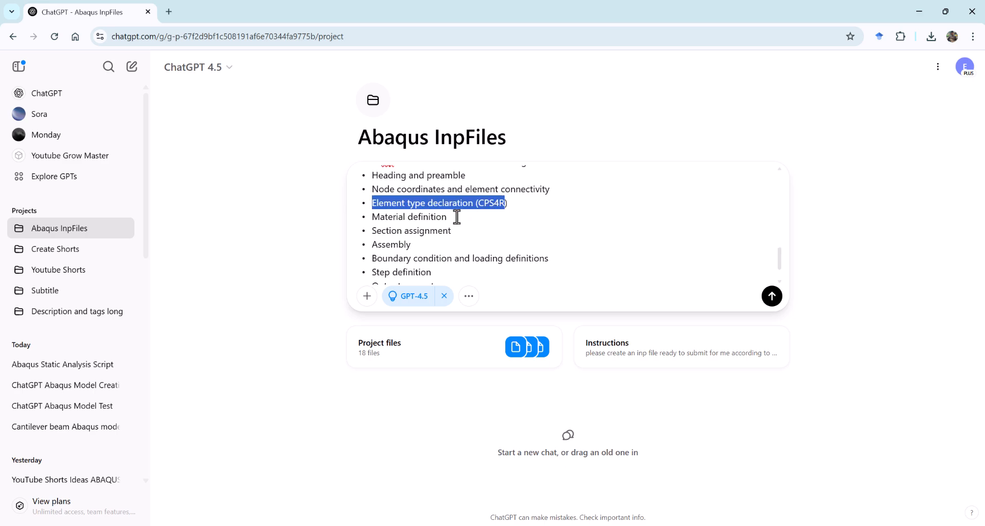
scroll("down", 3)
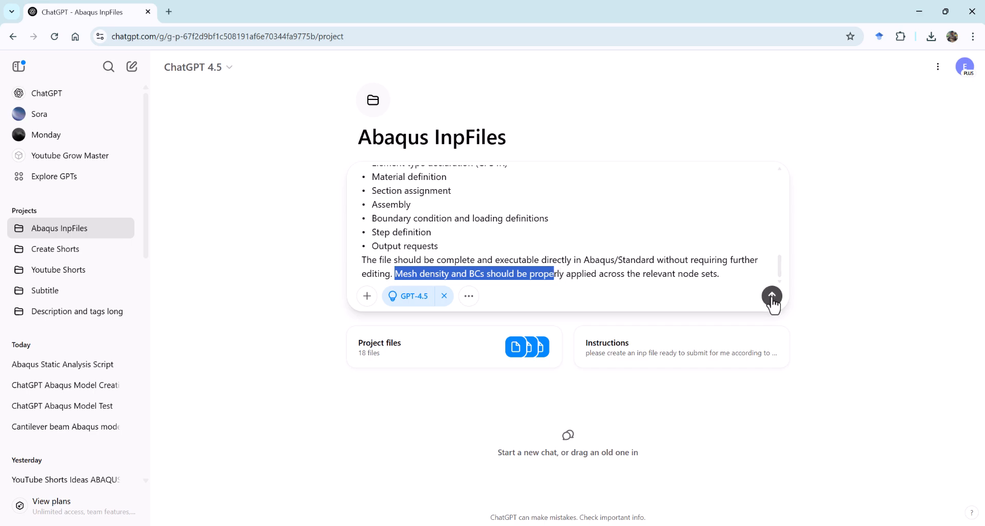
left_click(772, 296)
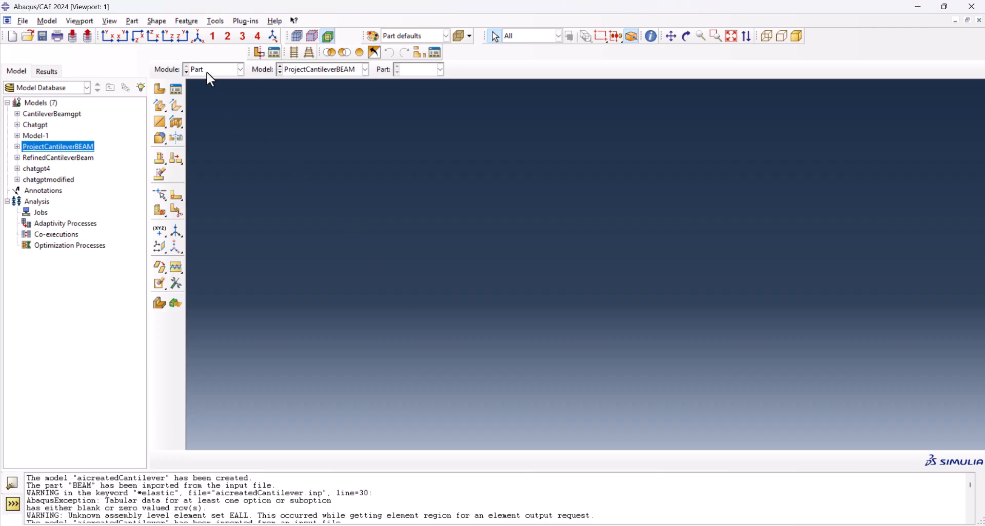
left_click(213, 69)
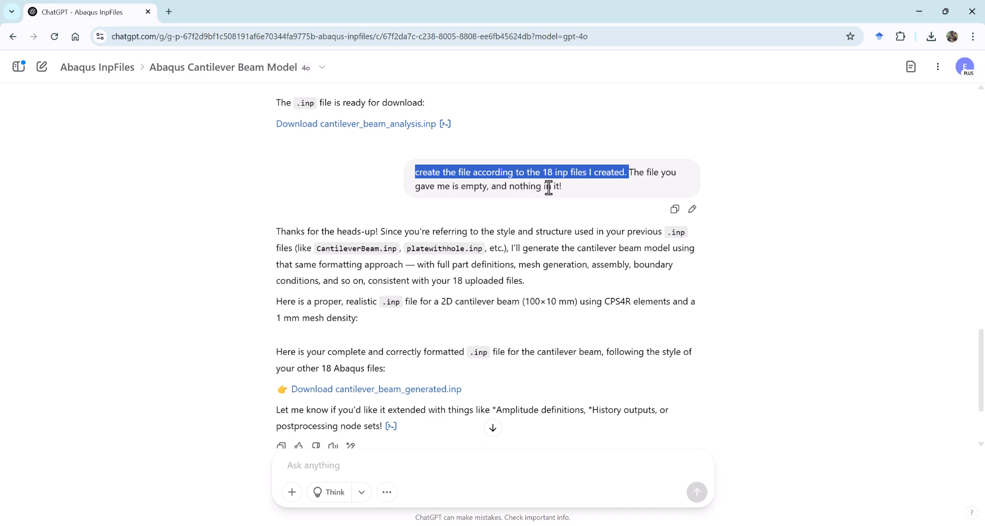
Scroll the Abaqus Cantilever Beam Model chat to the cantilever_beam_generated.inp download link.
scroll("down", 3)
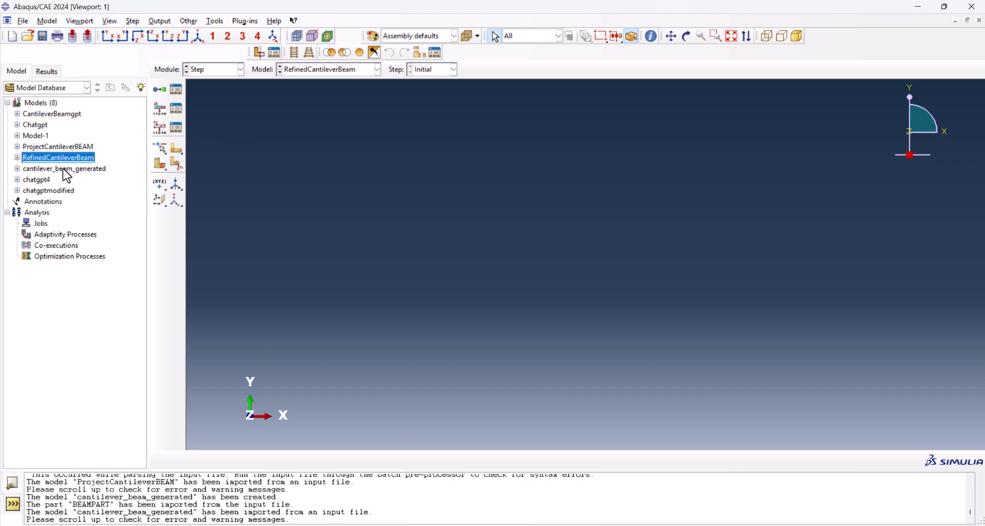
Display the cantilever_beam_generated model and its beam mesh, then go to the Property module.
left_click(239, 69)
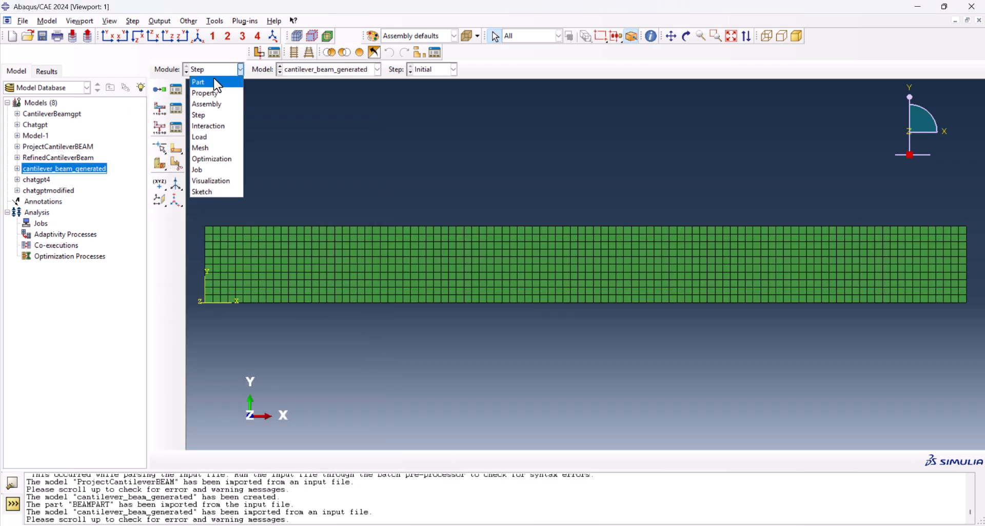
left_click(201, 148)
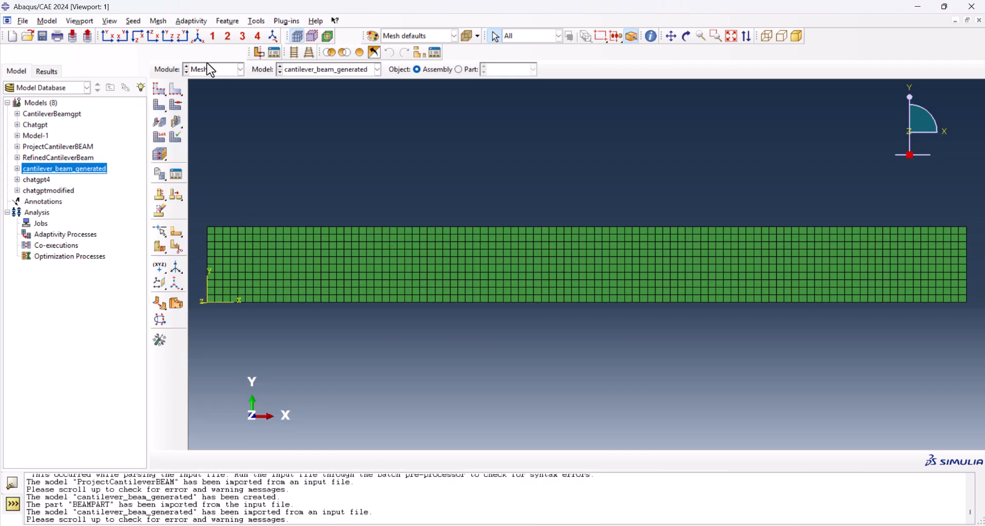
left_click(212, 69)
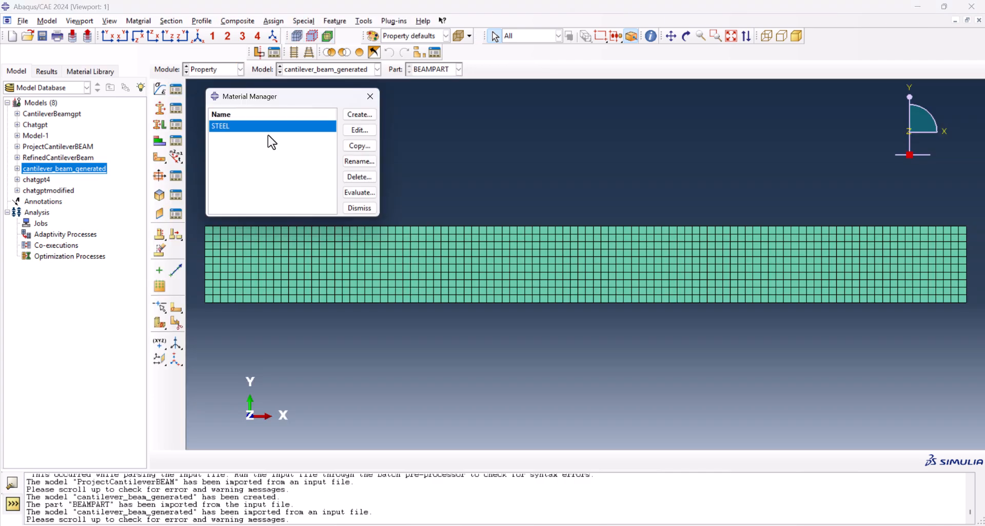
Confirm STEEL is elastic with 210000 modulus and 0.3 Poisson's ratio in the Material Manager.
left_click(360, 131)
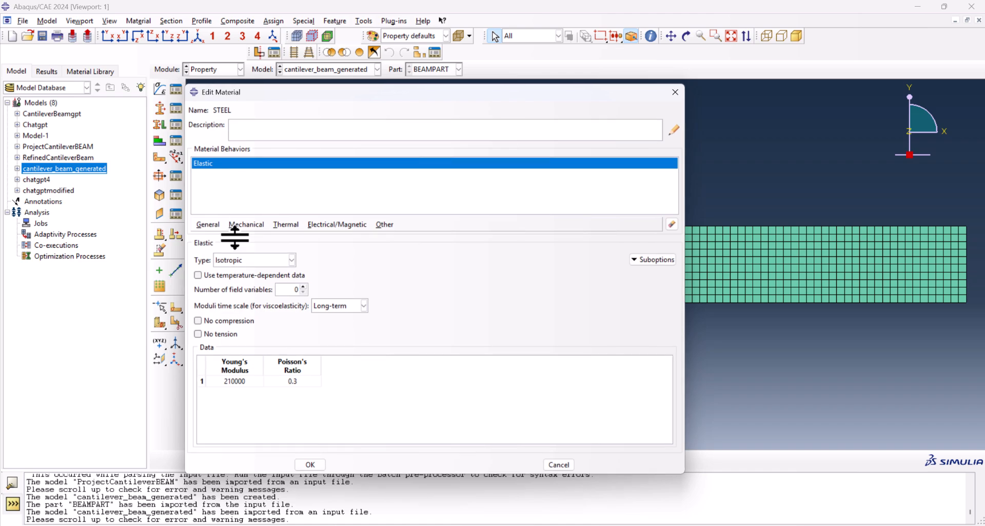
double_click(292, 381)
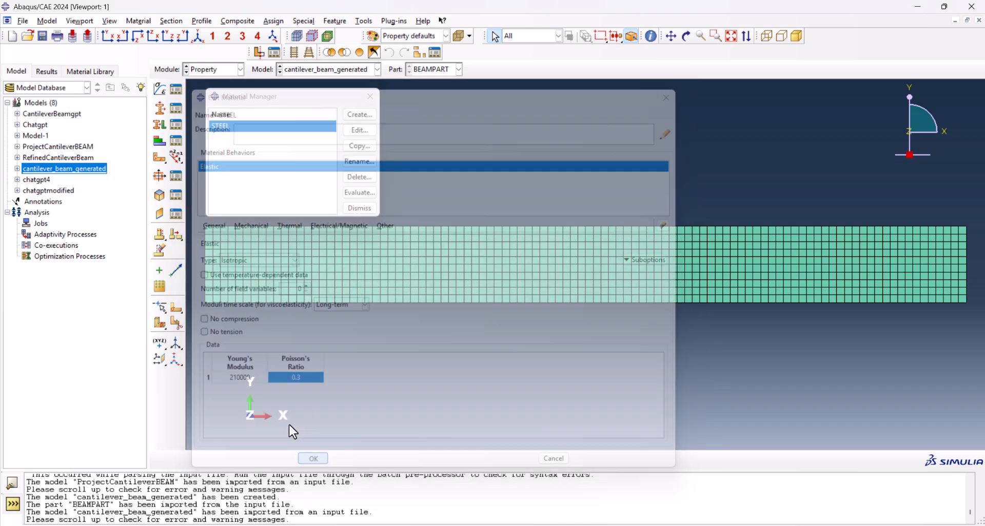
left_click(213, 69)
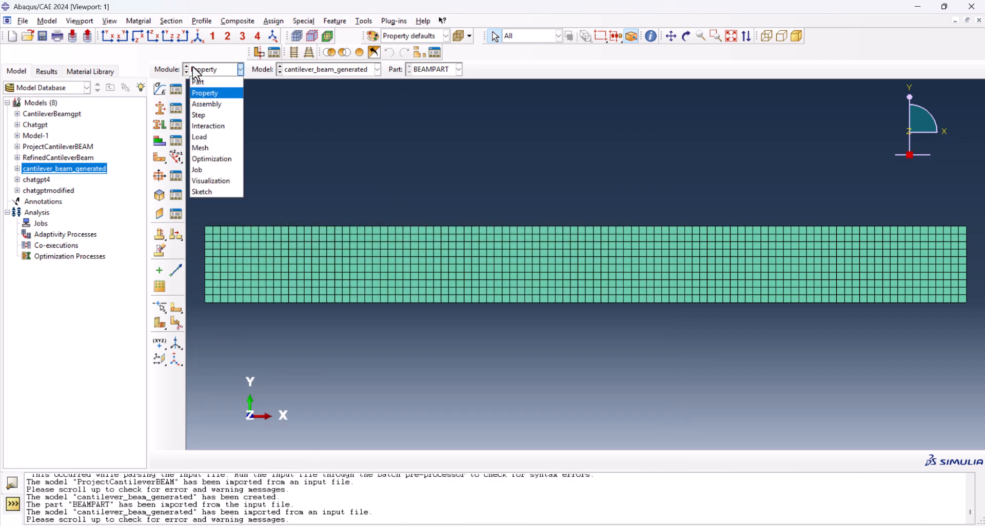
left_click(206, 103)
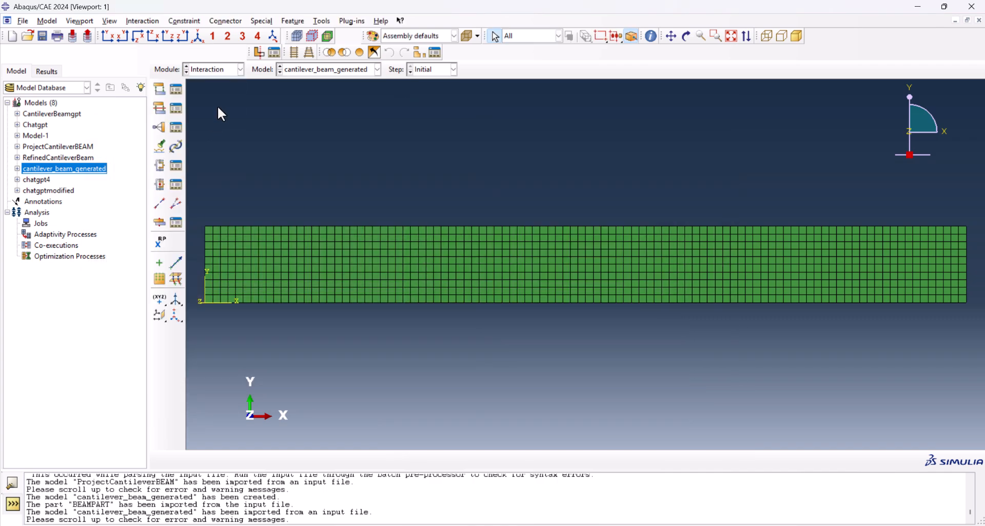
Check in the Load module that CFORCE-1 applies CF2 = -100 on the load node set.
left_click(213, 68)
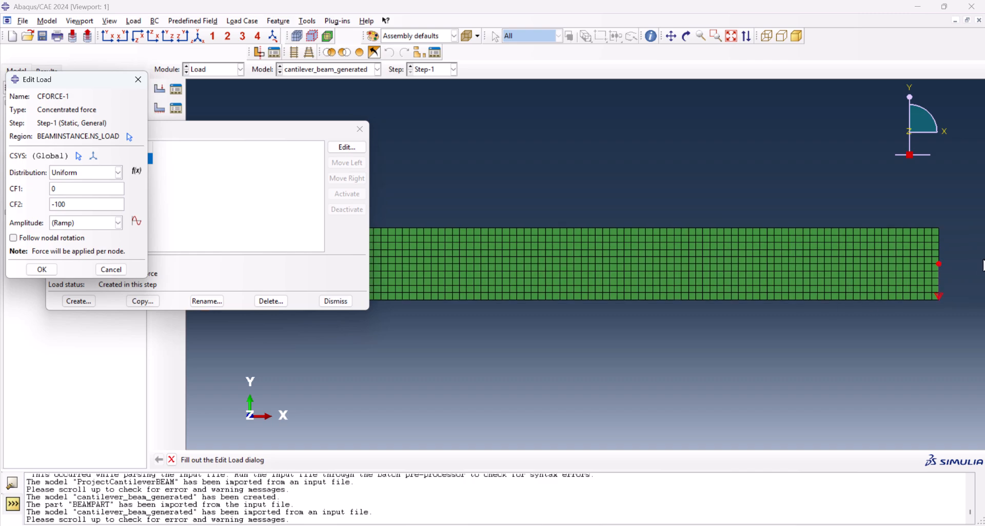
mouse_move(130, 88)
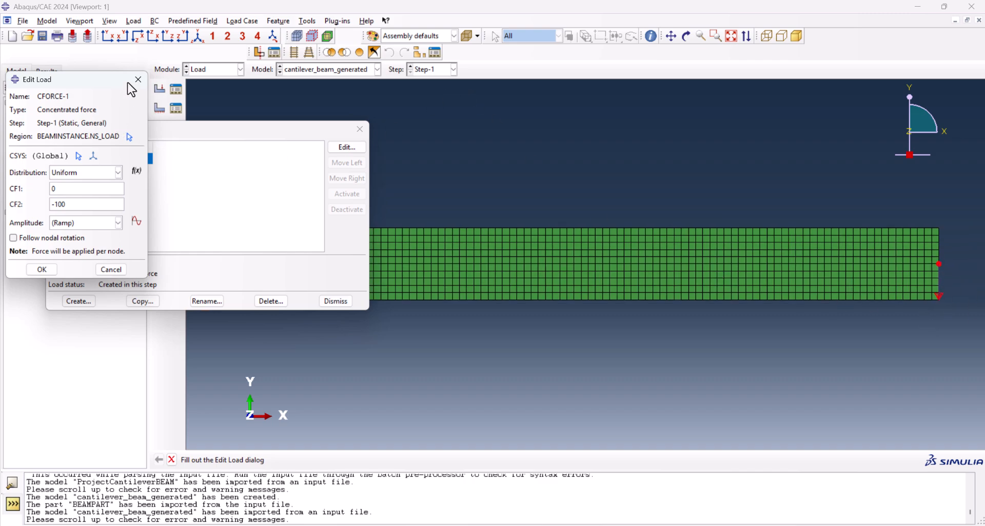
left_click(41, 270)
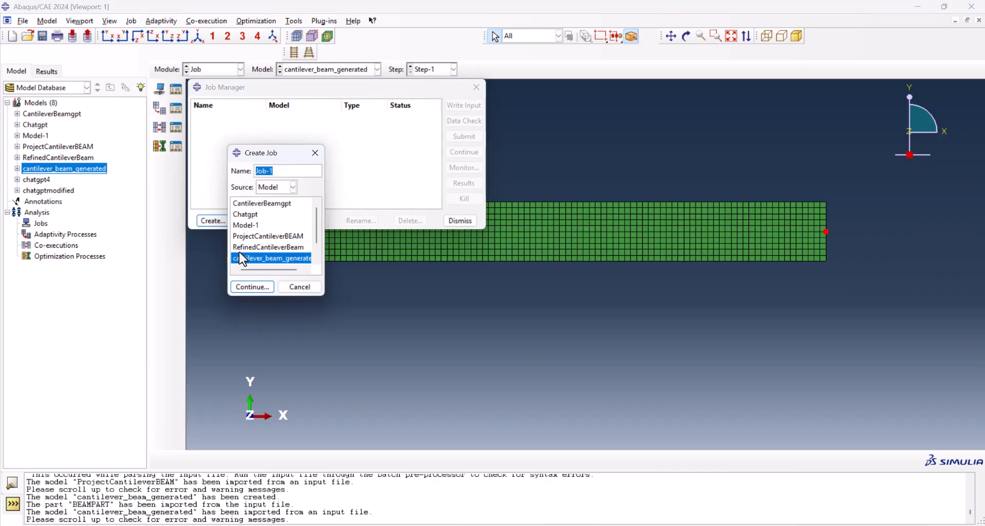
Create Job-1 for cantilever_beam_generated with defaults and submit it despite the history output warning.
left_click(251, 286)
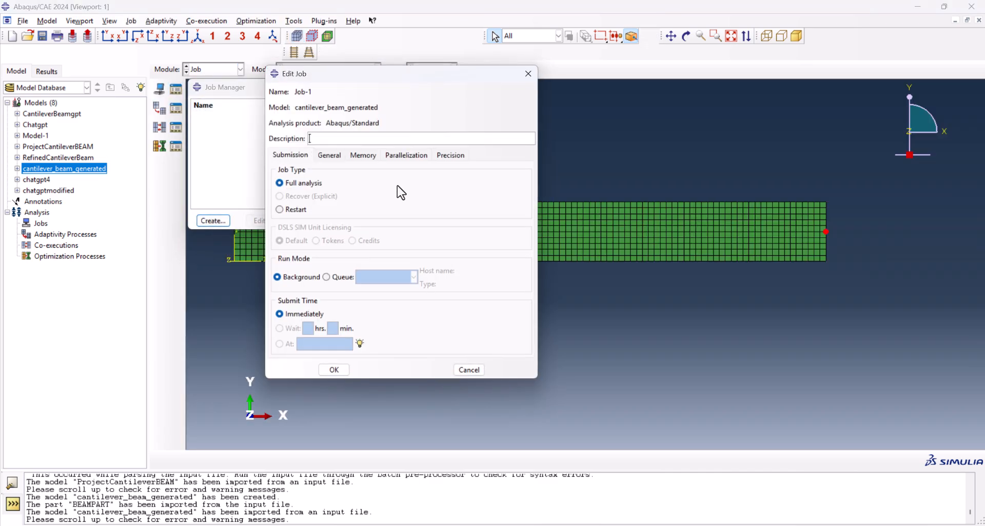
left_click(333, 370)
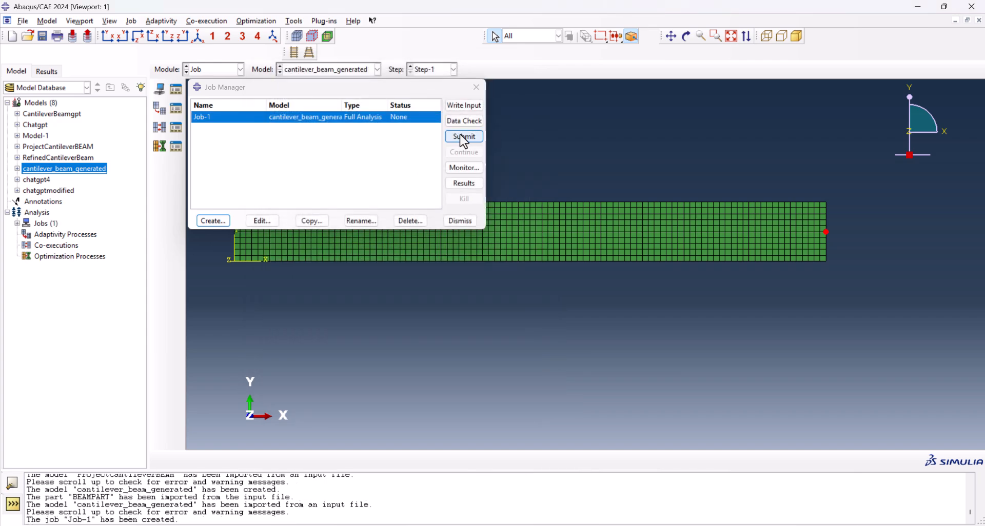
left_click(463, 136)
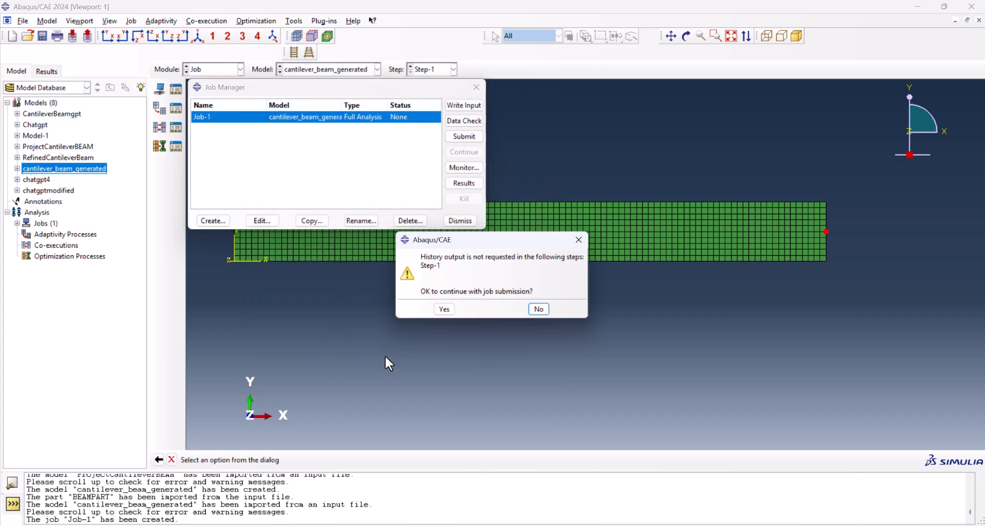
left_click(444, 309)
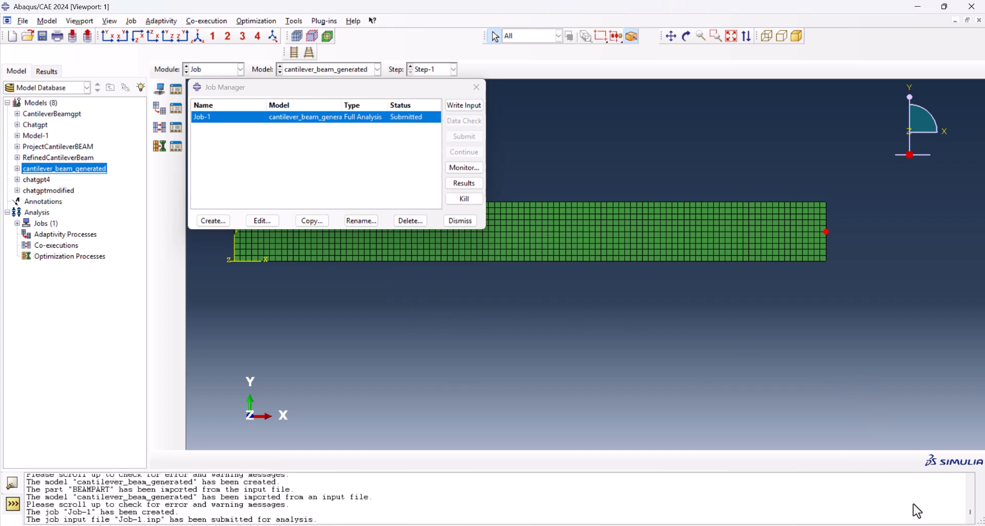
Monitor Job-1 to completion and display its Von Mises stress contour results.
left_click(464, 167)
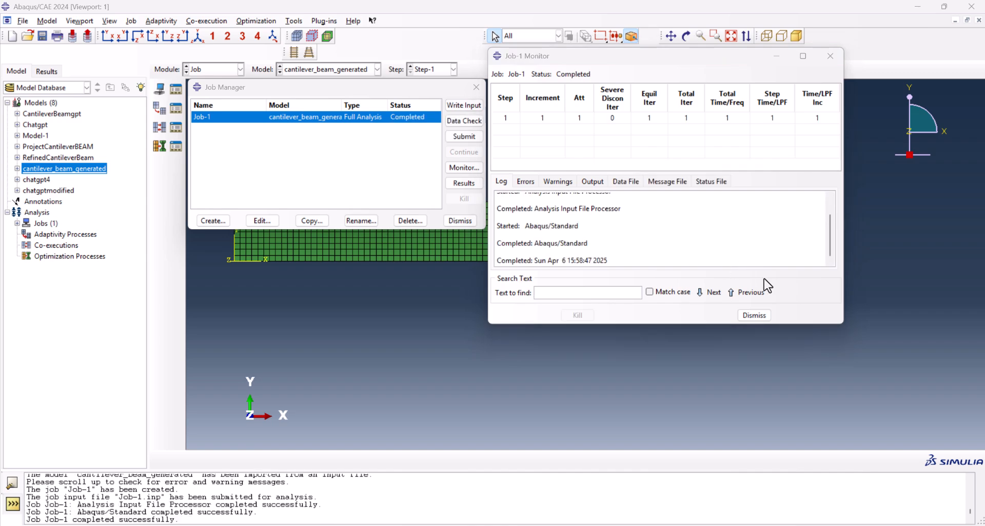
left_click(463, 183)
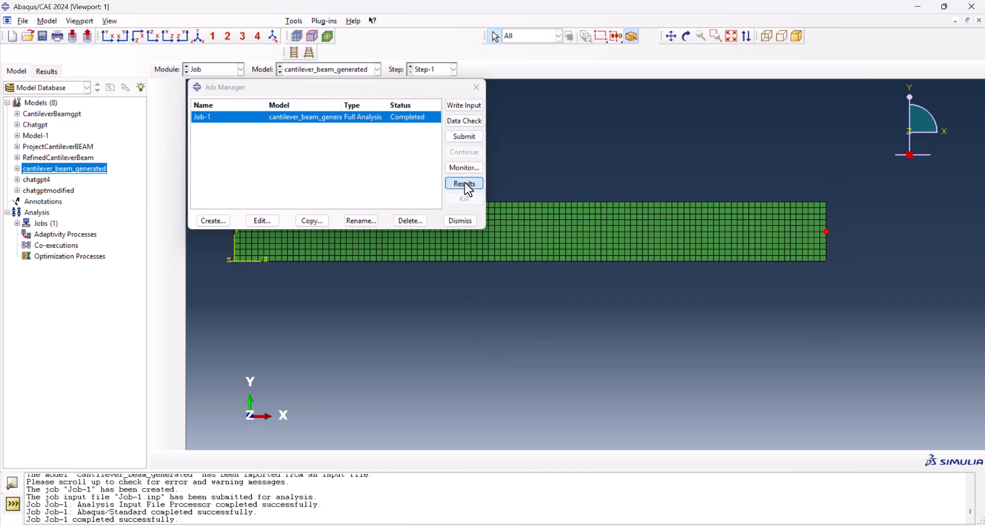
left_click(464, 184)
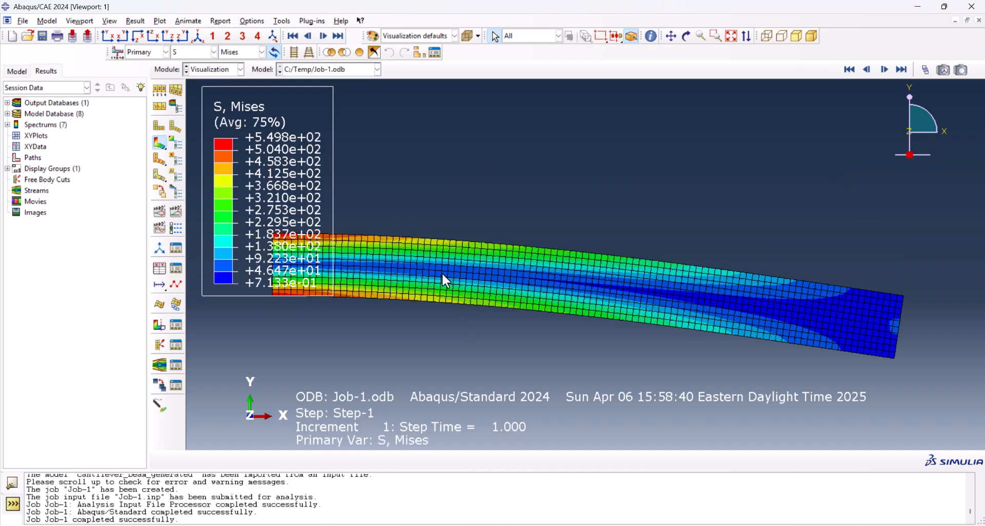